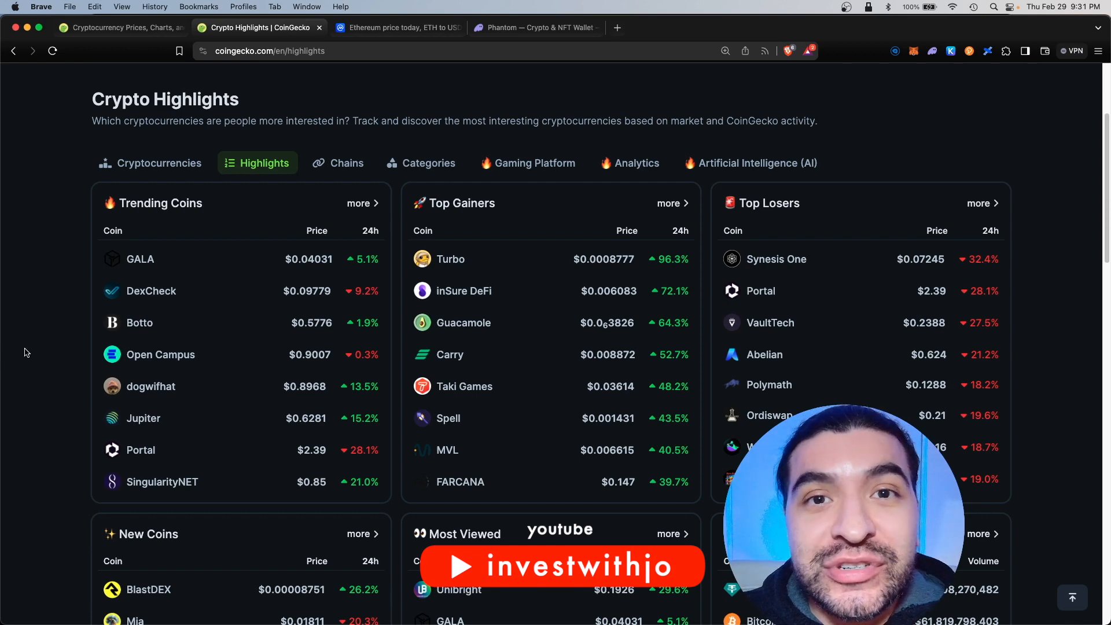
- Pass through the Highlights, meme category and Bonk news pages, ending on the coingecko.com homepage
{"action": "left_click", "coordinate": [358, 203]}
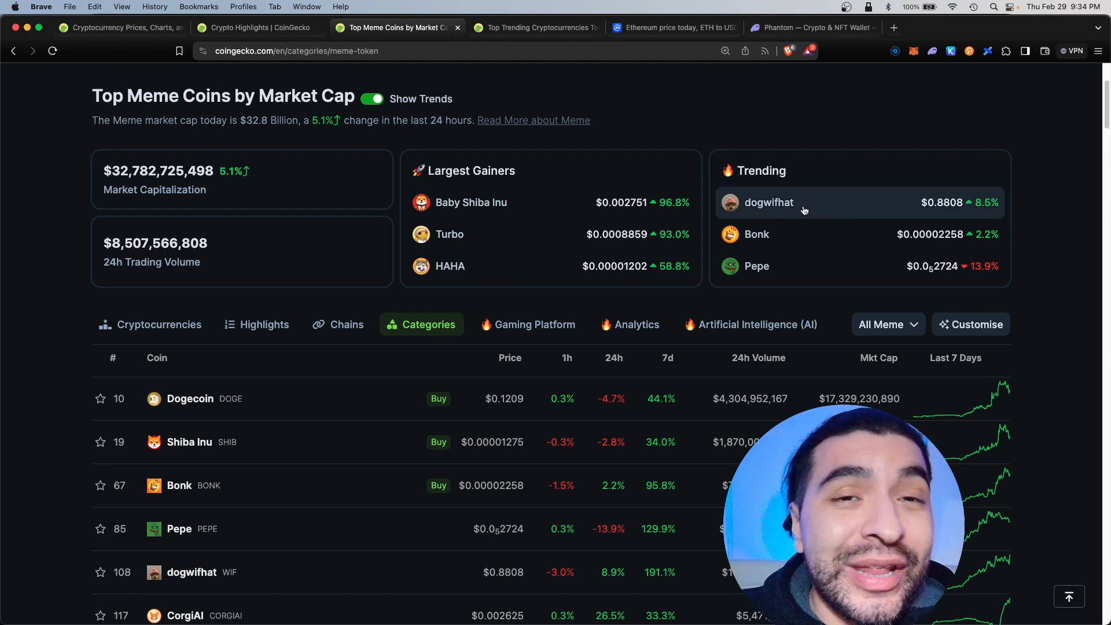
{"action": "left_click", "coordinate": [757, 233]}
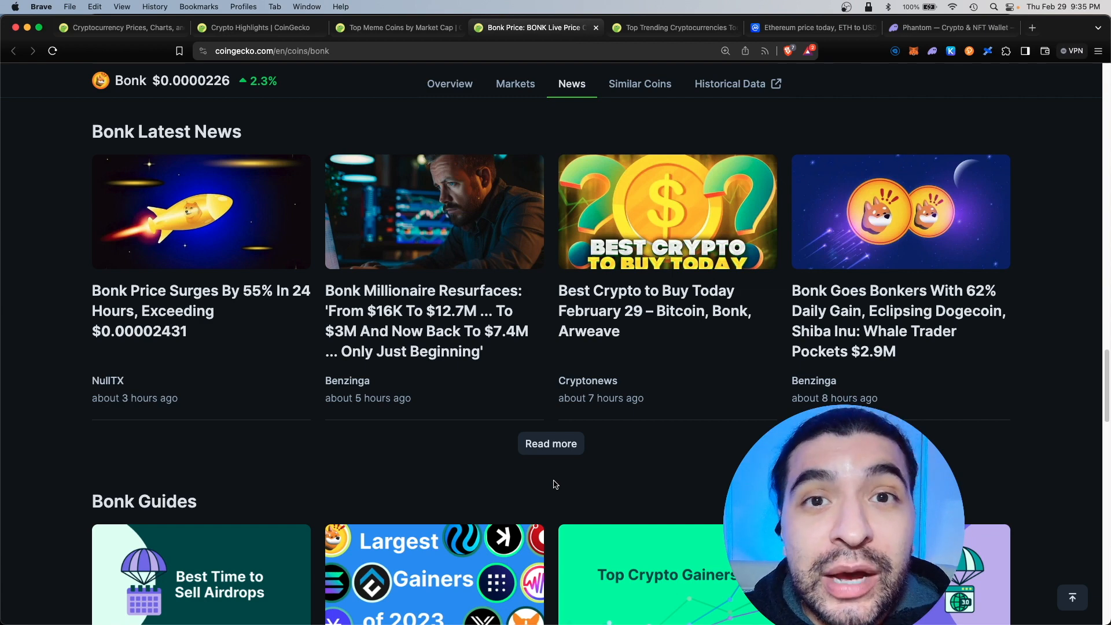
{"action": "left_click", "coordinate": [121, 27]}
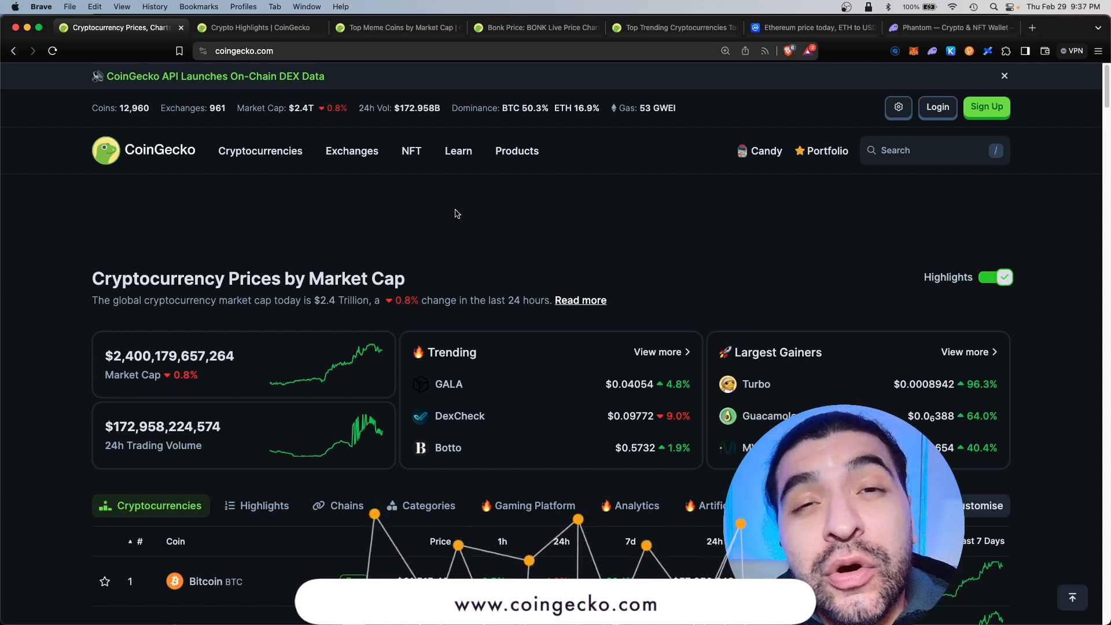
- Open Trending 'View more' in a new tab, sorting by 7d, 1h, then 24h change
{"action": "scroll", "scroll_direction": "down", "scroll_amount": 3}
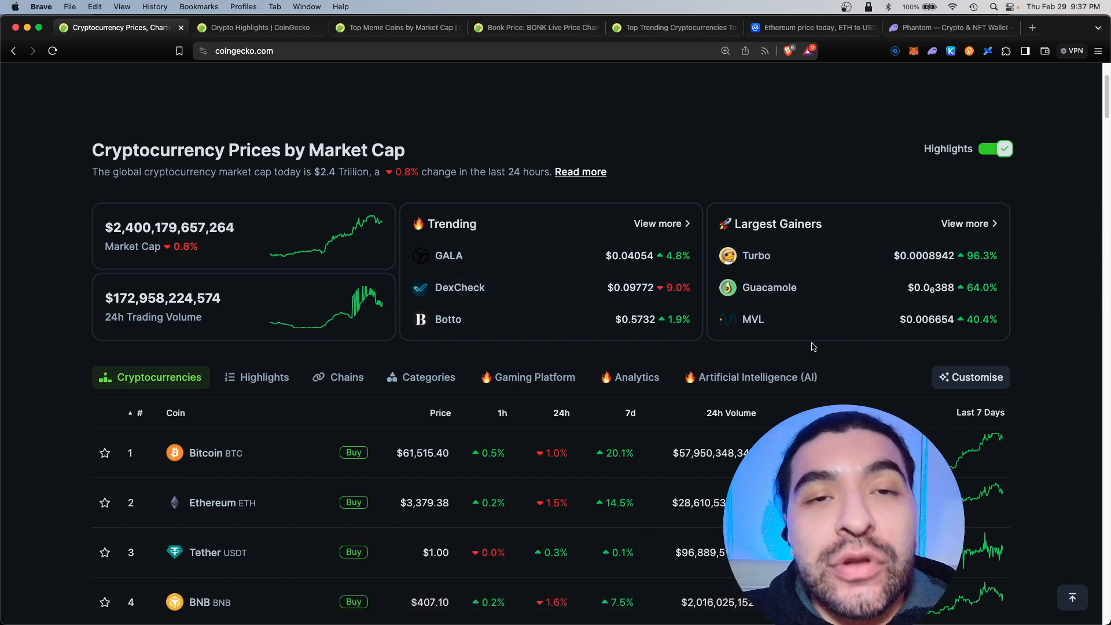
{"action": "right_click", "coordinate": [657, 223]}
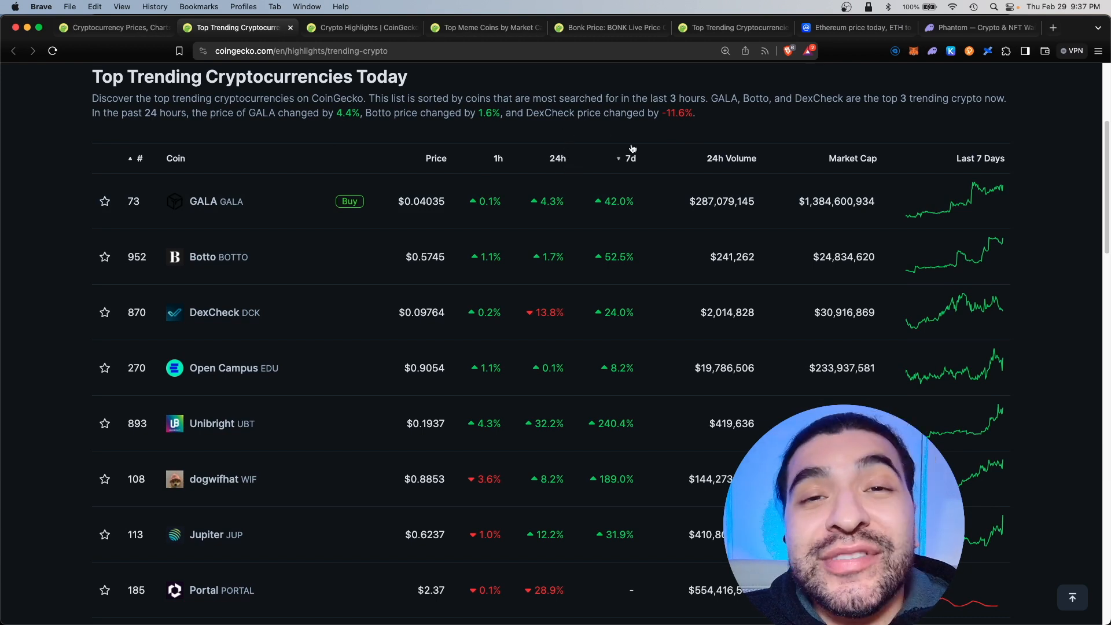
{"action": "mouse_move", "coordinate": [627, 168]}
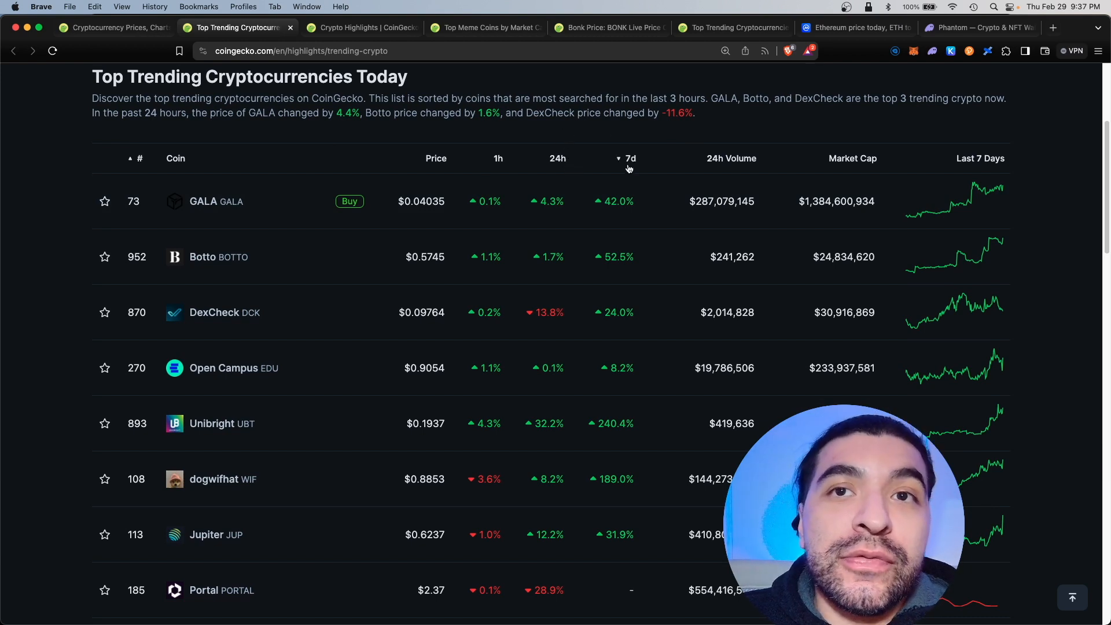
{"action": "left_click", "coordinate": [630, 158]}
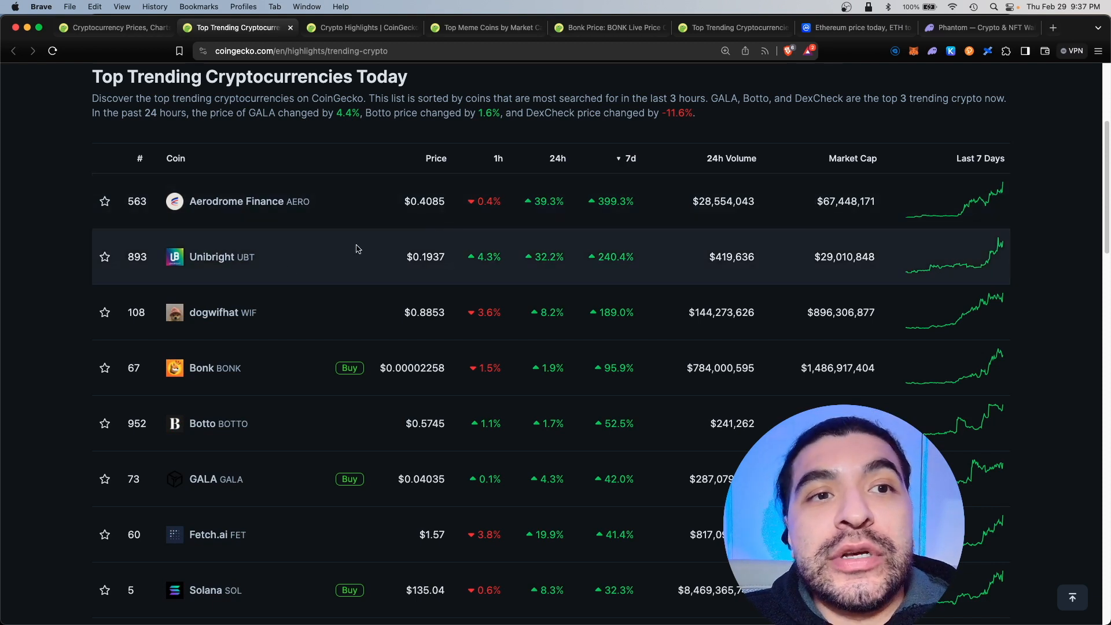
{"action": "mouse_move", "coordinate": [637, 322]}
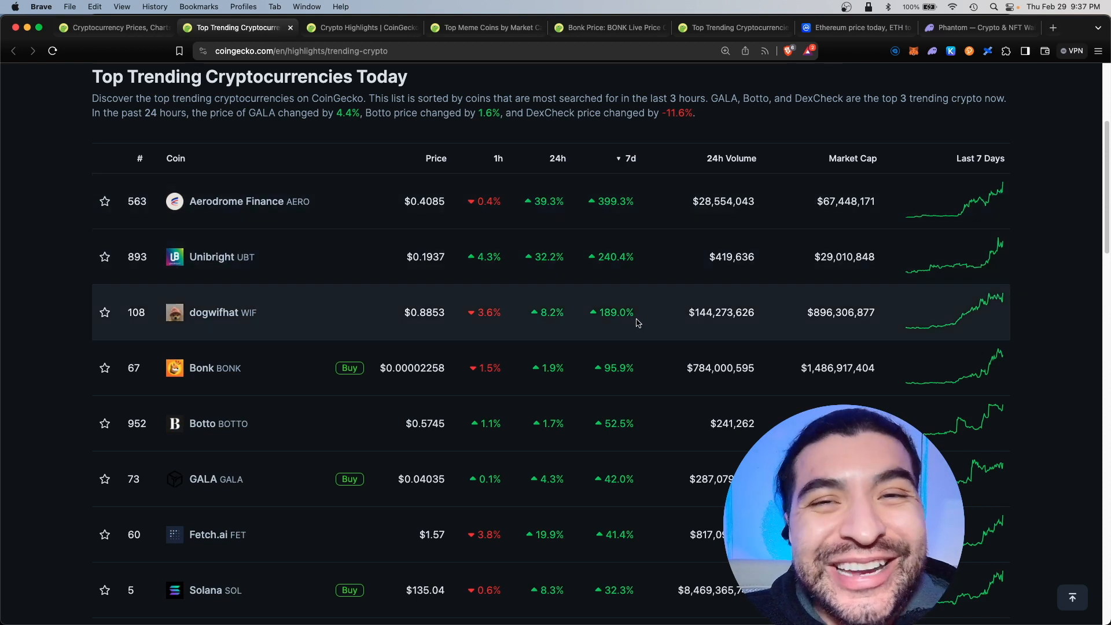
{"action": "mouse_move", "coordinate": [630, 383]}
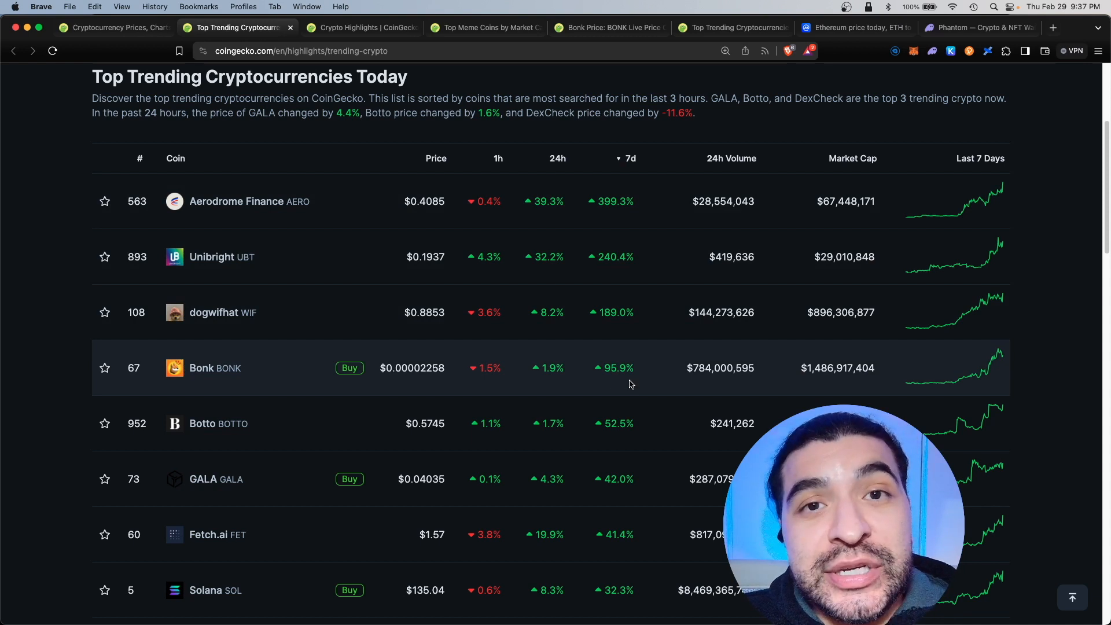
{"action": "mouse_move", "coordinate": [625, 547]}
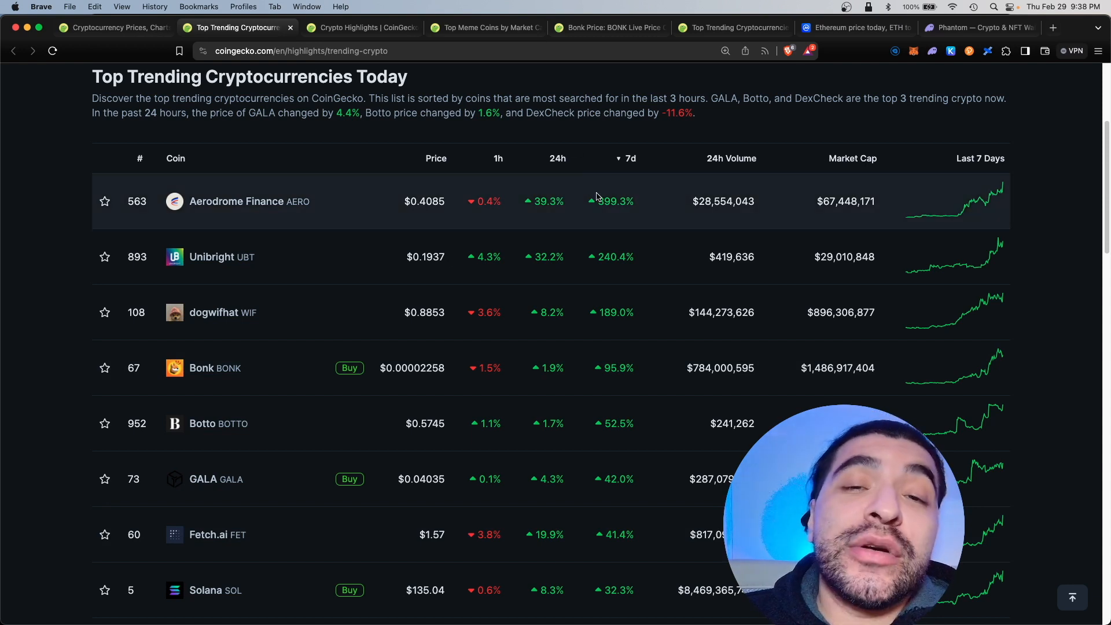
{"action": "left_click", "coordinate": [499, 158]}
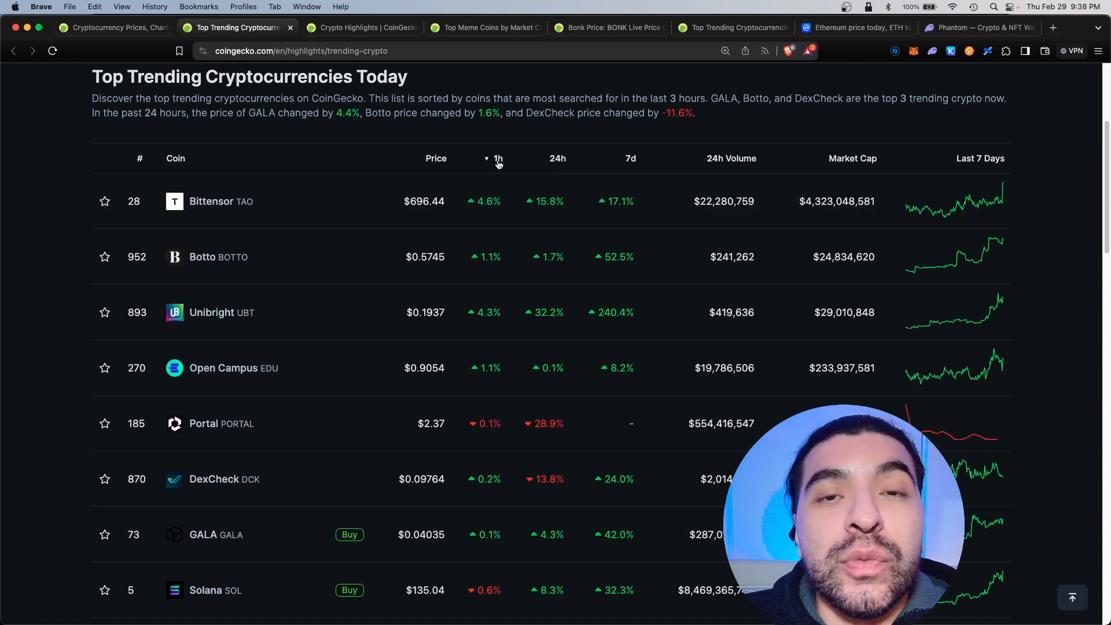
{"action": "left_click", "coordinate": [557, 158]}
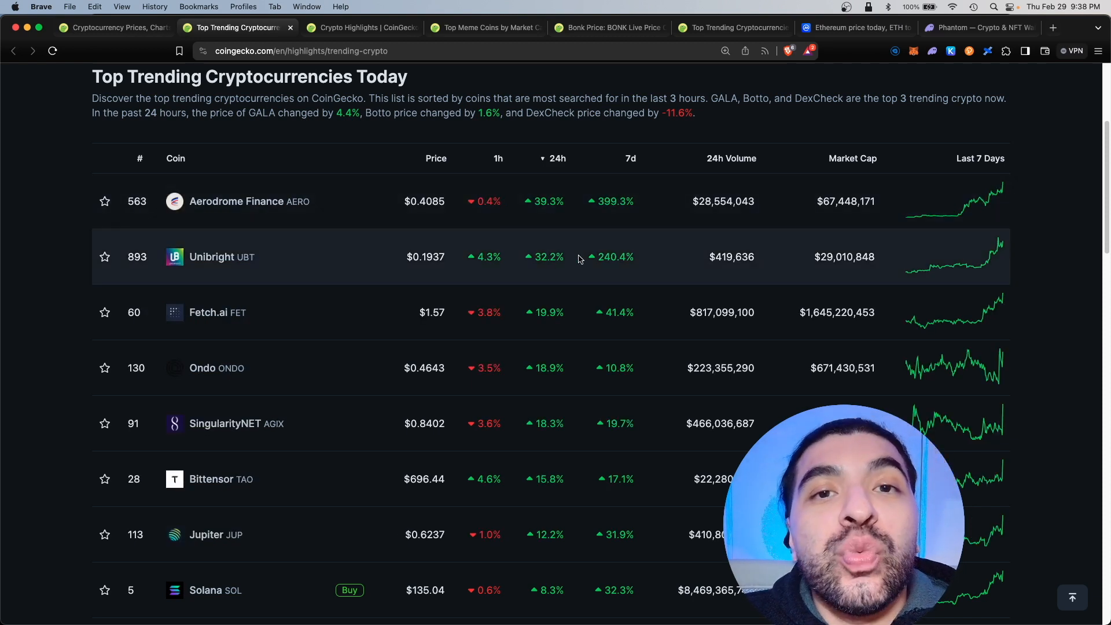
{"action": "scroll", "scroll_direction": "down", "scroll_amount": 3}
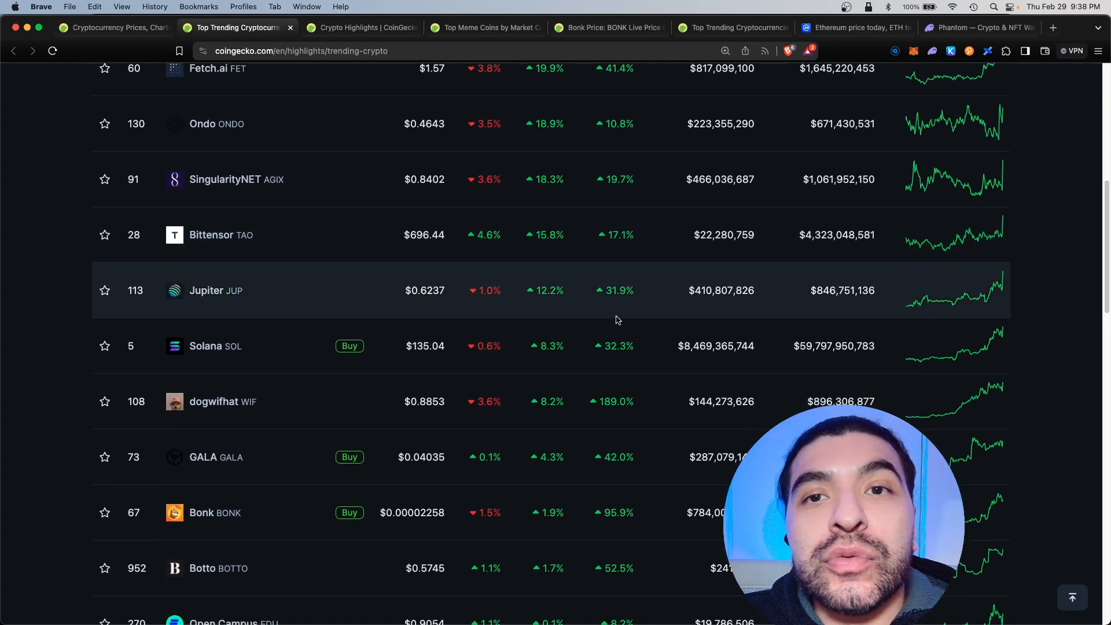
{"action": "mouse_move", "coordinate": [593, 346]}
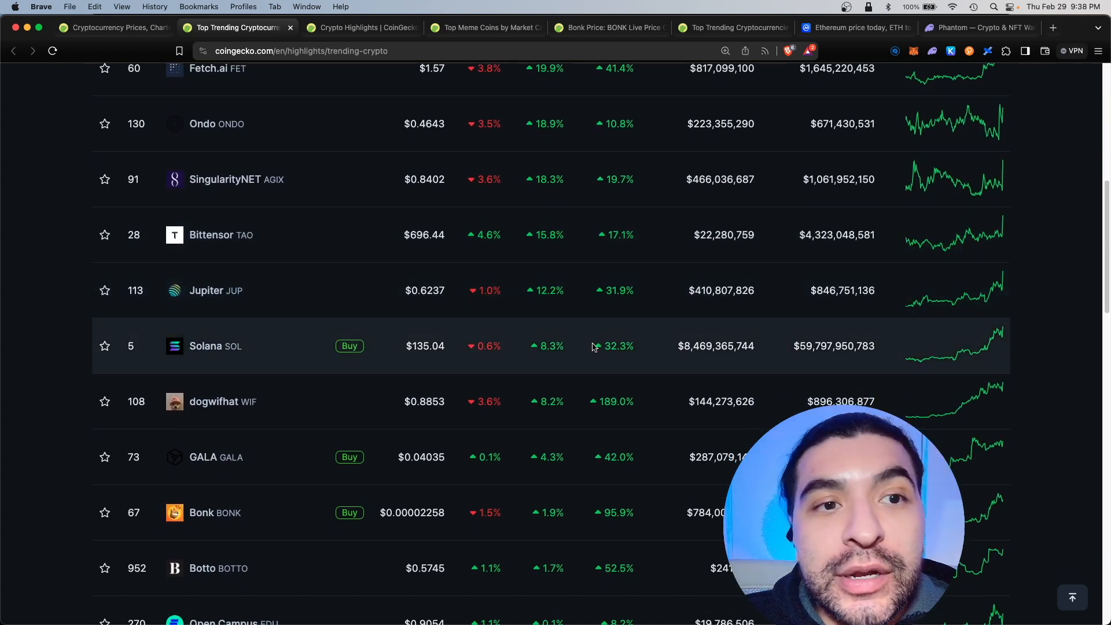
- Open Largest Gainers 'View more' in a new tab, then scroll the homepage list
{"action": "right_click", "coordinate": [975, 199]}
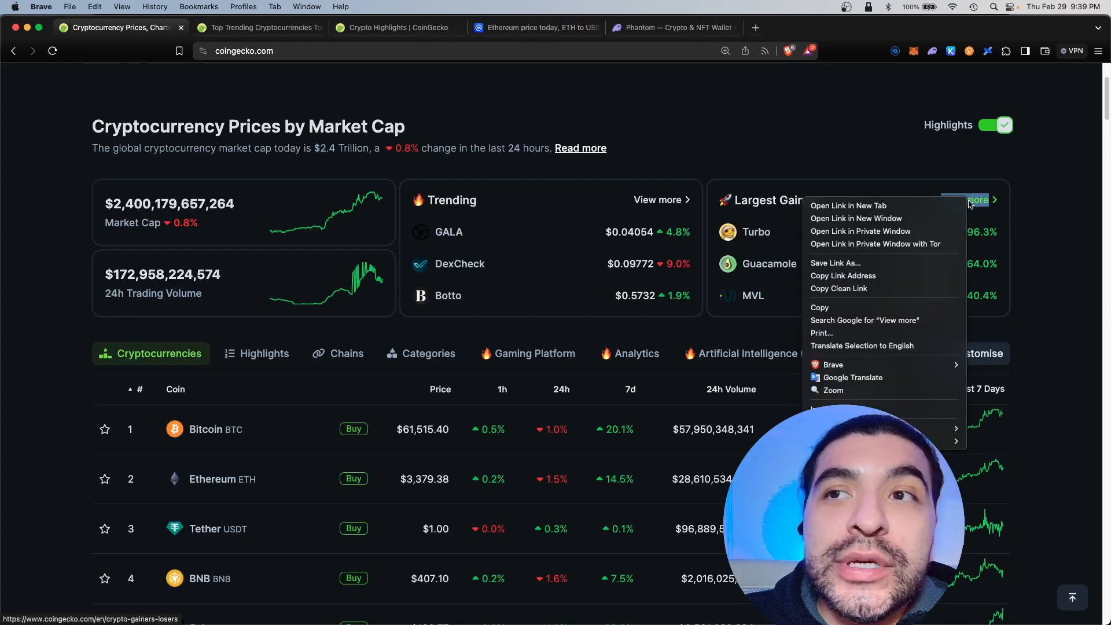
{"action": "left_click", "coordinate": [847, 205]}
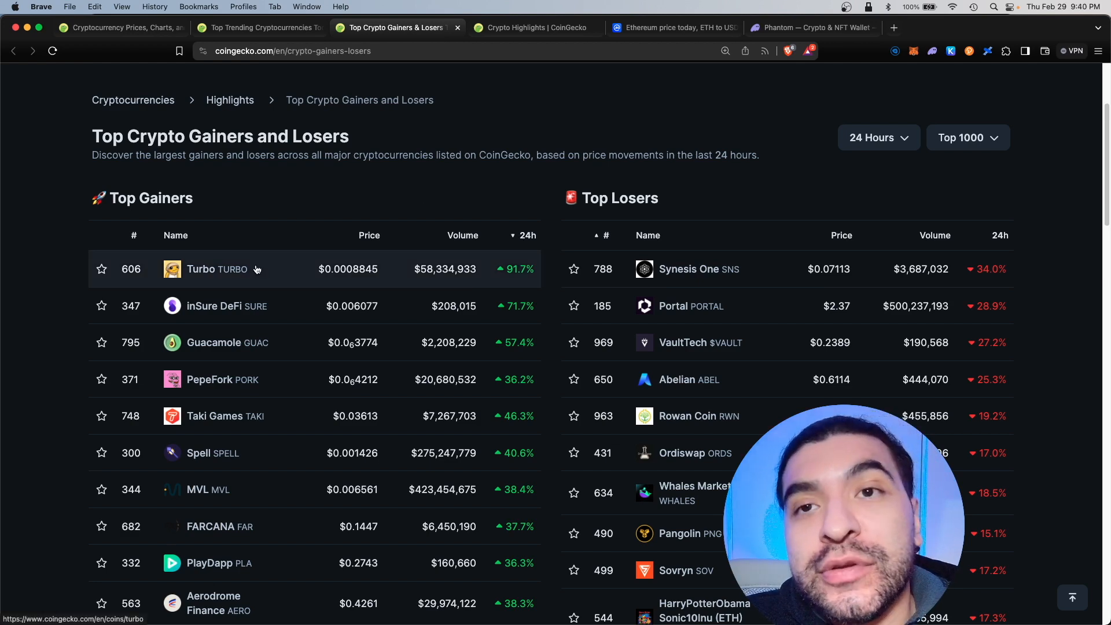
{"action": "scroll", "scroll_direction": "down", "scroll_amount": 3}
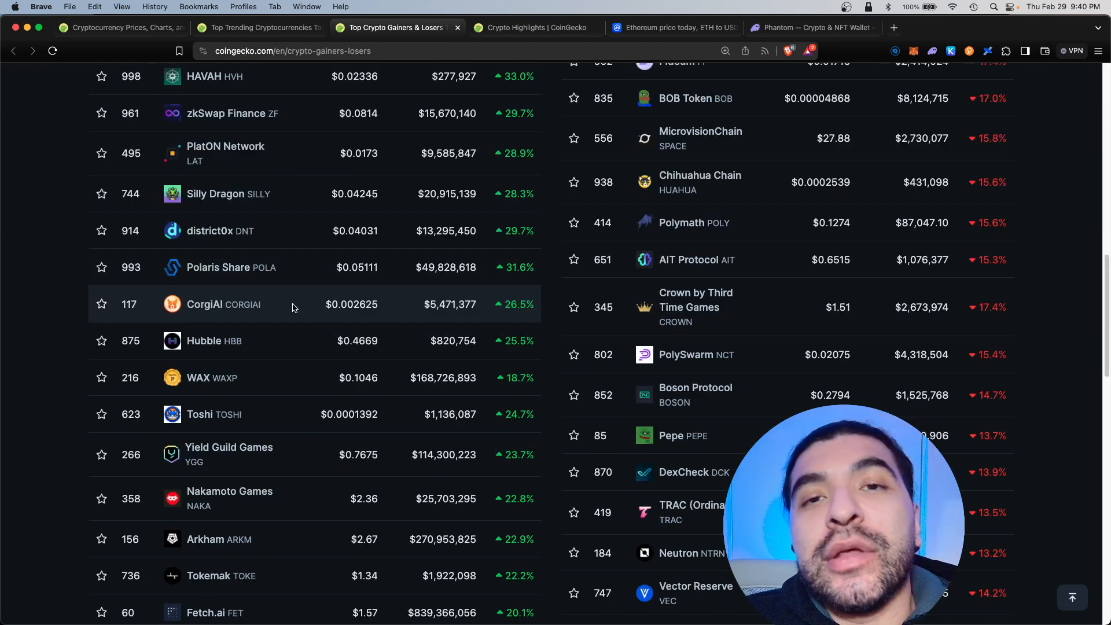
{"action": "mouse_move", "coordinate": [262, 306]}
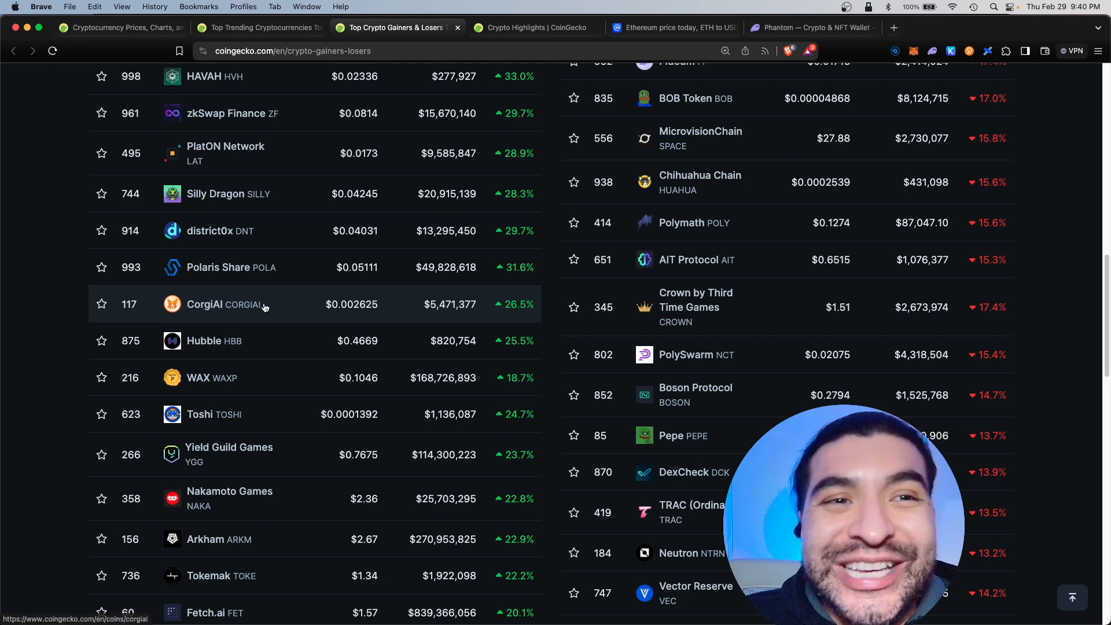
{"action": "scroll", "scroll_direction": "down", "scroll_amount": 3}
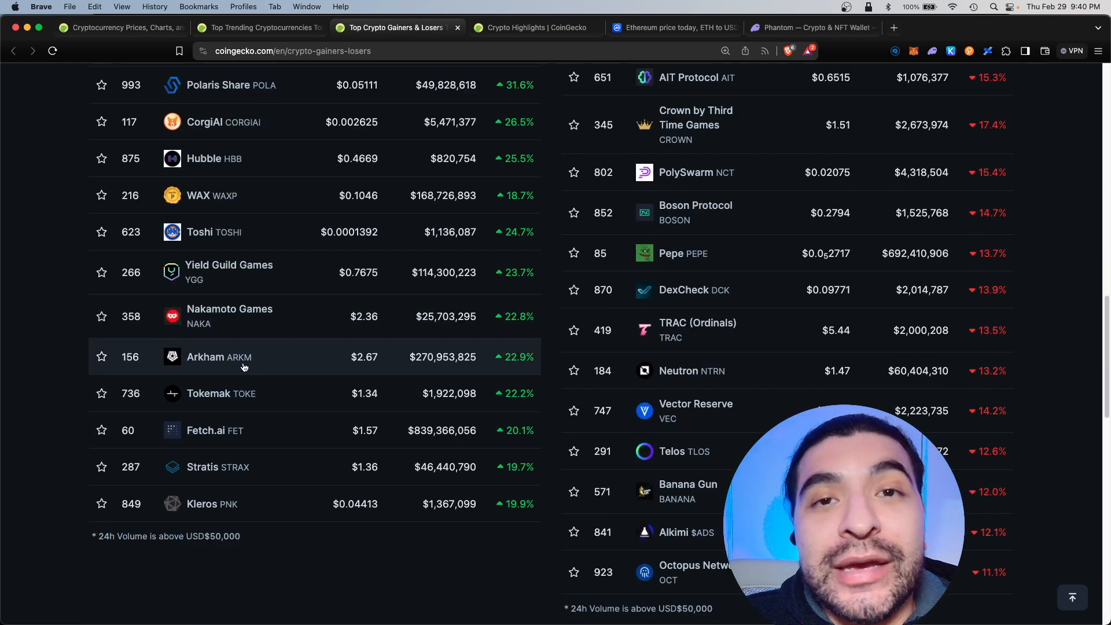
{"action": "scroll", "scroll_direction": "up", "scroll_amount": 3}
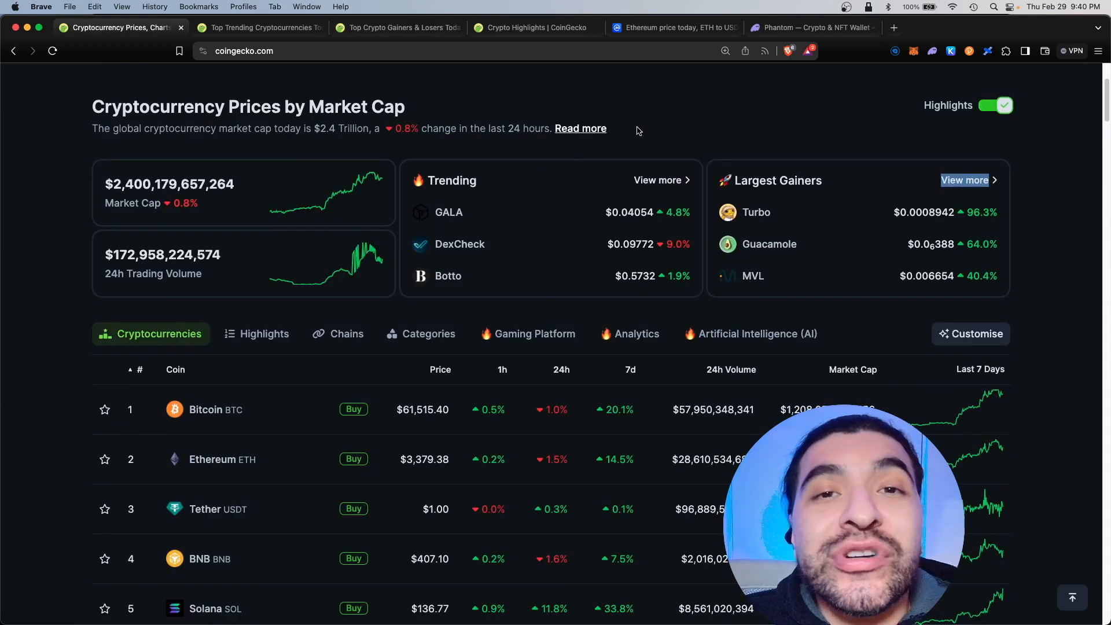
{"action": "left_click", "coordinate": [428, 334]}
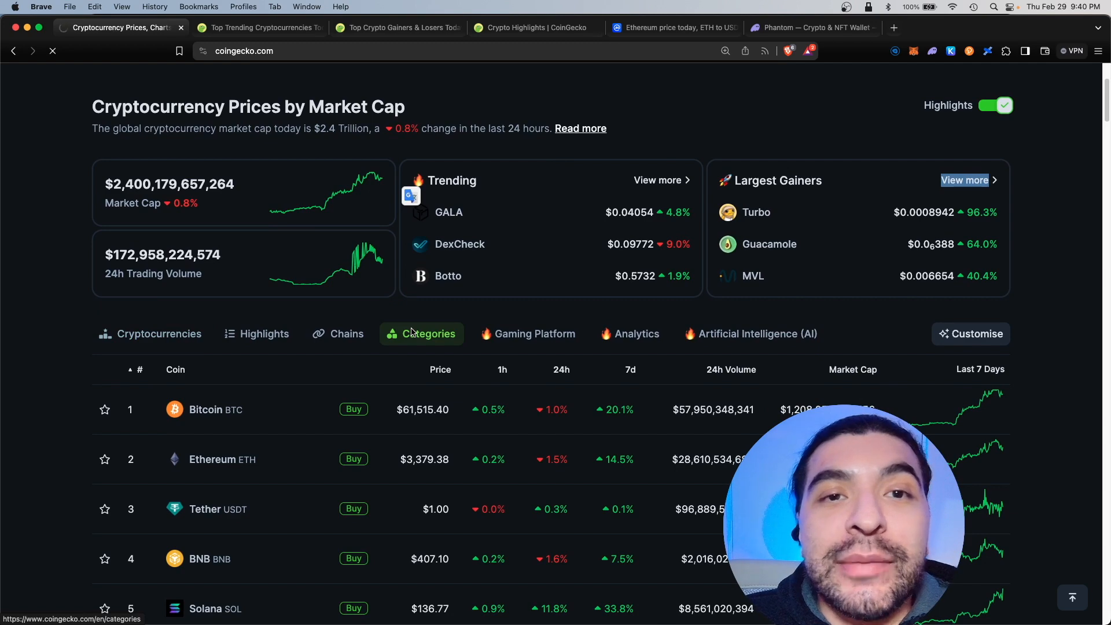
{"action": "left_click", "coordinate": [428, 334]}
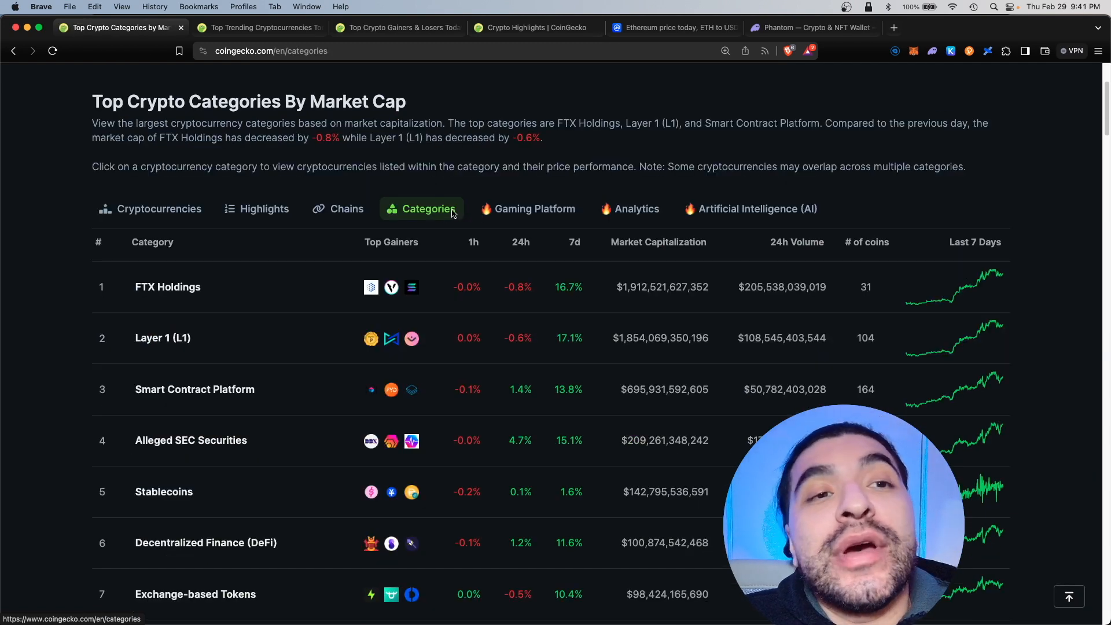
{"action": "mouse_move", "coordinate": [309, 263]}
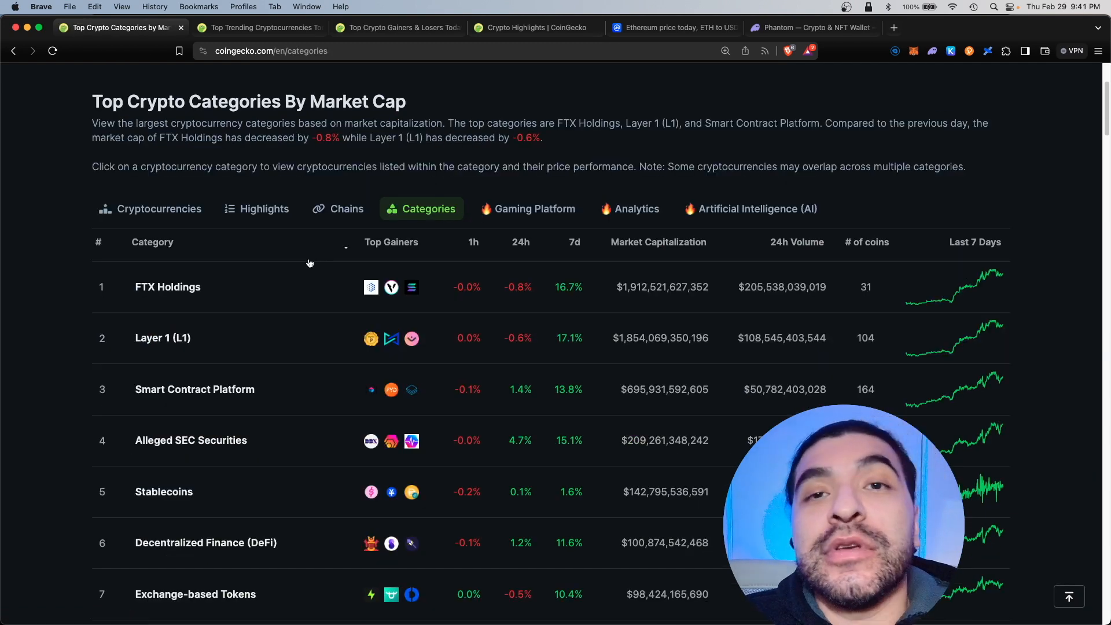
{"action": "scroll", "scroll_direction": "down", "scroll_amount": 3}
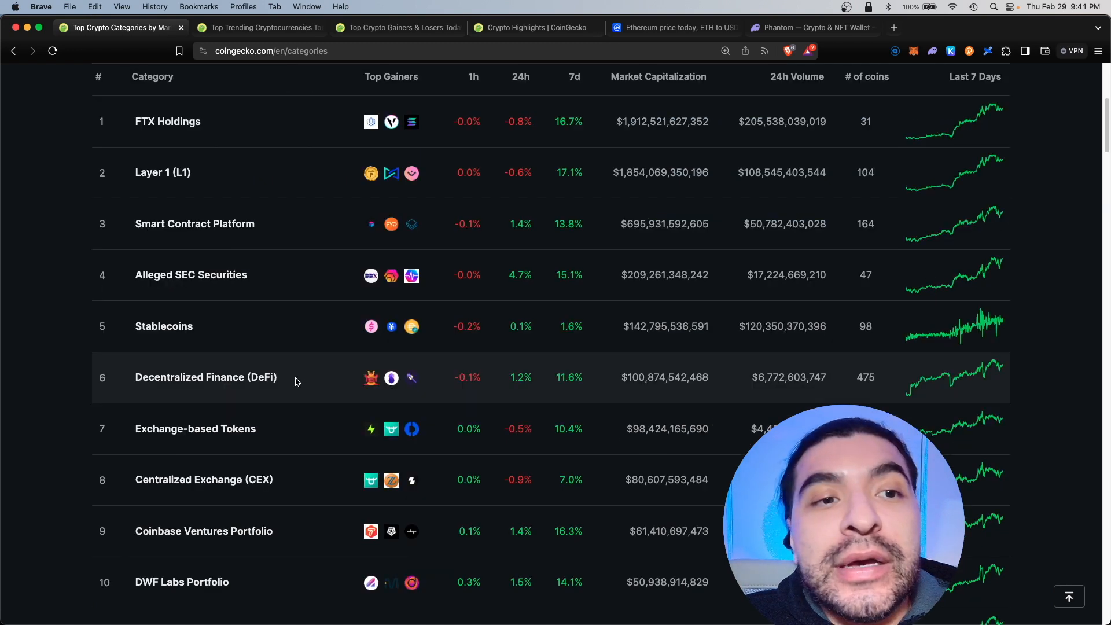
{"action": "mouse_move", "coordinate": [300, 436]}
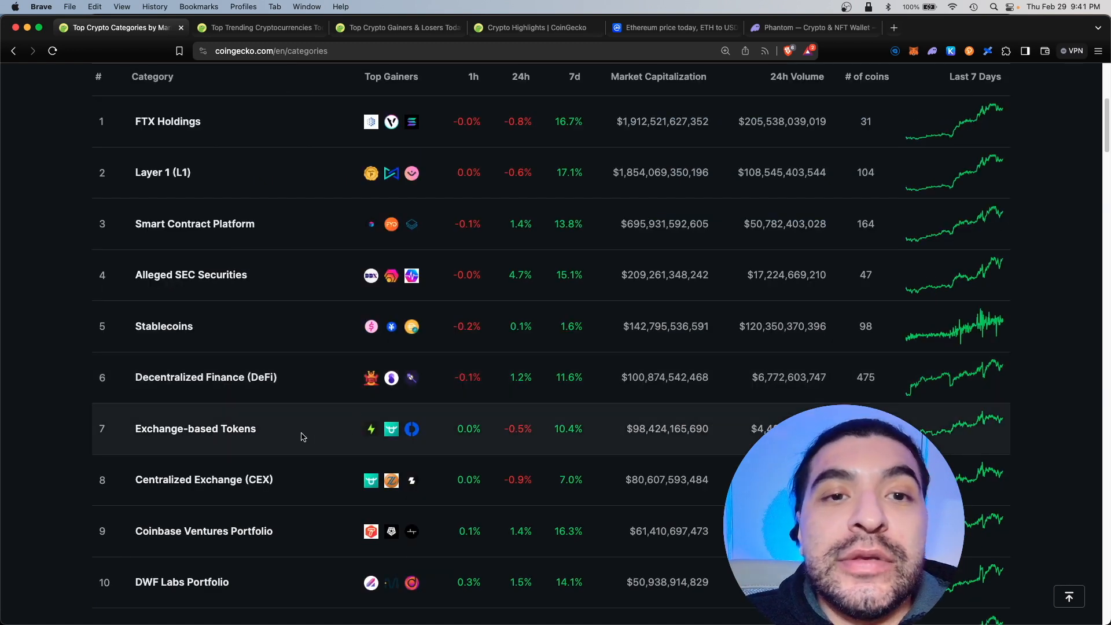
{"action": "mouse_move", "coordinate": [208, 444]}
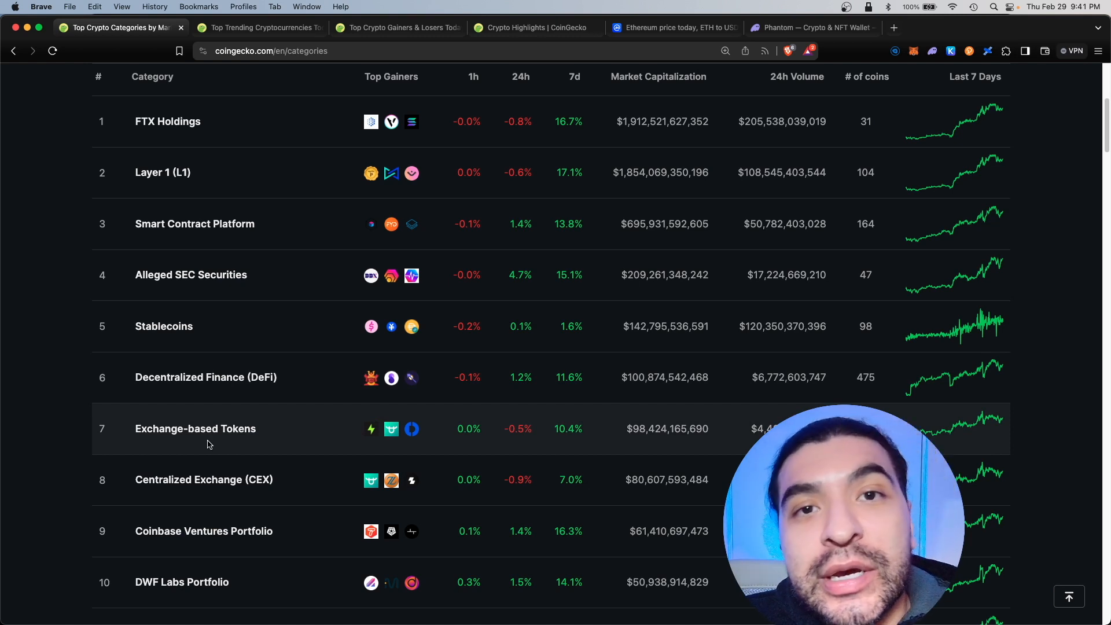
{"action": "scroll", "scroll_direction": "down", "scroll_amount": 3}
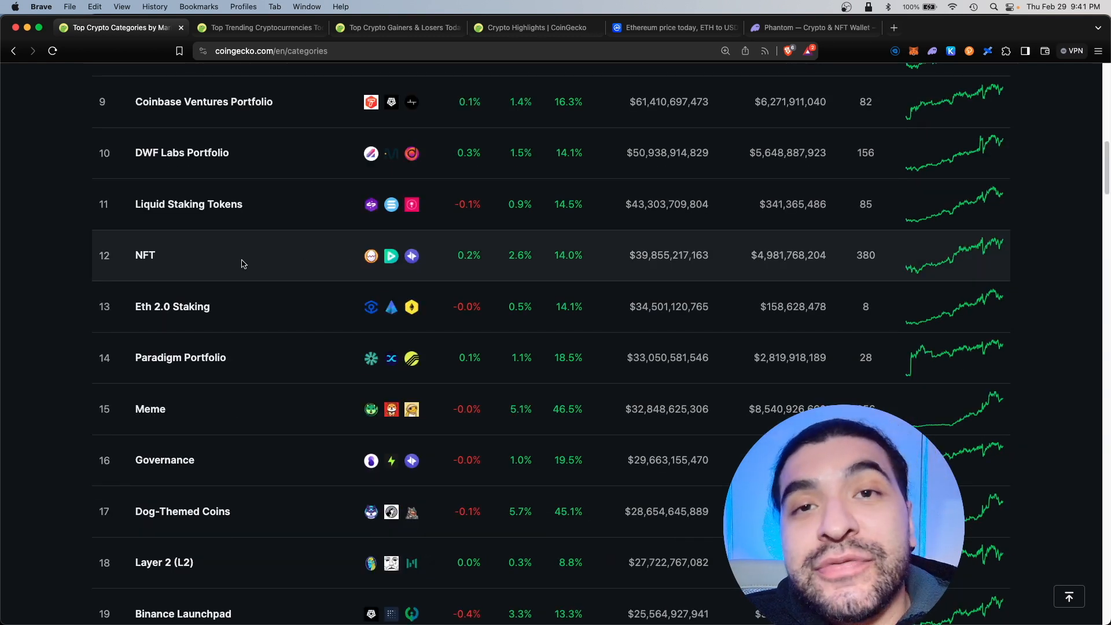
{"action": "mouse_move", "coordinate": [242, 312]}
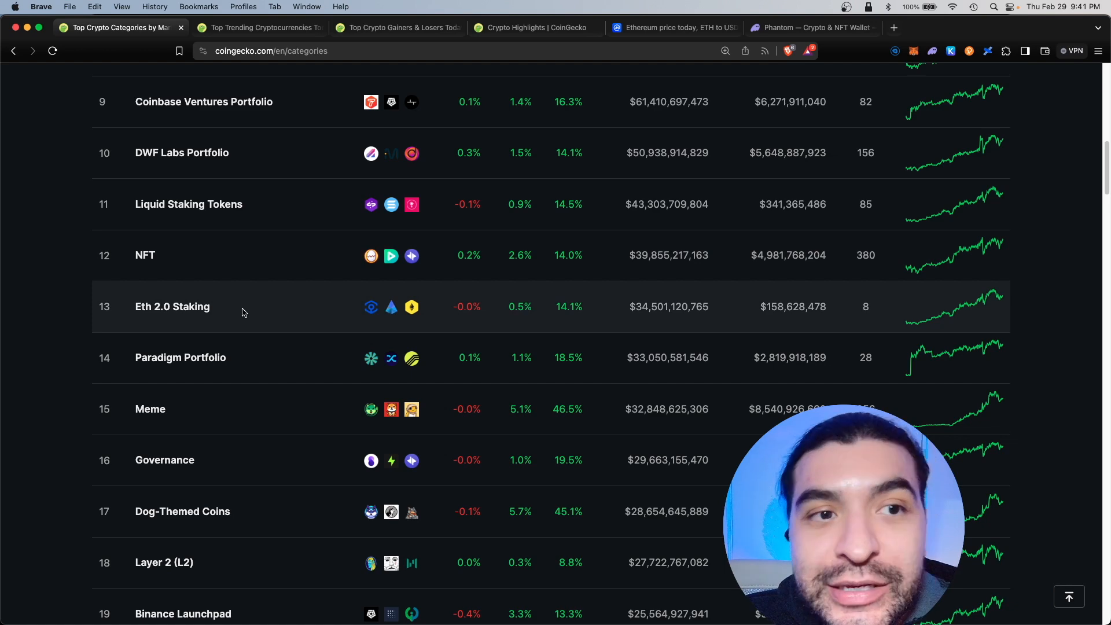
{"action": "scroll", "scroll_direction": "down", "scroll_amount": 3}
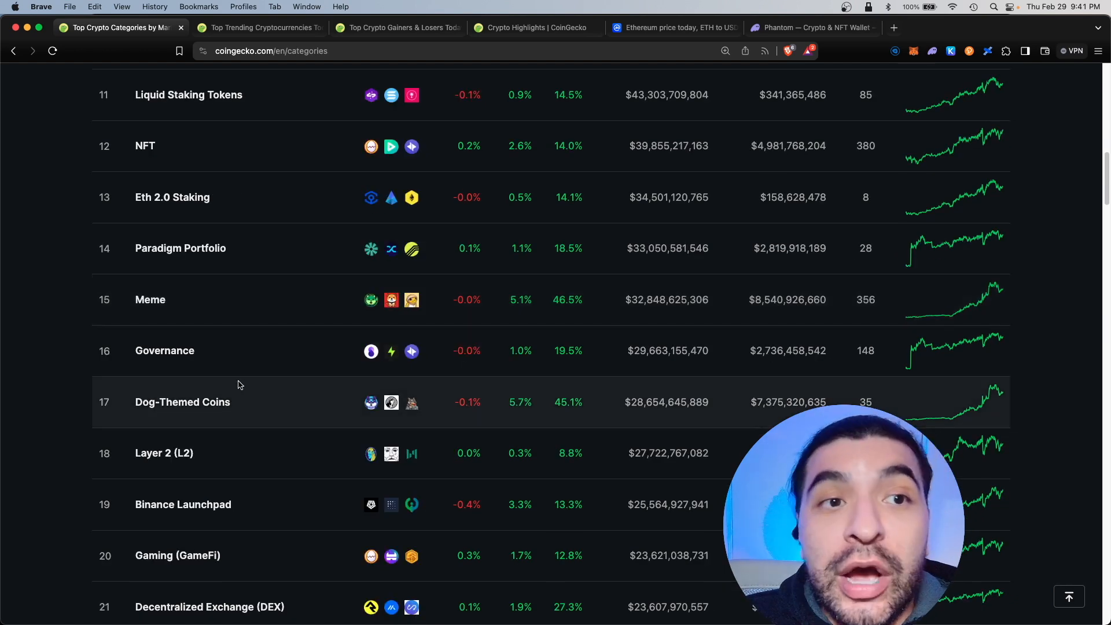
{"action": "mouse_move", "coordinate": [316, 405]}
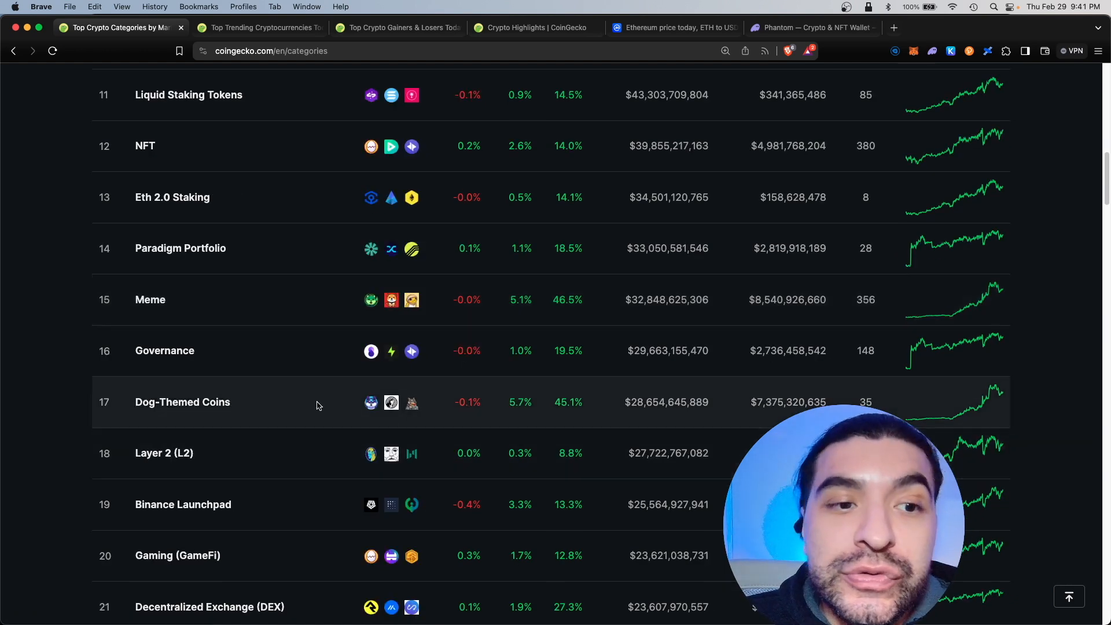
{"action": "scroll", "scroll_direction": "down", "scroll_amount": 3}
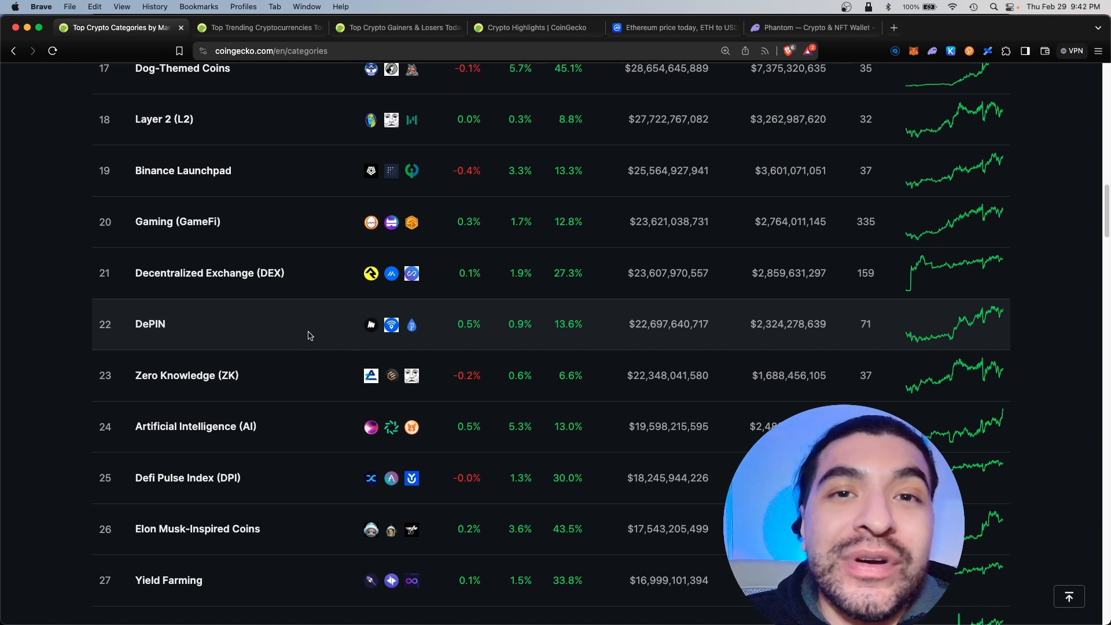
{"action": "mouse_move", "coordinate": [299, 367]}
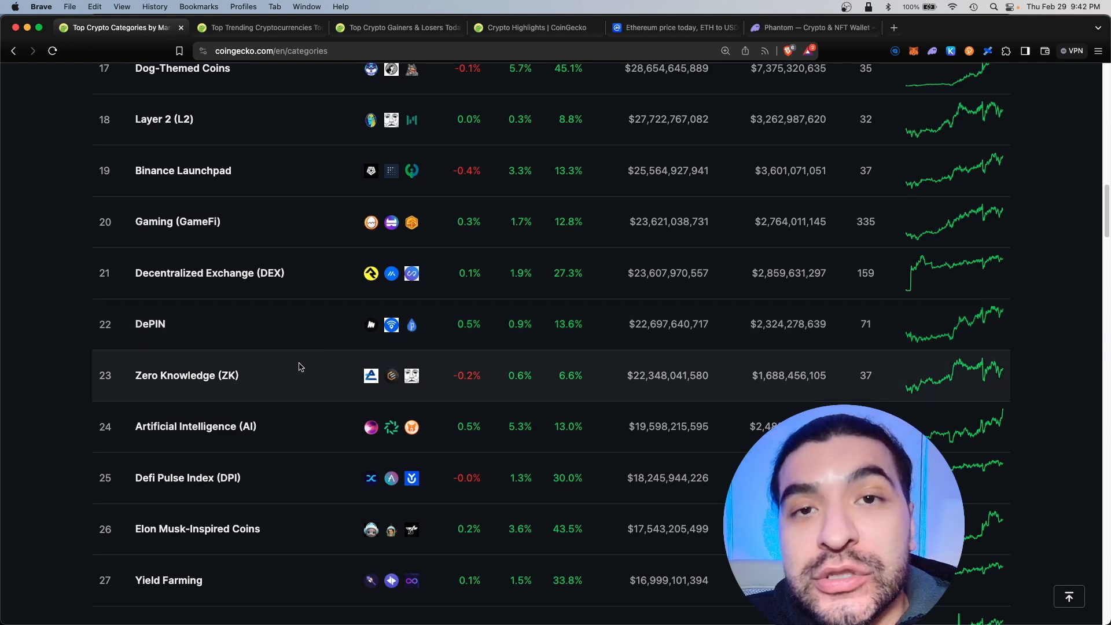
{"action": "mouse_move", "coordinate": [316, 427]}
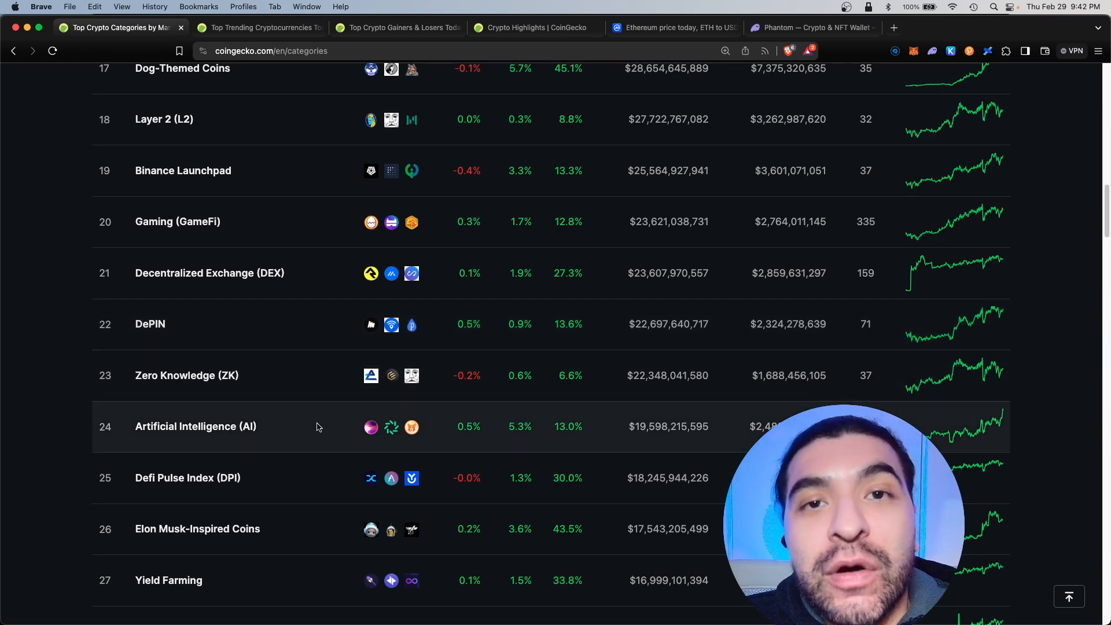
{"action": "scroll", "scroll_direction": "up", "scroll_amount": 3}
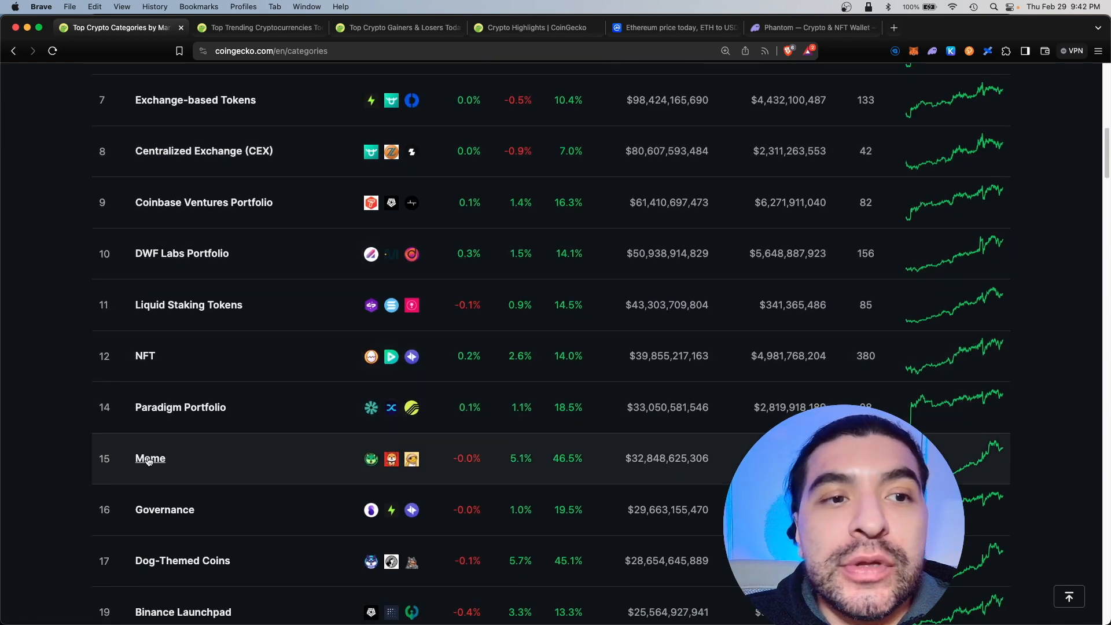
- Open the Meme category, sort by 24h then 7d change, and scroll the coins
{"action": "left_click", "coordinate": [151, 457]}
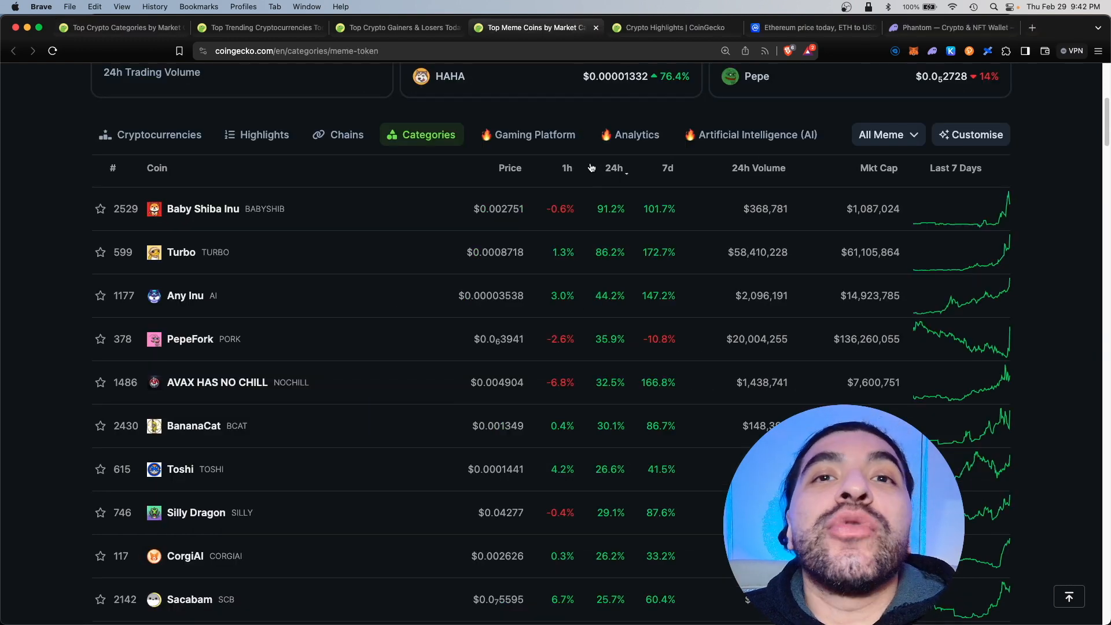
{"action": "left_click", "coordinate": [614, 168]}
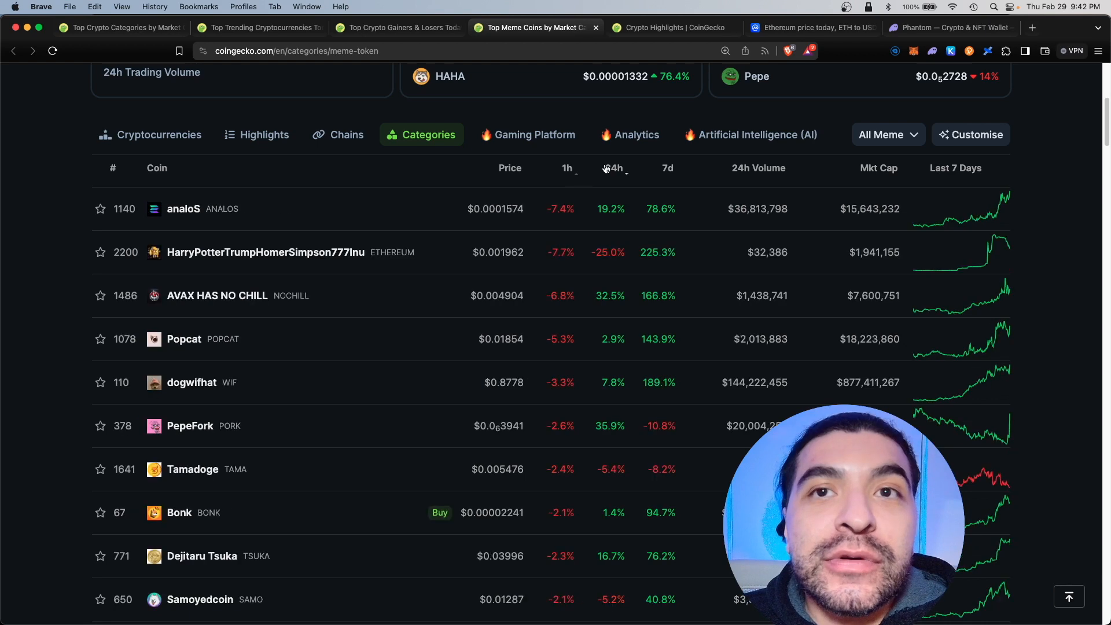
{"action": "left_click", "coordinate": [614, 167]}
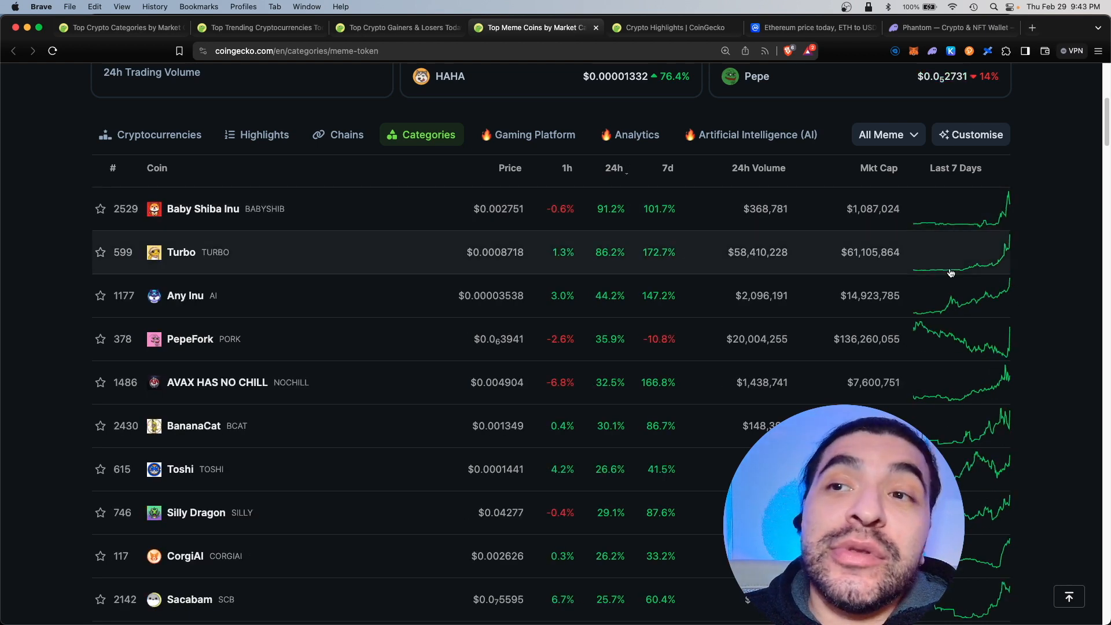
{"action": "mouse_move", "coordinate": [618, 219]}
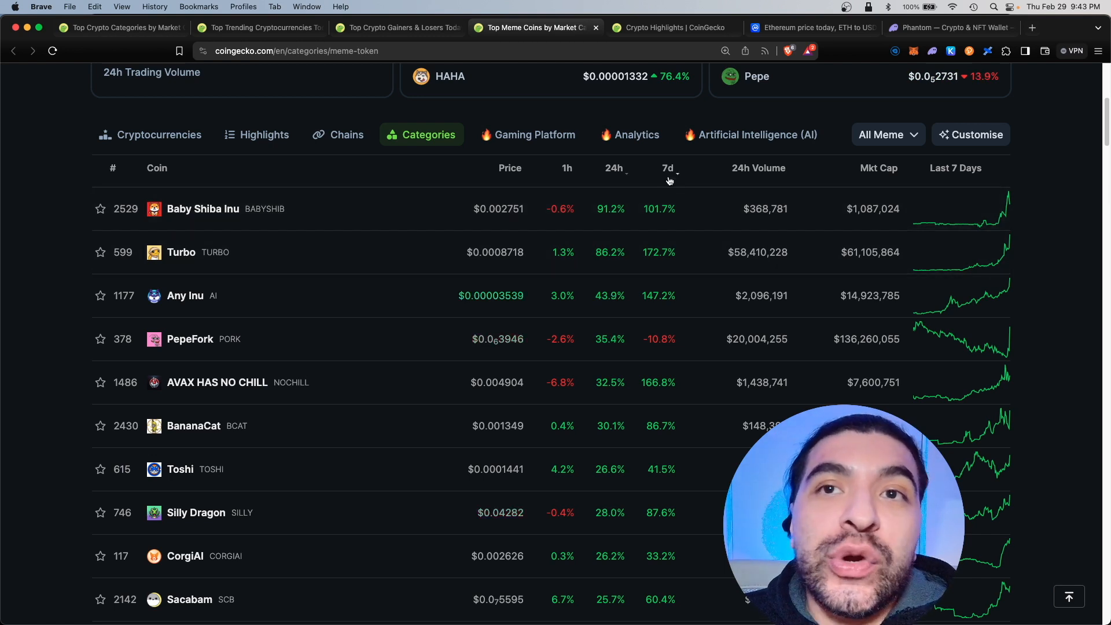
{"action": "mouse_move", "coordinate": [667, 199]}
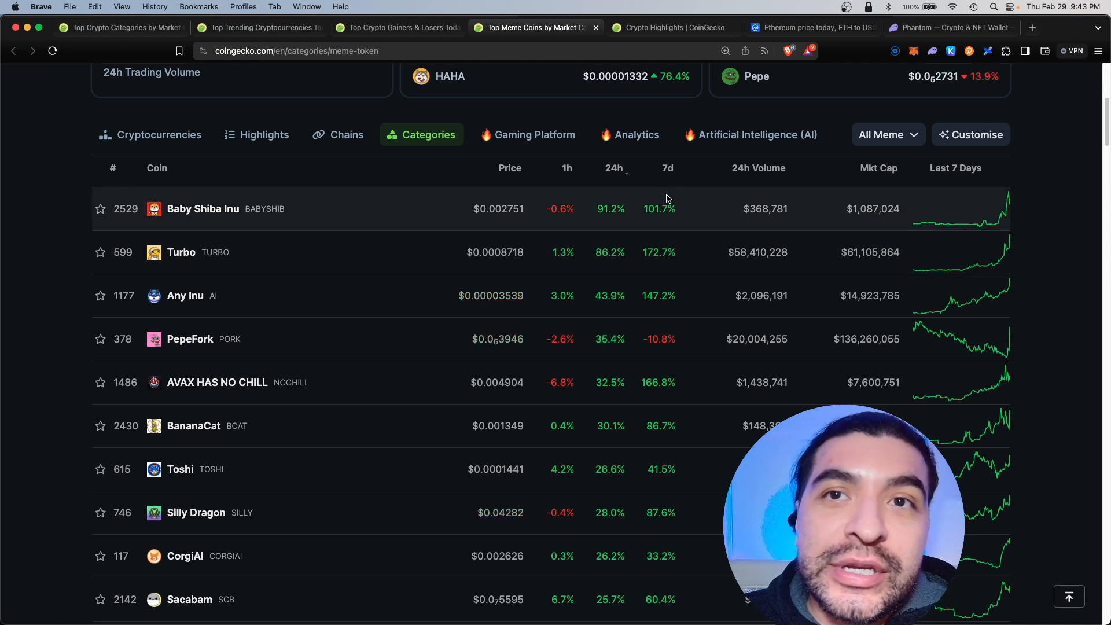
{"action": "left_click", "coordinate": [667, 168]}
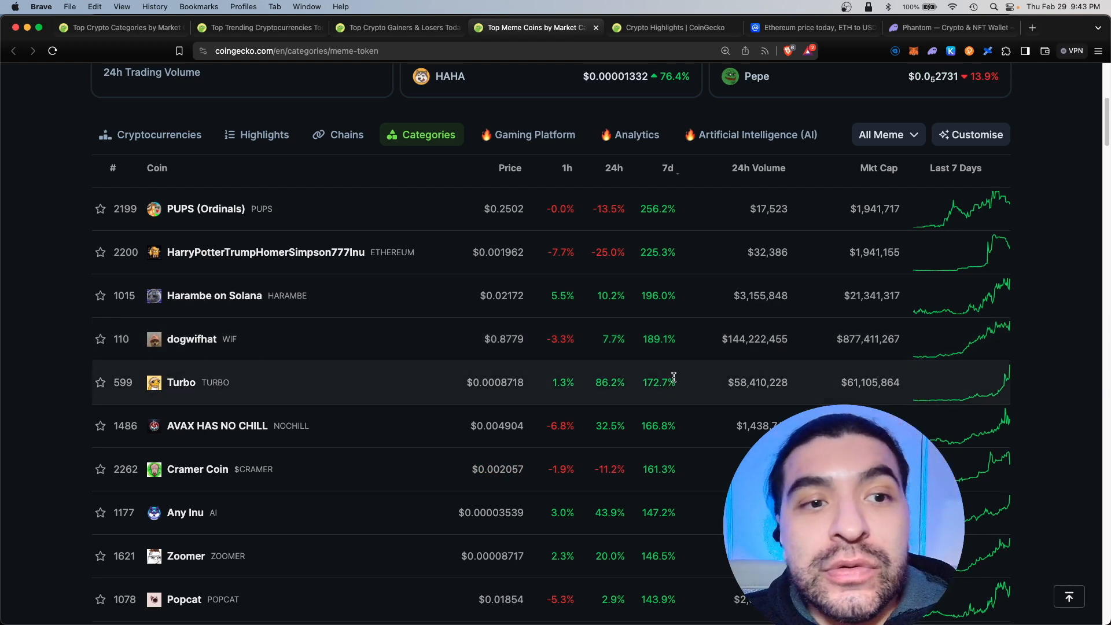
{"action": "scroll", "scroll_direction": "down", "scroll_amount": 3}
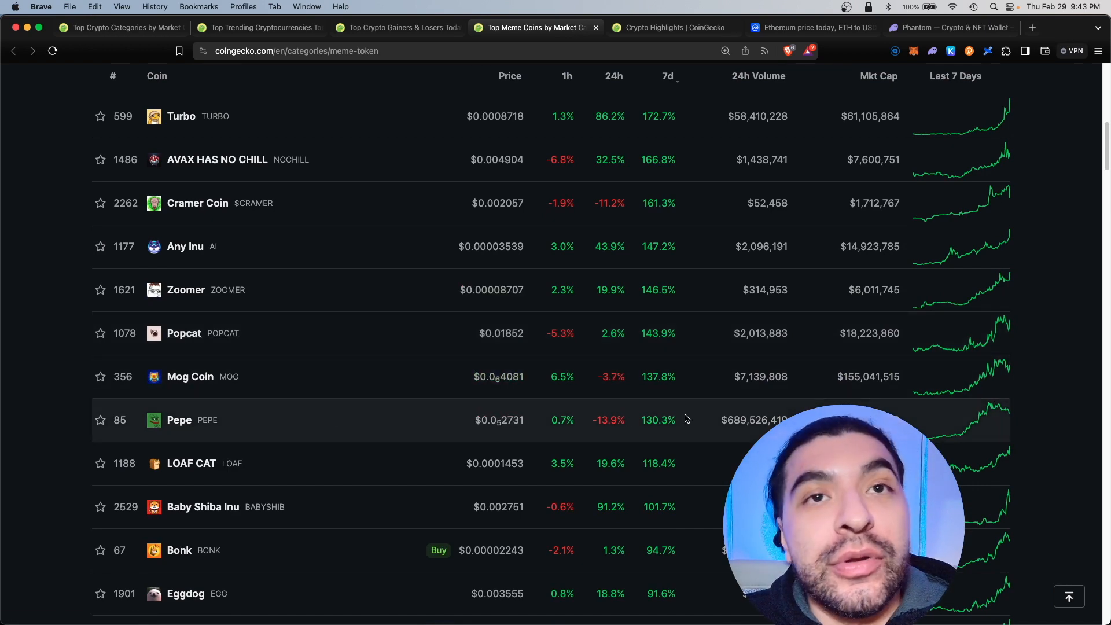
{"action": "scroll", "scroll_direction": "down", "scroll_amount": 3}
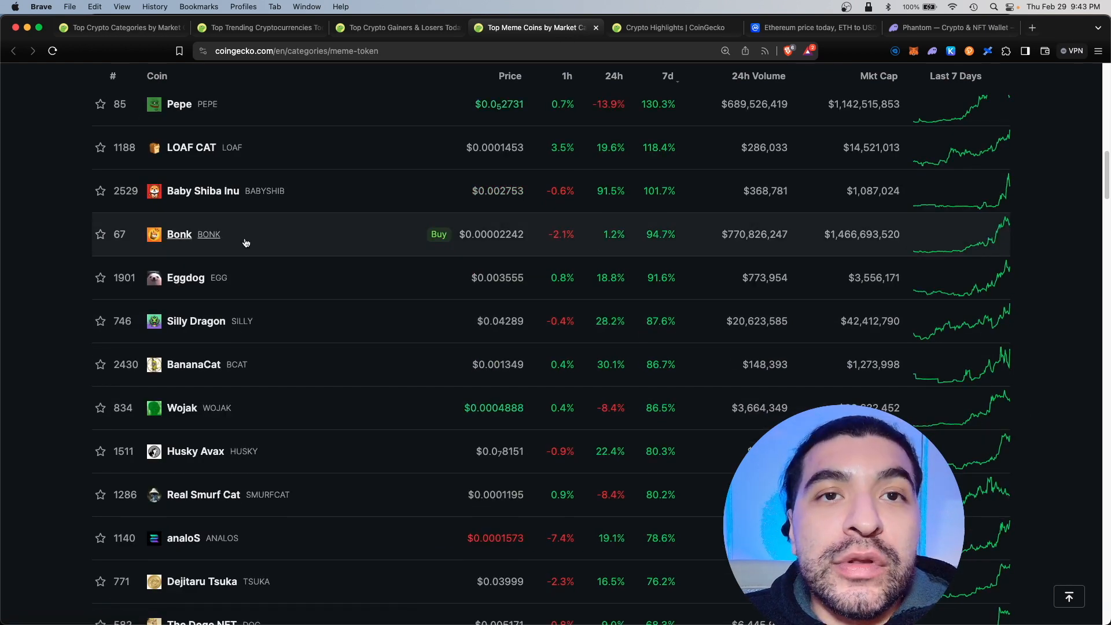
{"action": "mouse_move", "coordinate": [241, 285]}
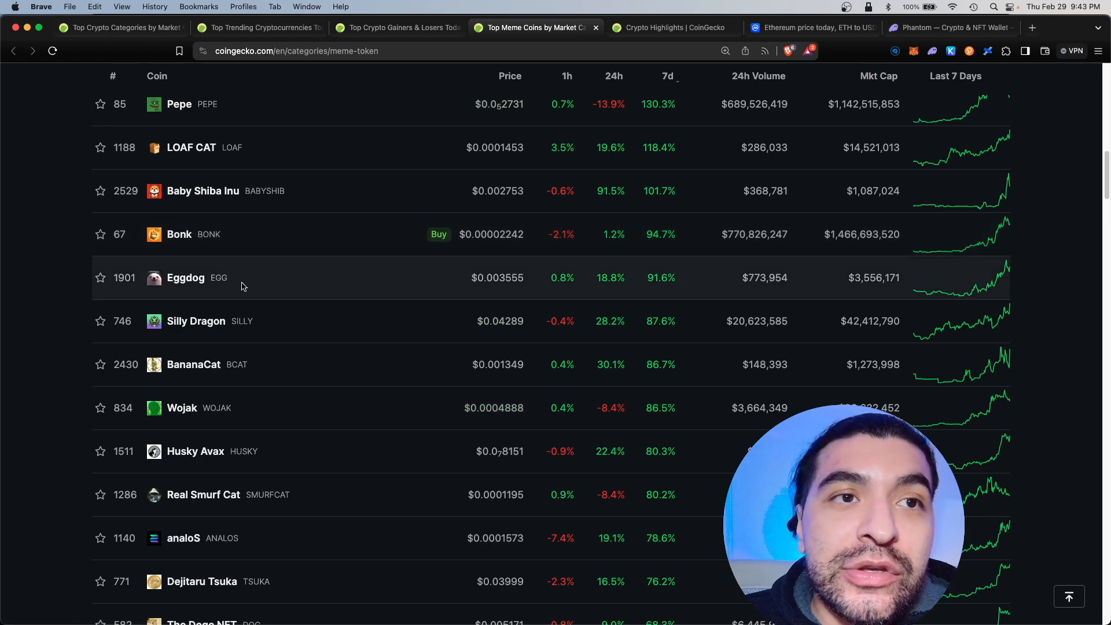
{"action": "left_click", "coordinate": [180, 234]}
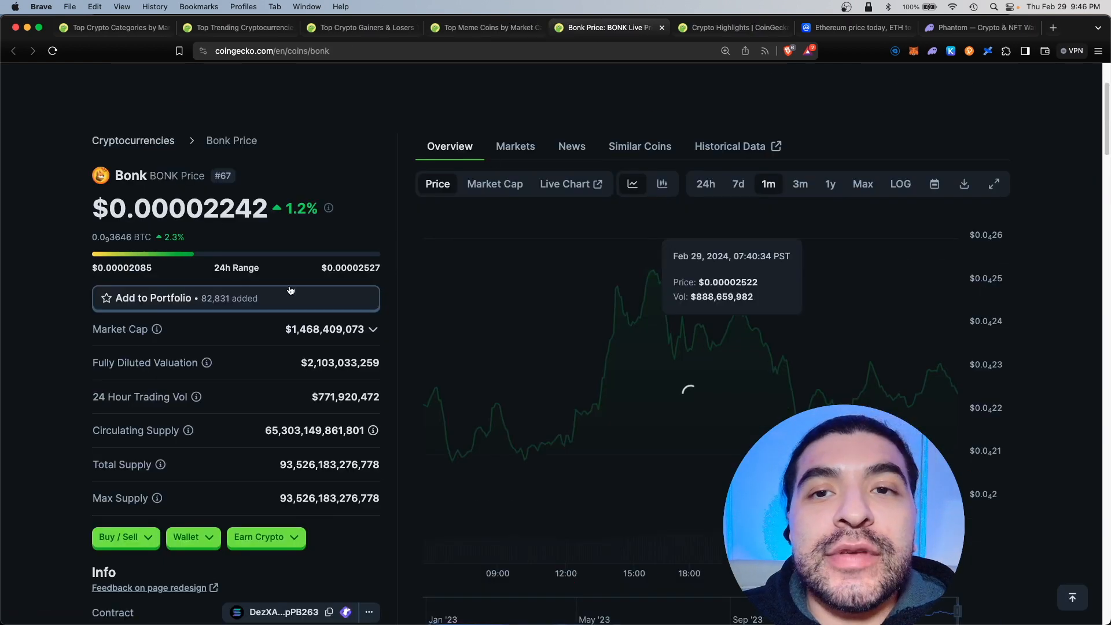
{"action": "scroll", "scroll_direction": "down", "scroll_amount": 3}
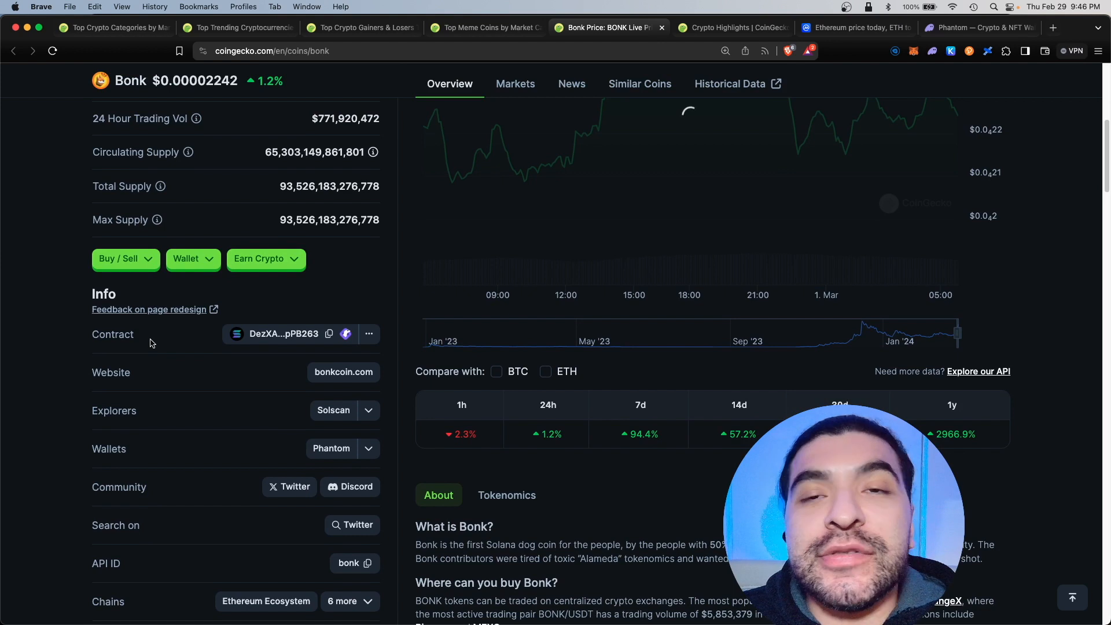
{"action": "mouse_move", "coordinate": [184, 338]}
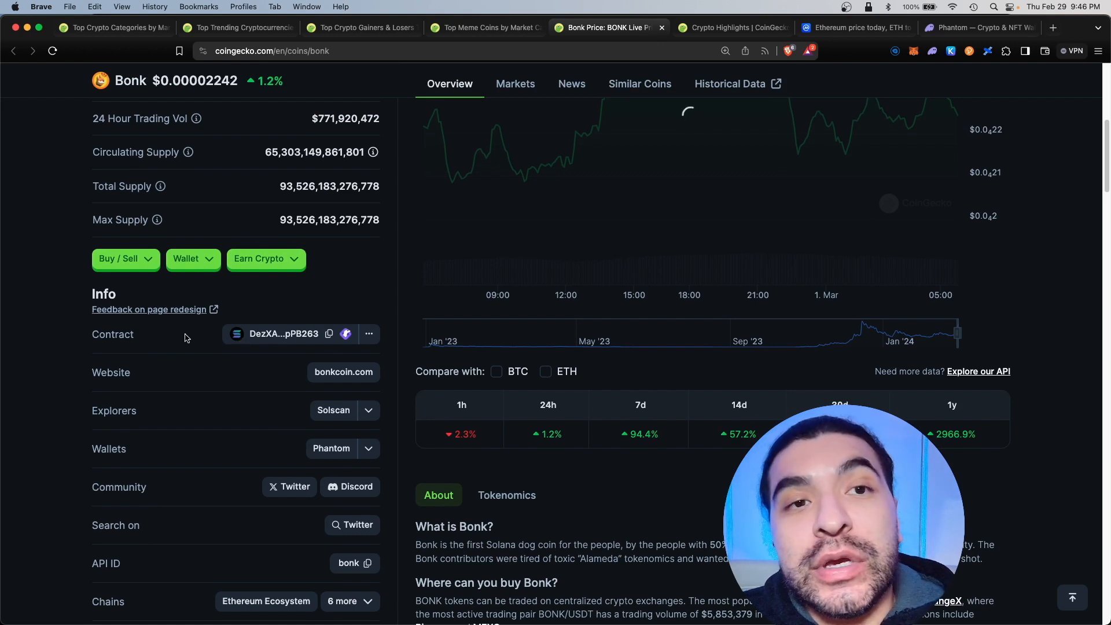
{"action": "mouse_move", "coordinate": [345, 342]}
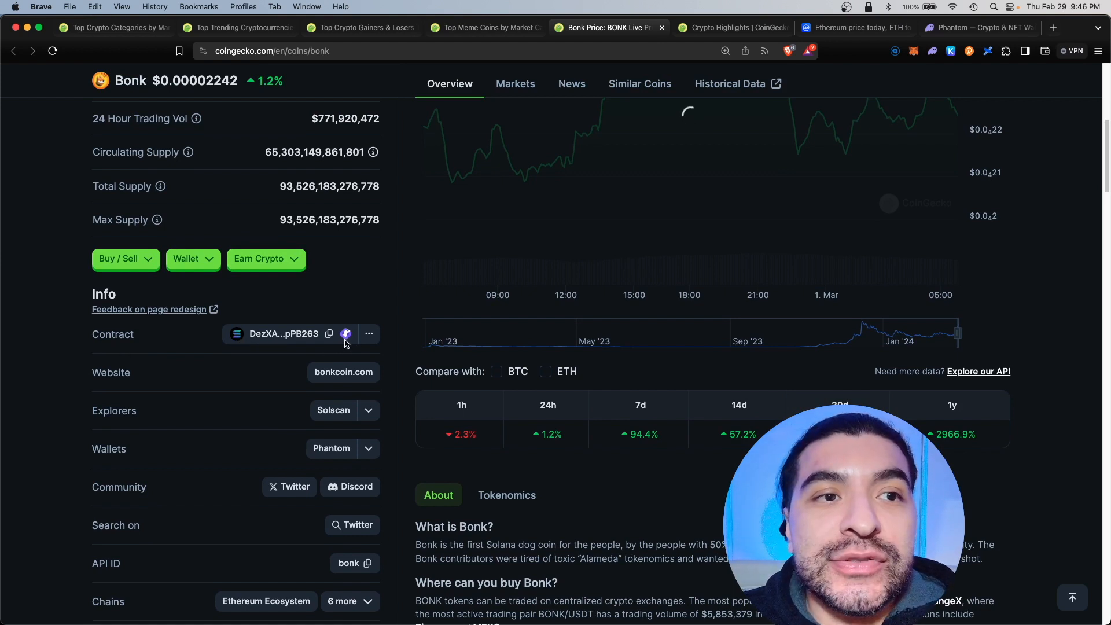
{"action": "mouse_move", "coordinate": [720, 427]}
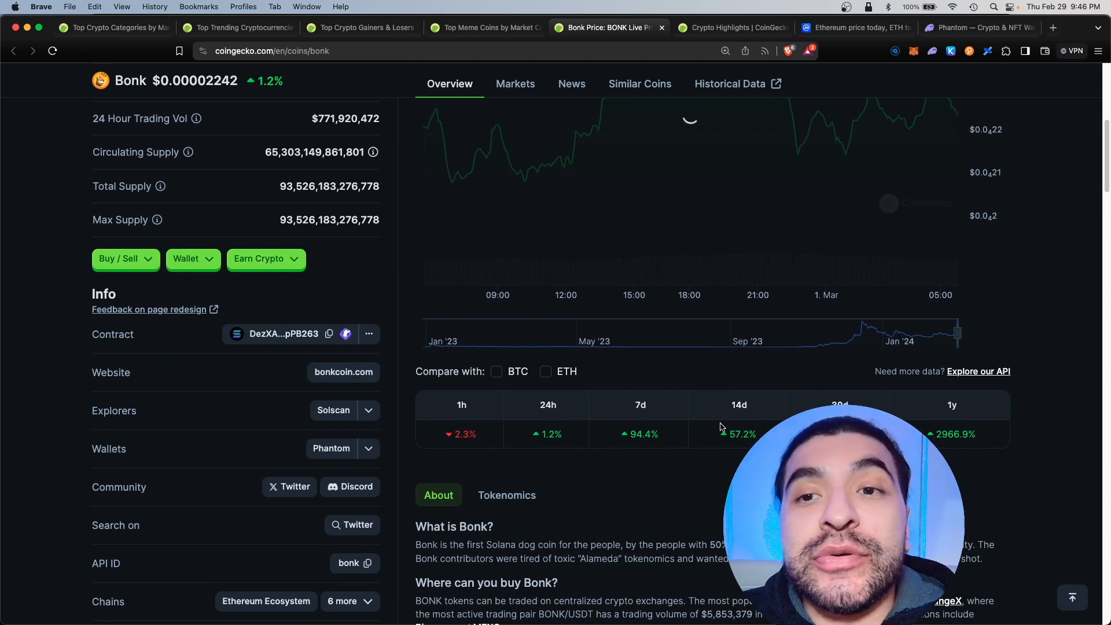
{"action": "scroll", "scroll_direction": "down", "scroll_amount": 3}
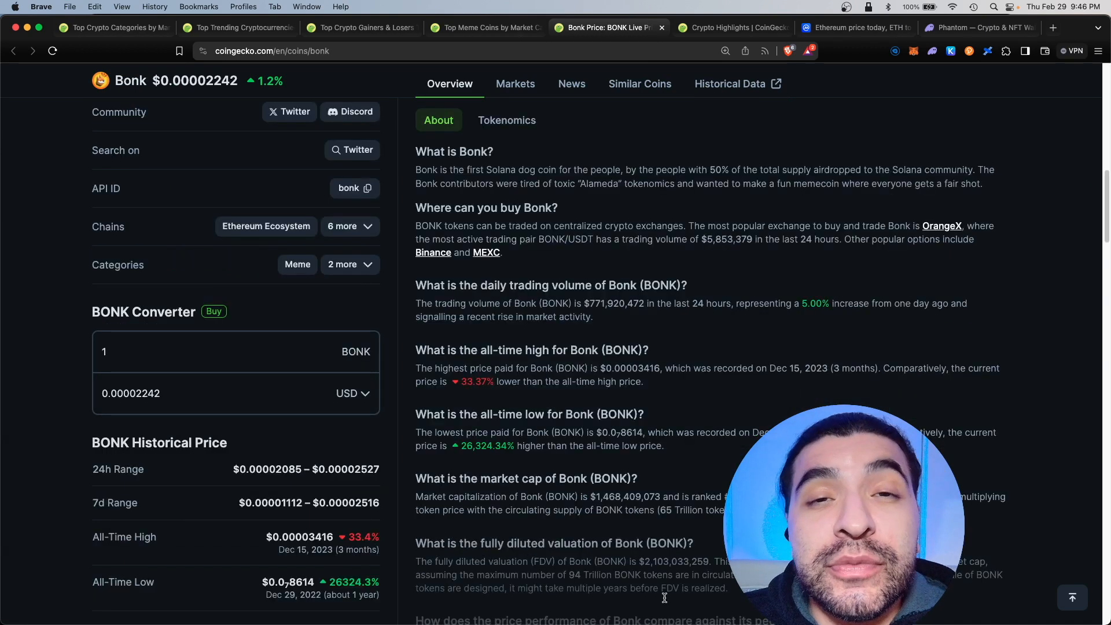
{"action": "left_click", "coordinate": [515, 83]}
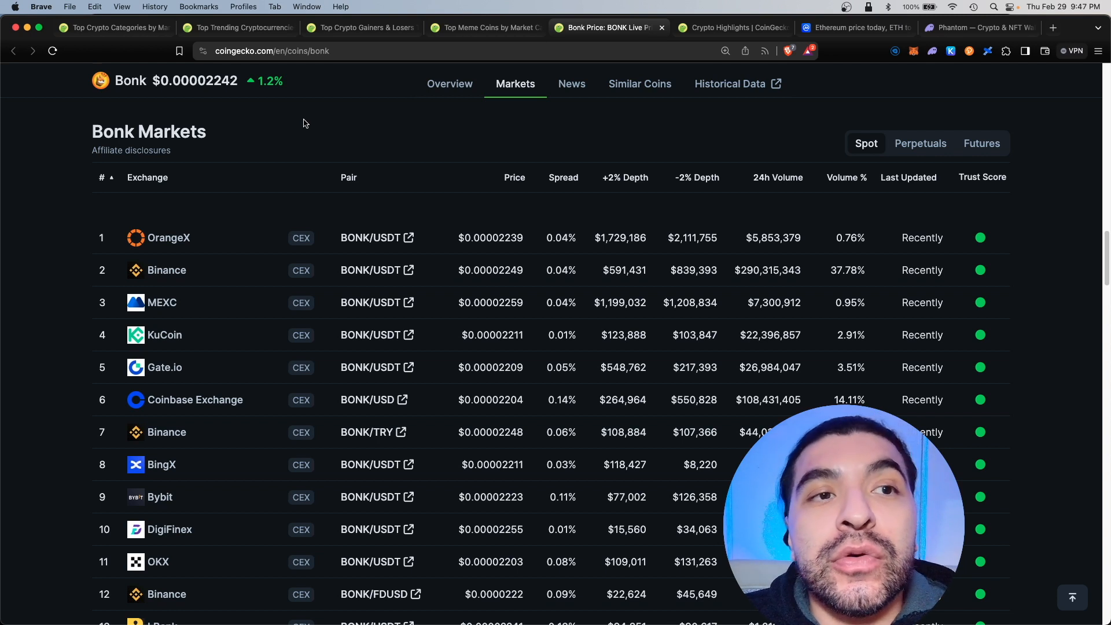
{"action": "mouse_move", "coordinate": [449, 183]}
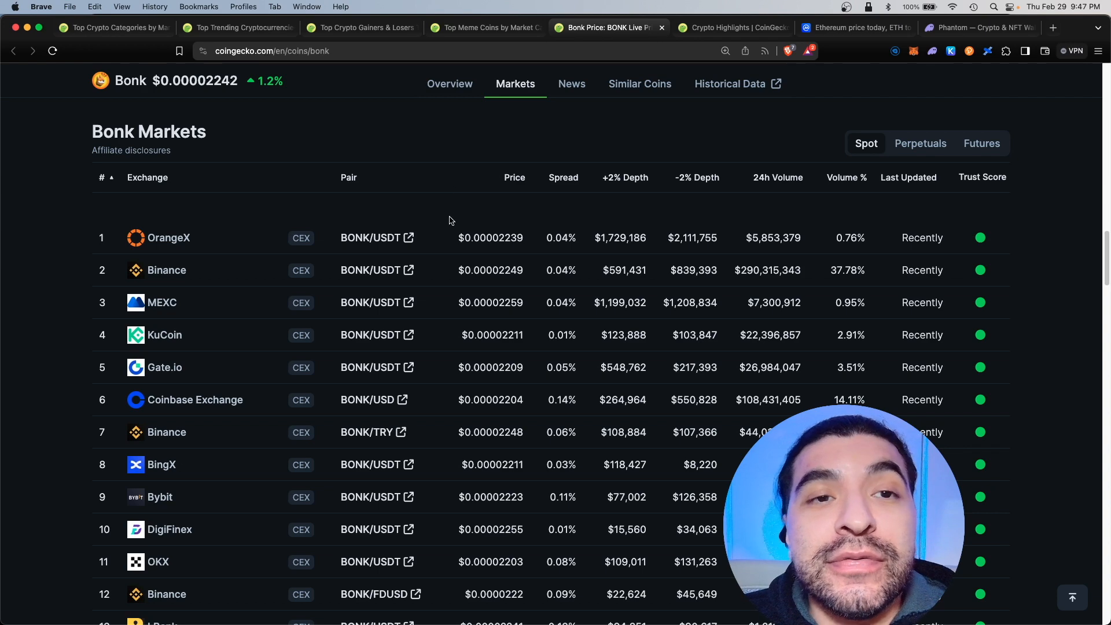
{"action": "mouse_move", "coordinate": [291, 214]}
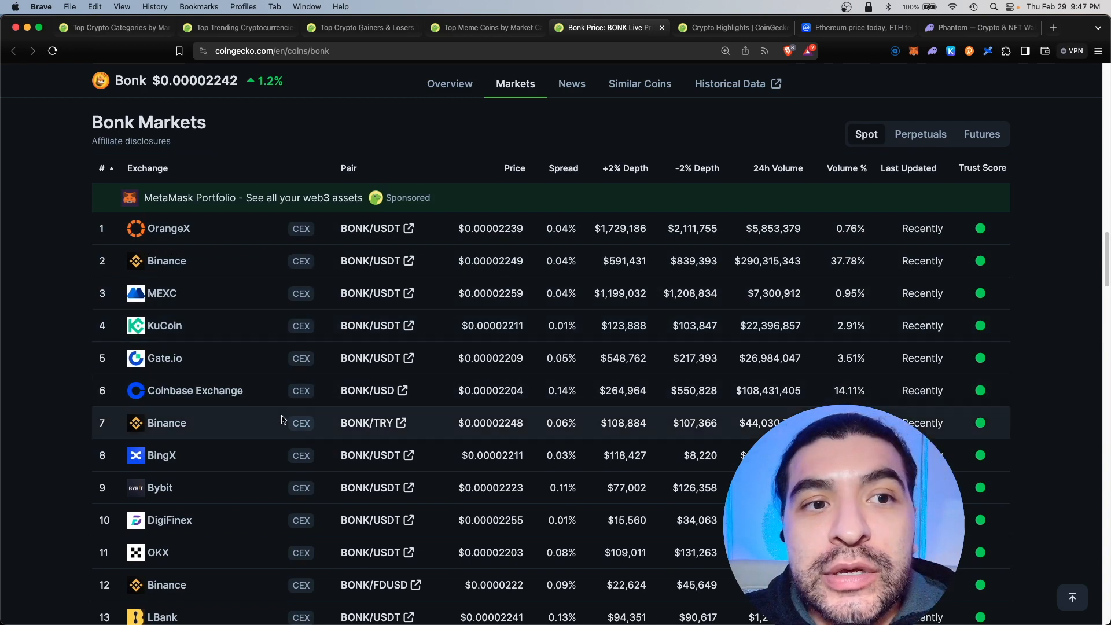
{"action": "scroll", "scroll_direction": "down", "scroll_amount": 3}
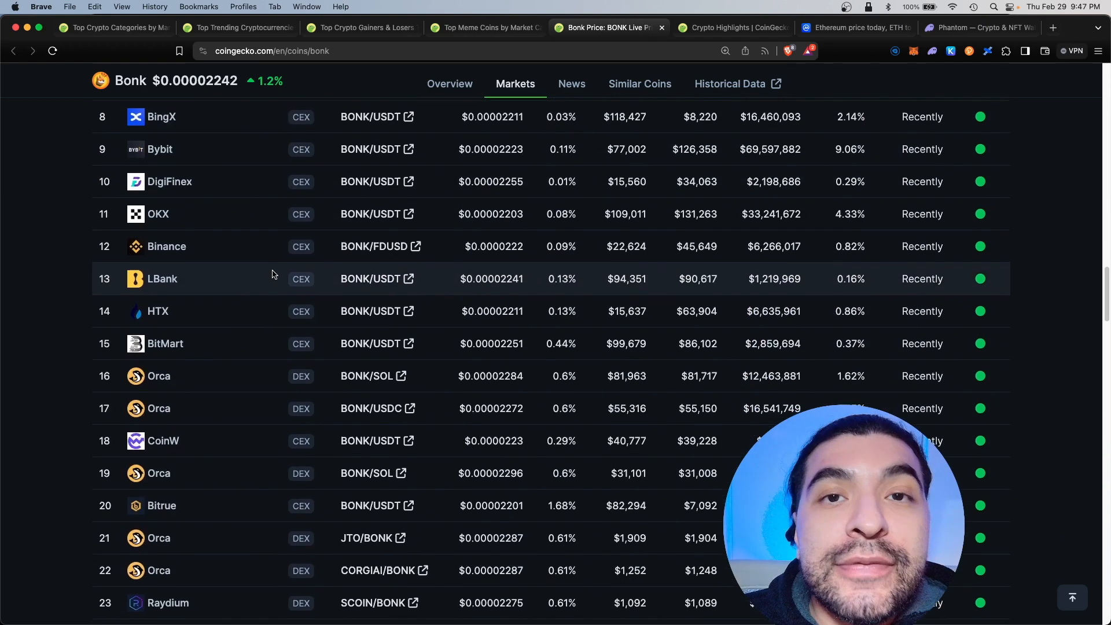
{"action": "scroll", "scroll_direction": "down", "scroll_amount": 3}
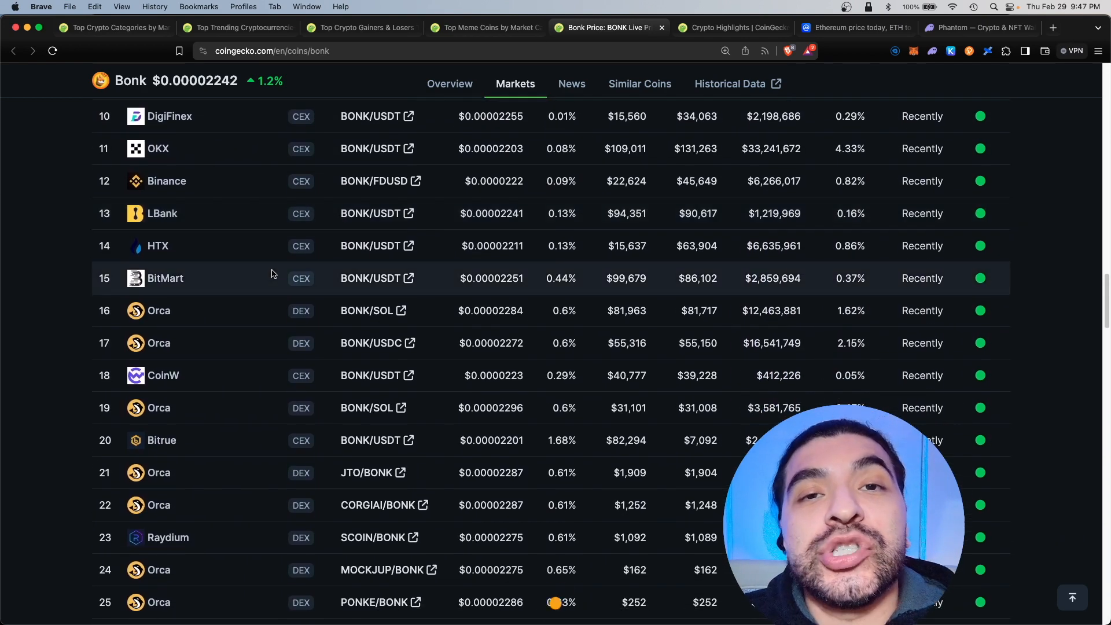
- Check the Phantom tab, open Orca's BONK/SOL swap and token dropdown, then return to Bonk markets
{"action": "left_click", "coordinate": [978, 27]}
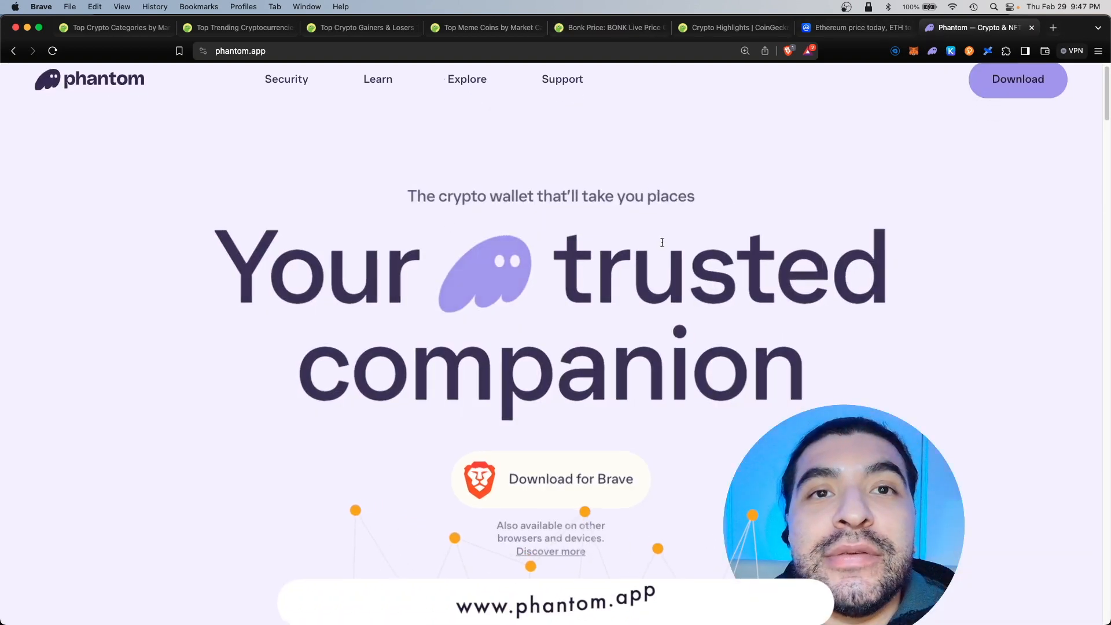
{"action": "left_click", "coordinate": [606, 28]}
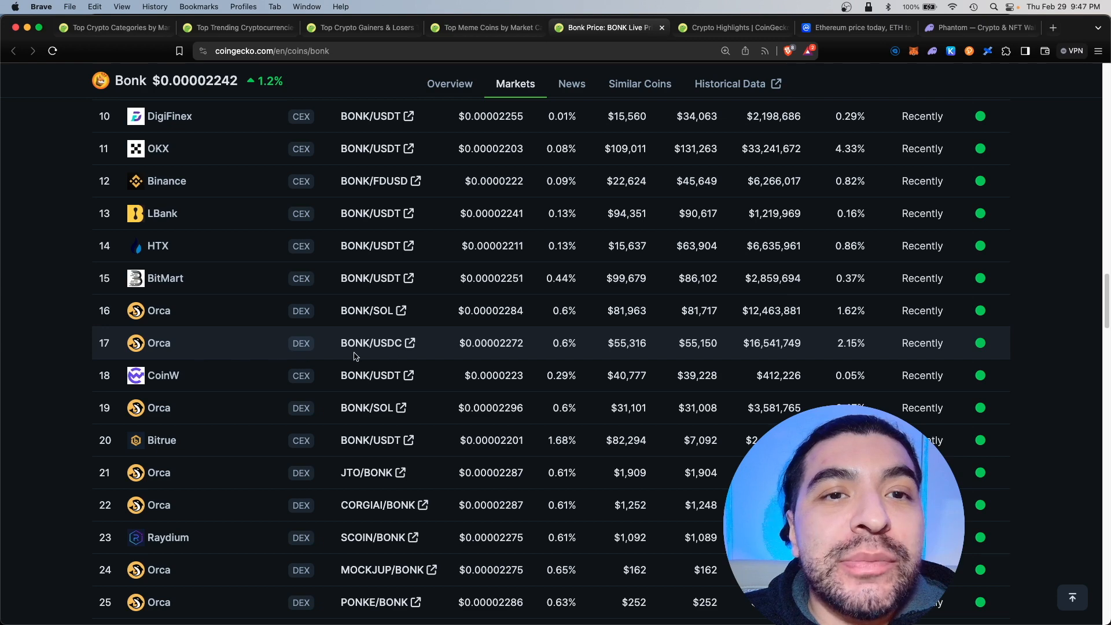
{"action": "mouse_move", "coordinate": [115, 317]}
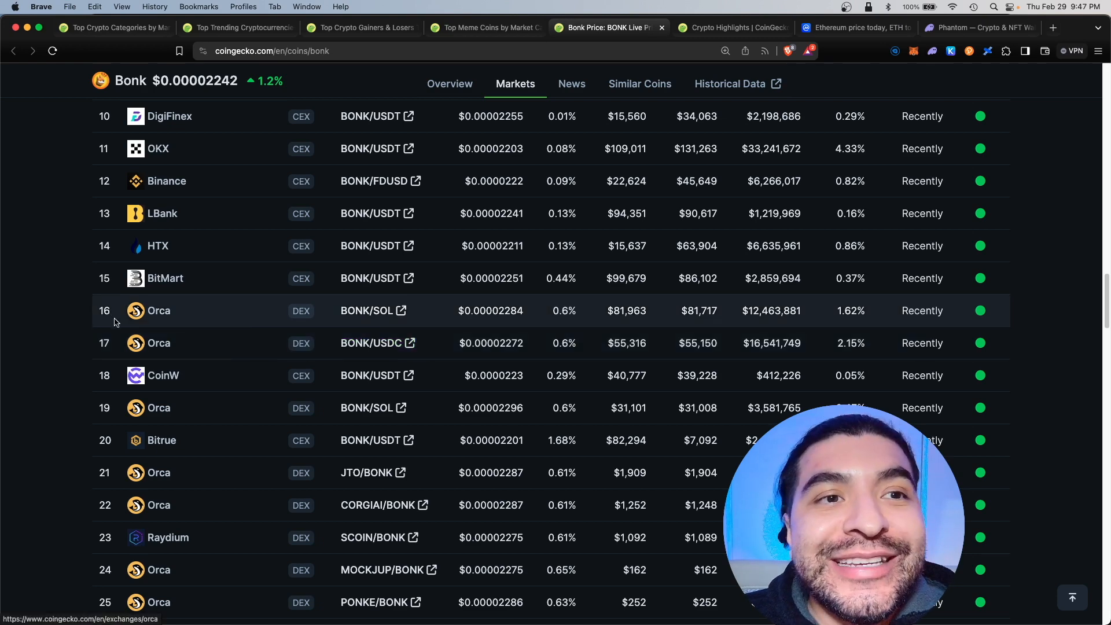
{"action": "mouse_move", "coordinate": [257, 347]}
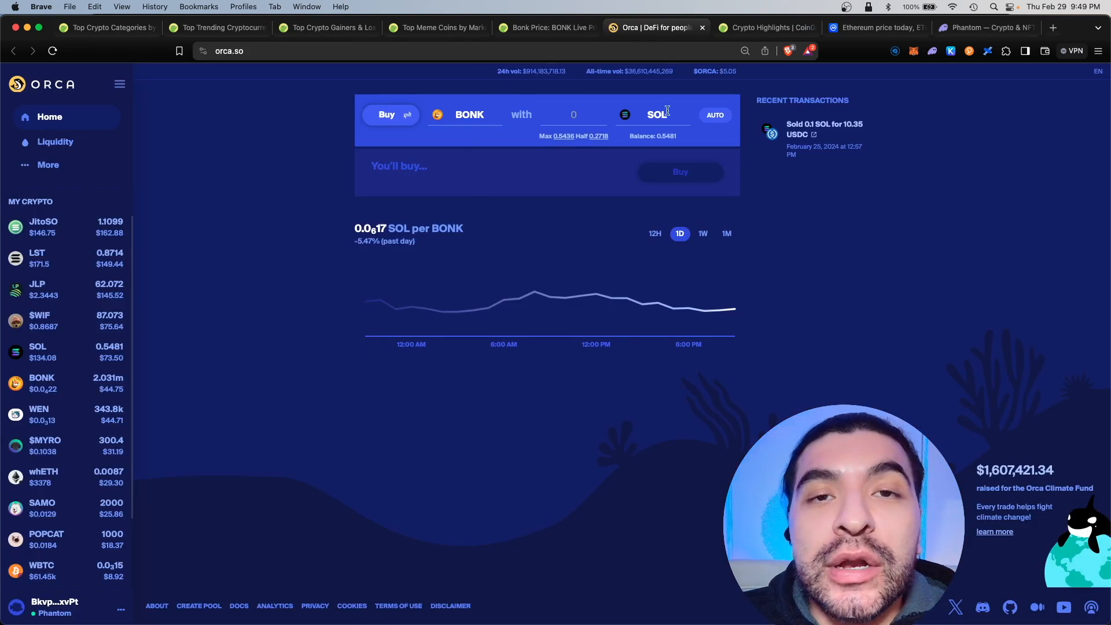
{"action": "left_click", "coordinate": [656, 115]}
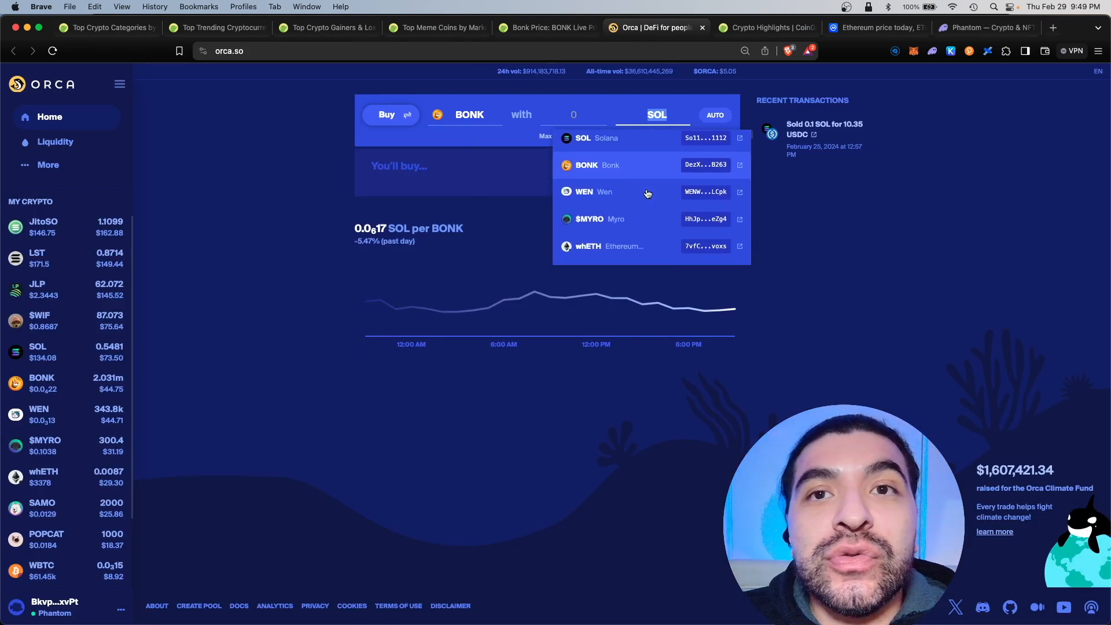
{"action": "left_click", "coordinate": [545, 27]}
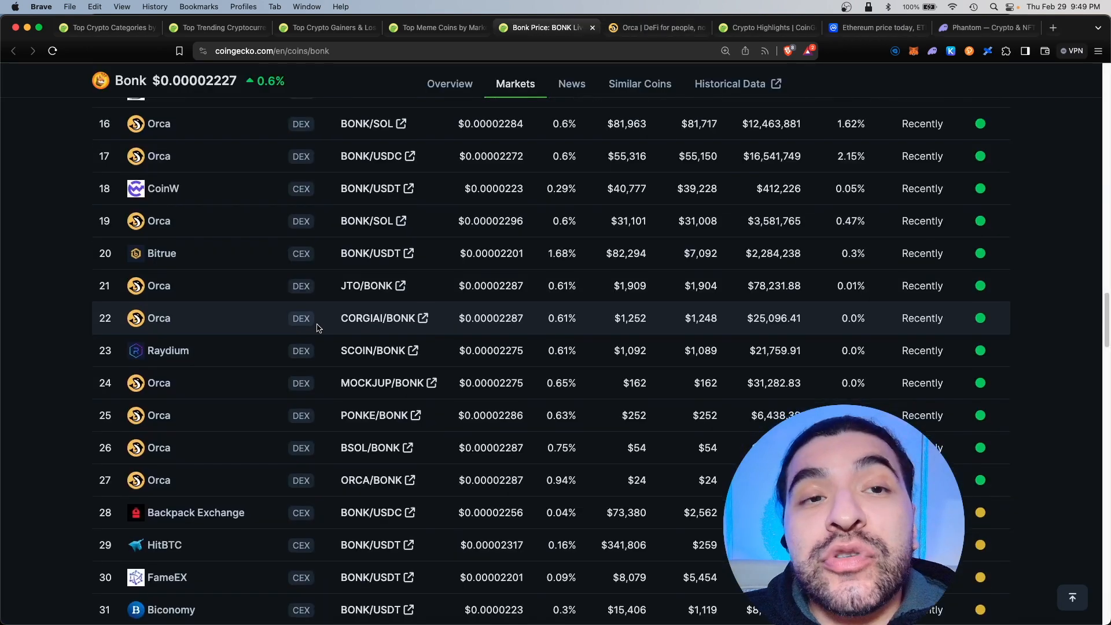
- Scroll the Bonk markets to Jupiter's SOL–Bonk pair, then return to the Top Meme Coins tab
{"action": "scroll", "scroll_direction": "down", "scroll_amount": 3}
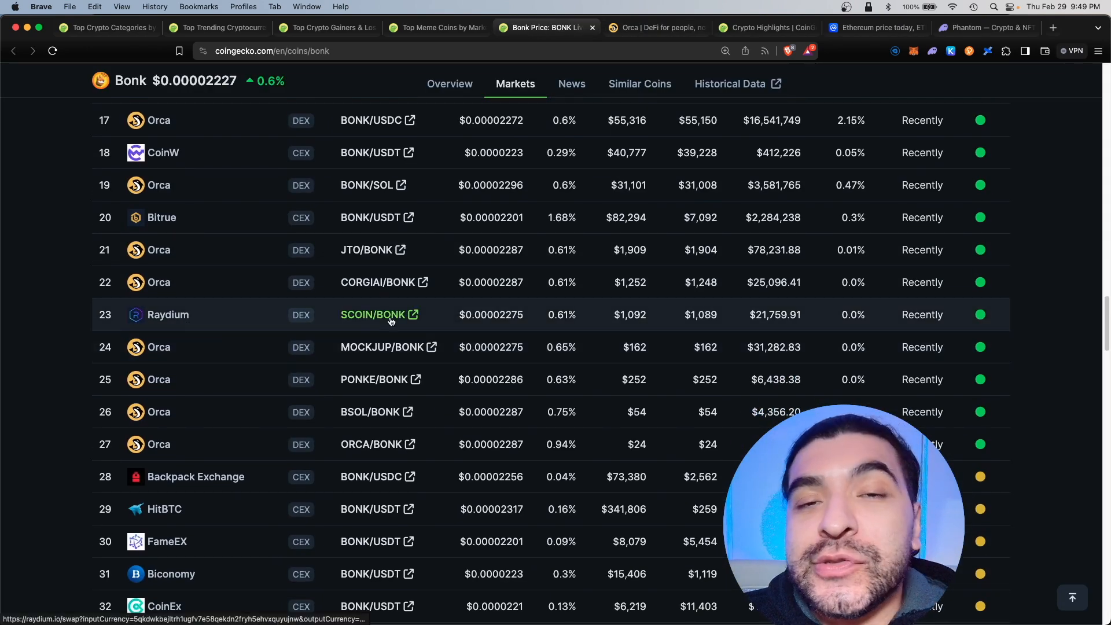
{"action": "scroll", "scroll_direction": "down", "scroll_amount": 3}
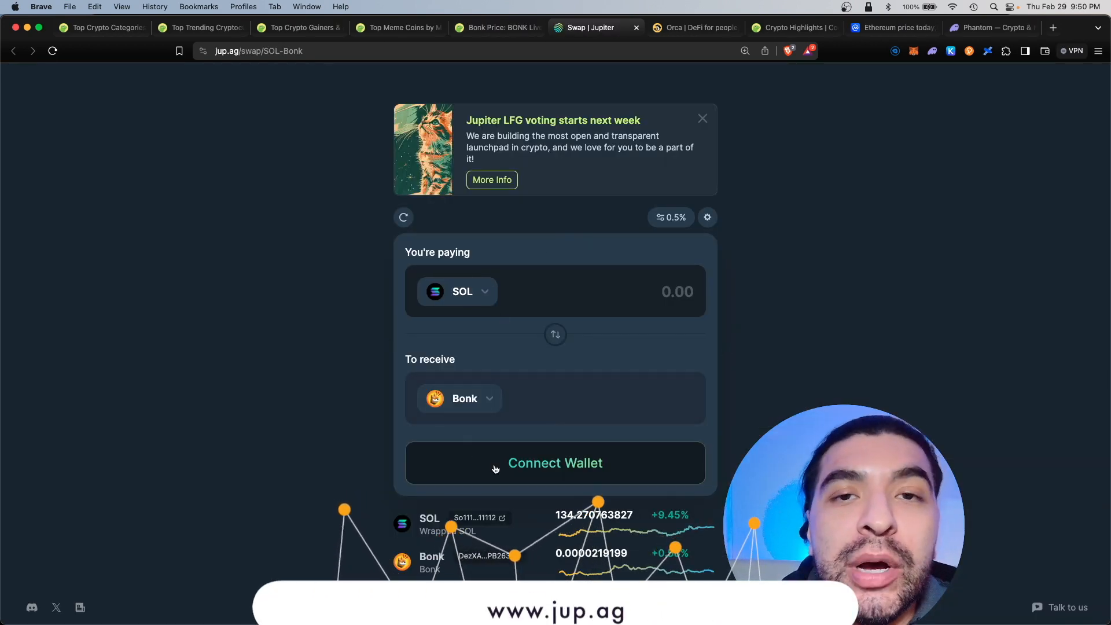
{"action": "left_click", "coordinate": [397, 27]}
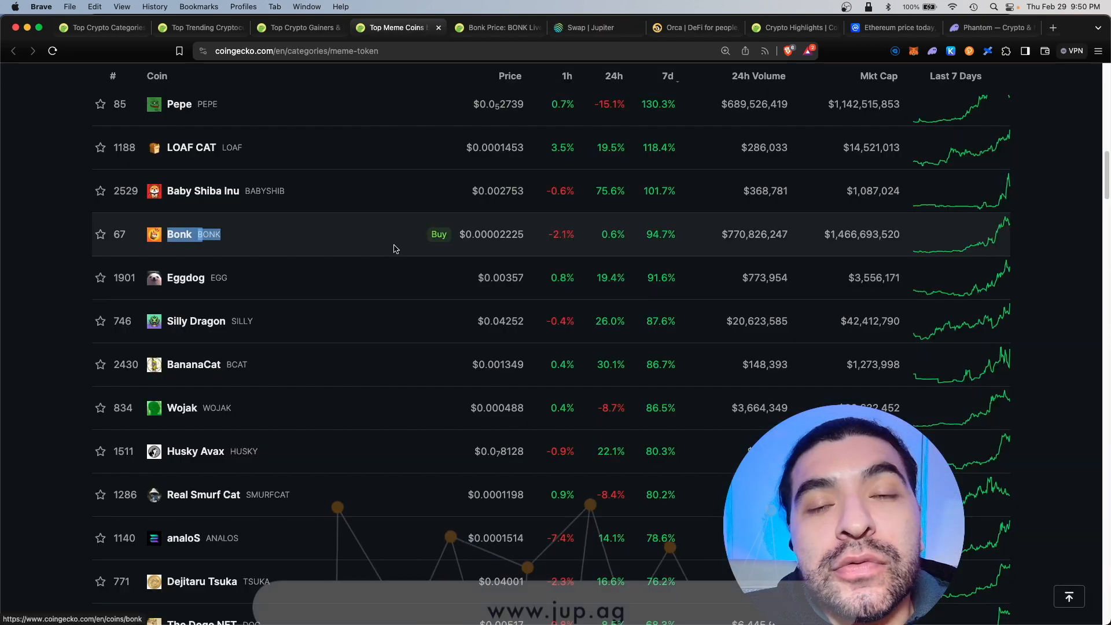
- Open Dog-Themed Coins, sort by 24h then 7d change, and scroll through the list
{"action": "scroll", "scroll_direction": "down", "scroll_amount": 3}
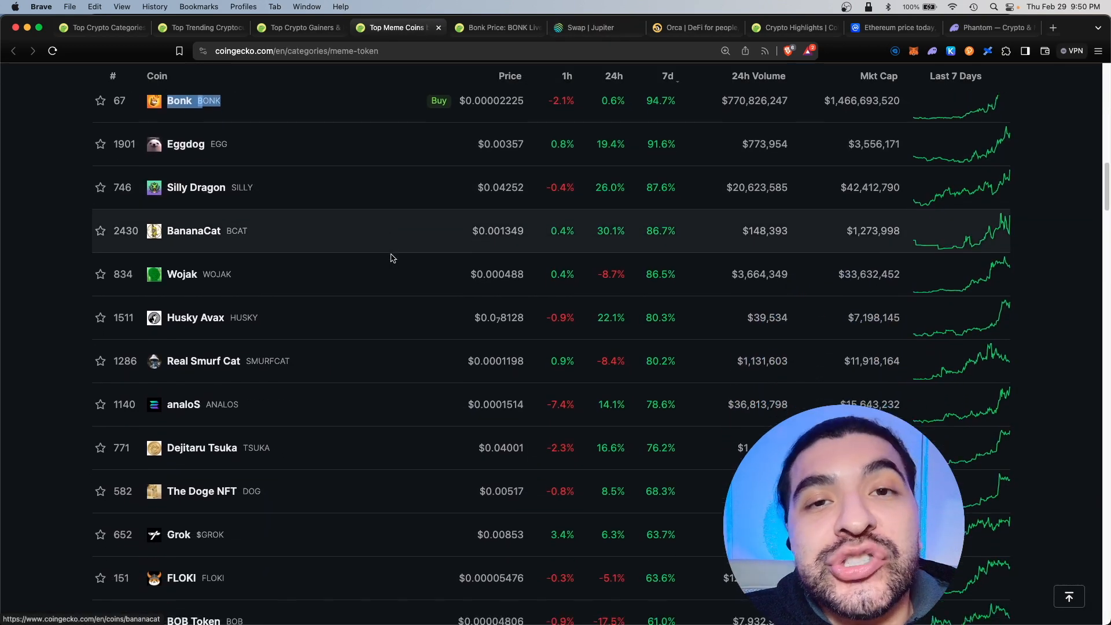
{"action": "scroll", "scroll_direction": "down", "scroll_amount": 3}
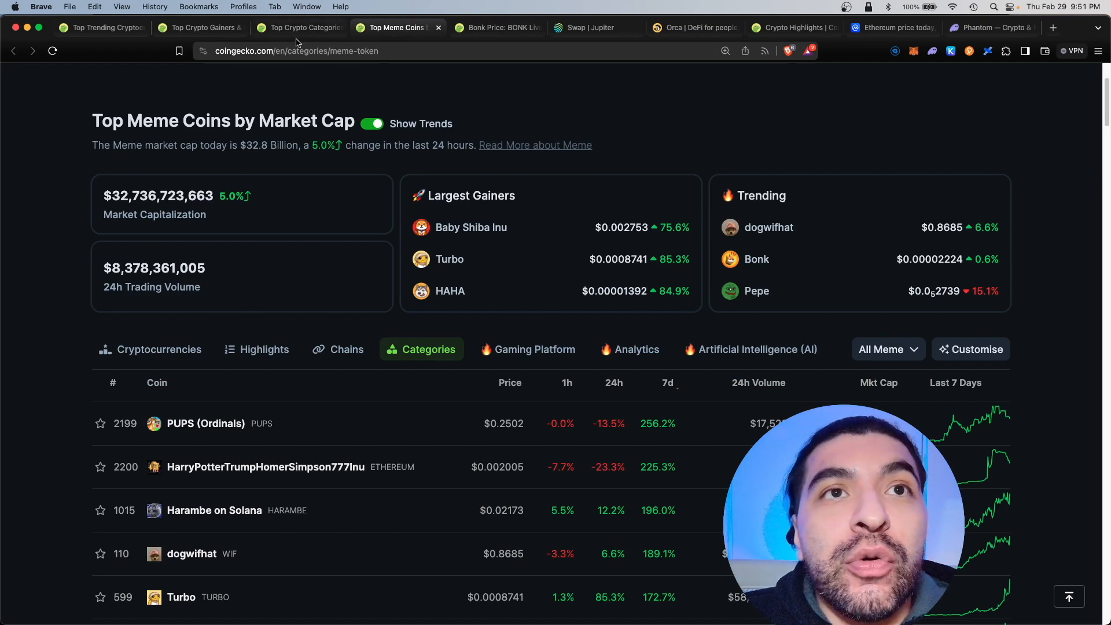
{"action": "left_click", "coordinate": [298, 28]}
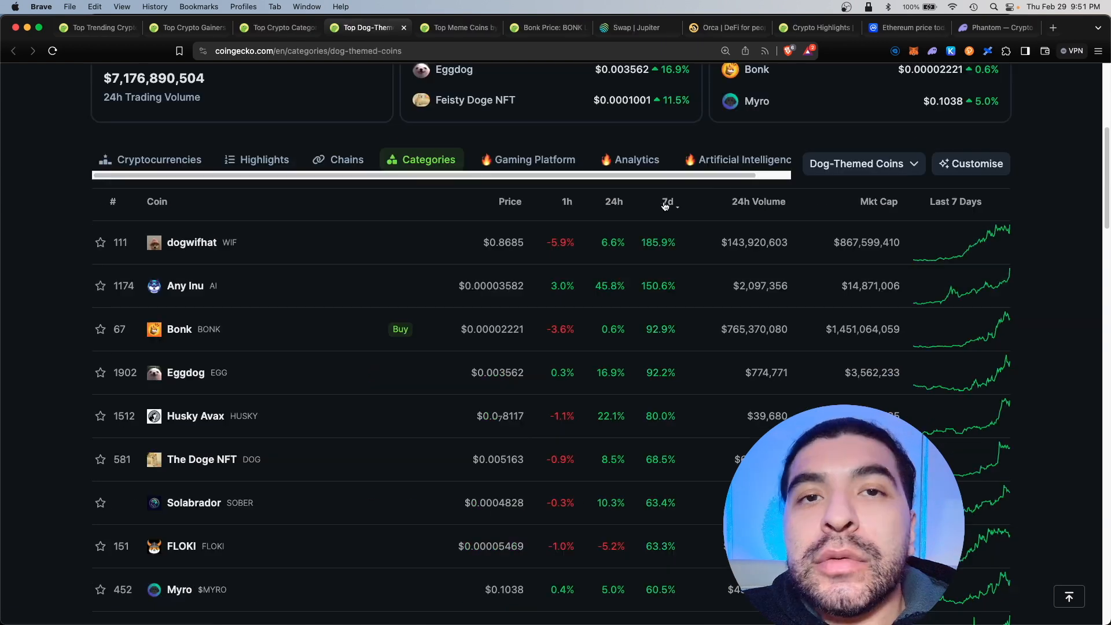
{"action": "left_click", "coordinate": [613, 202]}
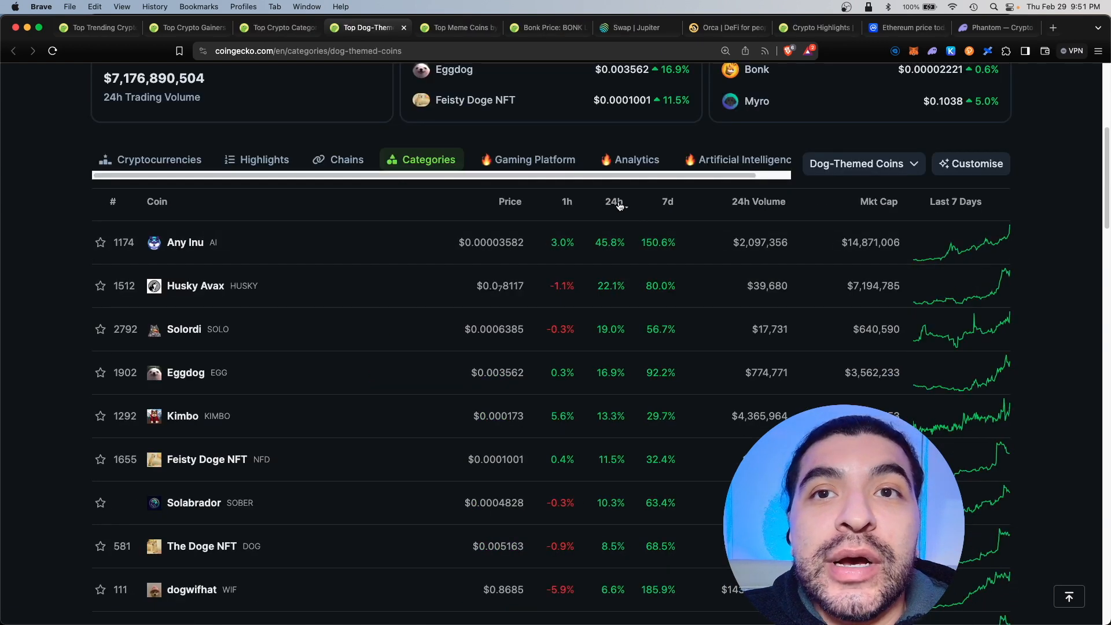
{"action": "left_click", "coordinate": [667, 202]}
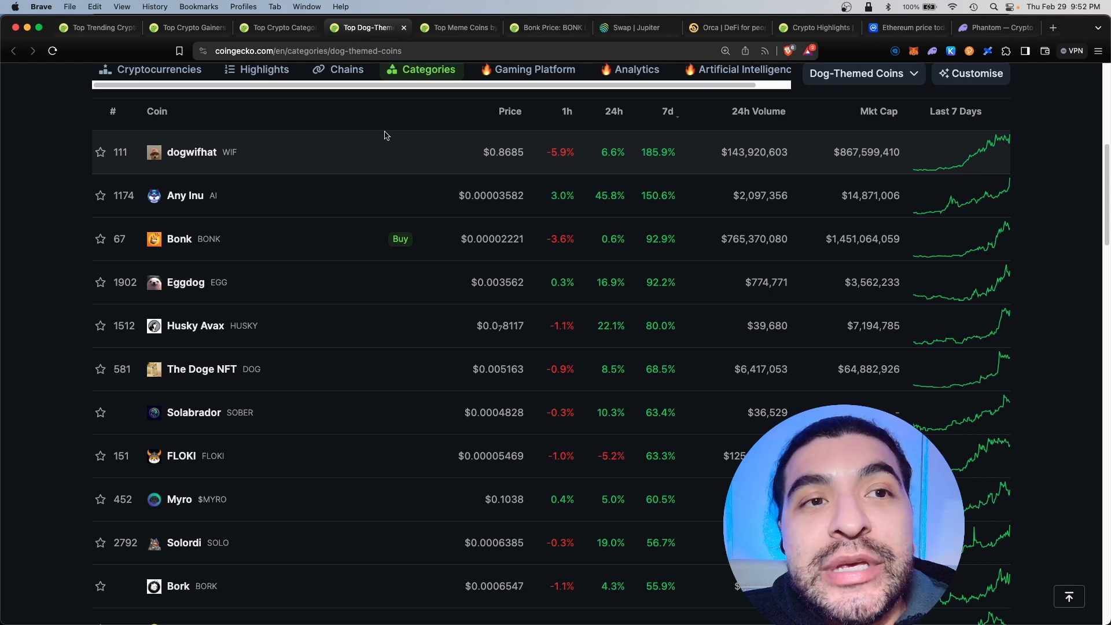
{"action": "scroll", "scroll_direction": "down", "scroll_amount": 3}
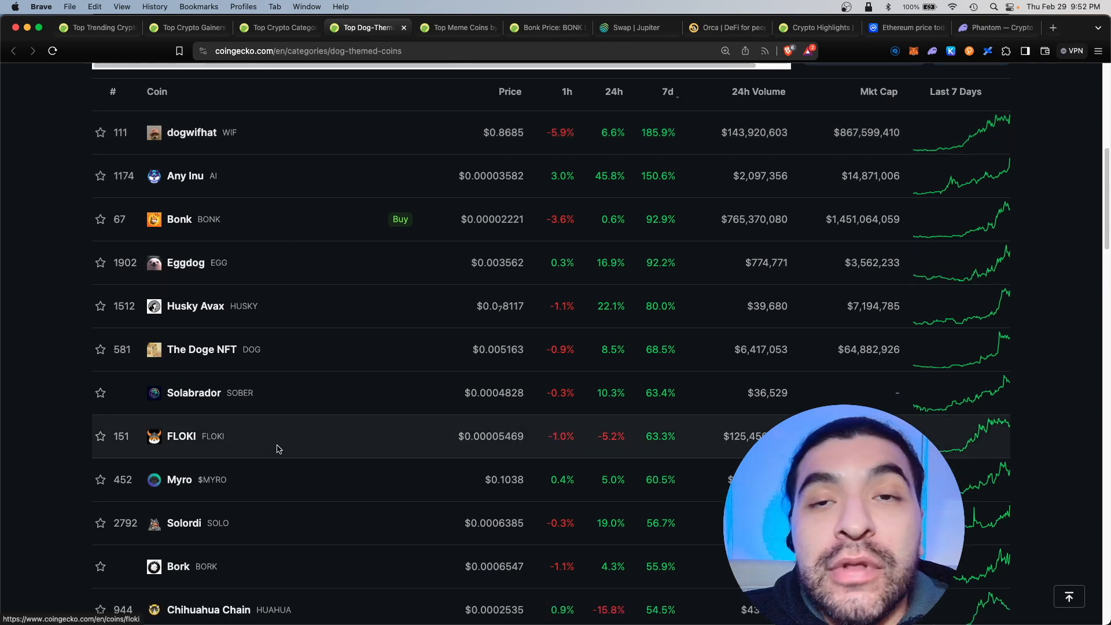
{"action": "scroll", "scroll_direction": "down", "scroll_amount": 3}
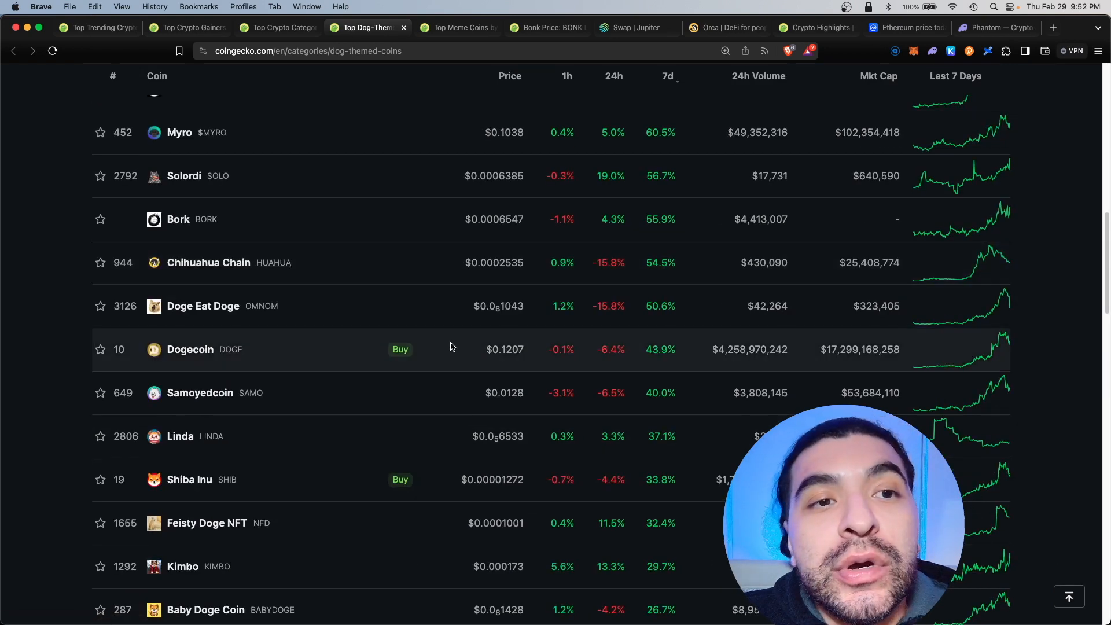
{"action": "scroll", "scroll_direction": "down", "scroll_amount": 3}
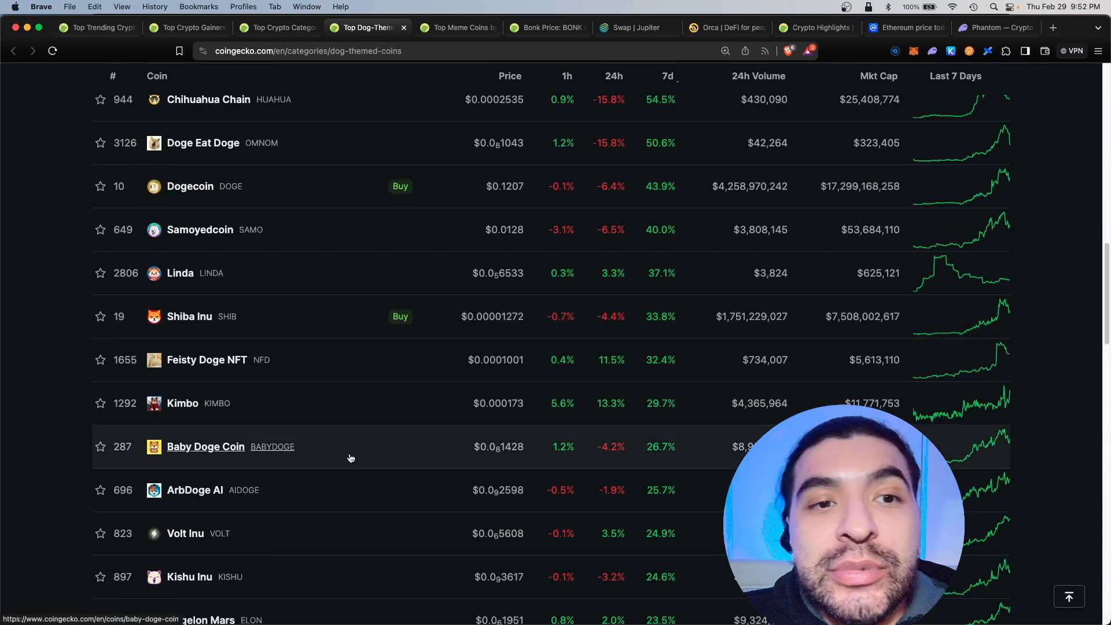
{"action": "scroll", "scroll_direction": "down", "scroll_amount": 3}
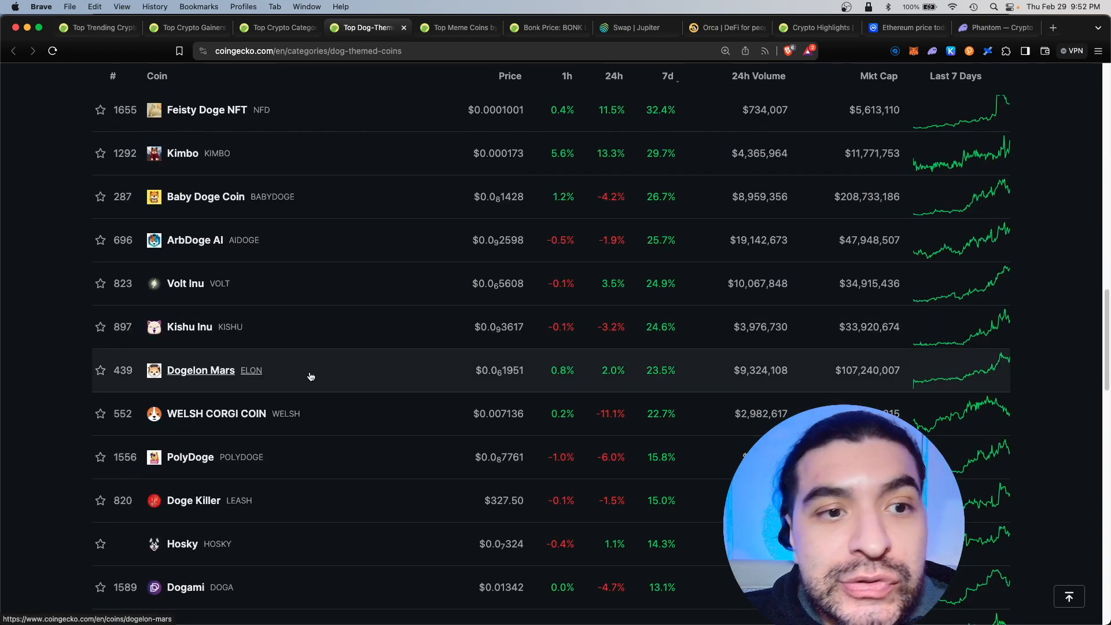
{"action": "scroll", "scroll_direction": "up", "scroll_amount": 3}
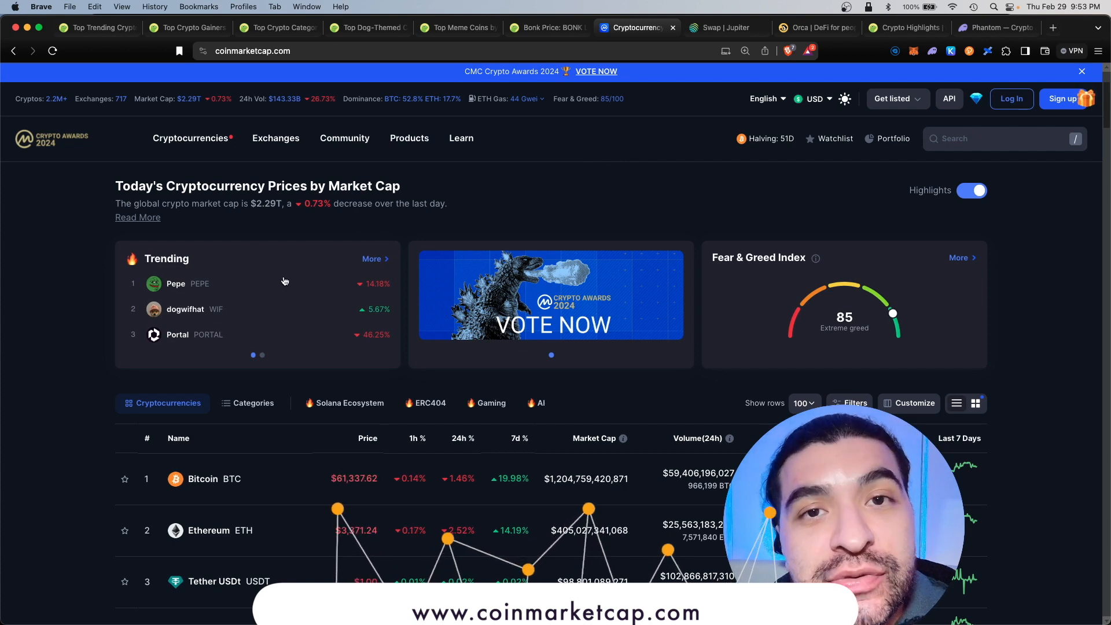
- Visit CoinMarketCap's trending and gainers page, then open the Fear & Greed Index 'More' chart
{"action": "left_click", "coordinate": [372, 258]}
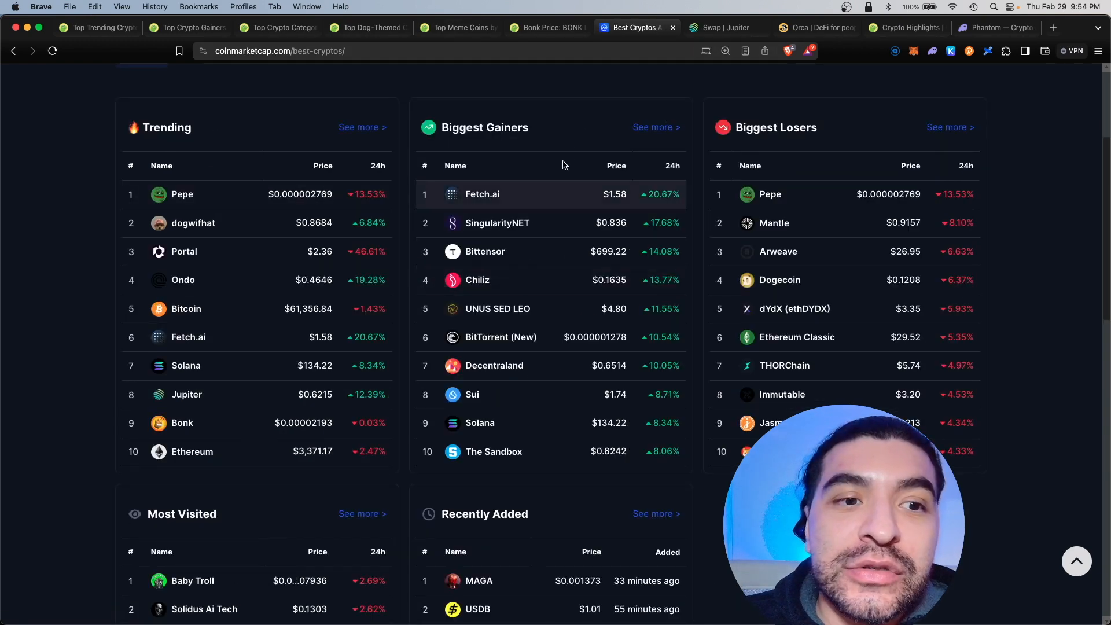
{"action": "scroll", "scroll_direction": "down", "scroll_amount": 3}
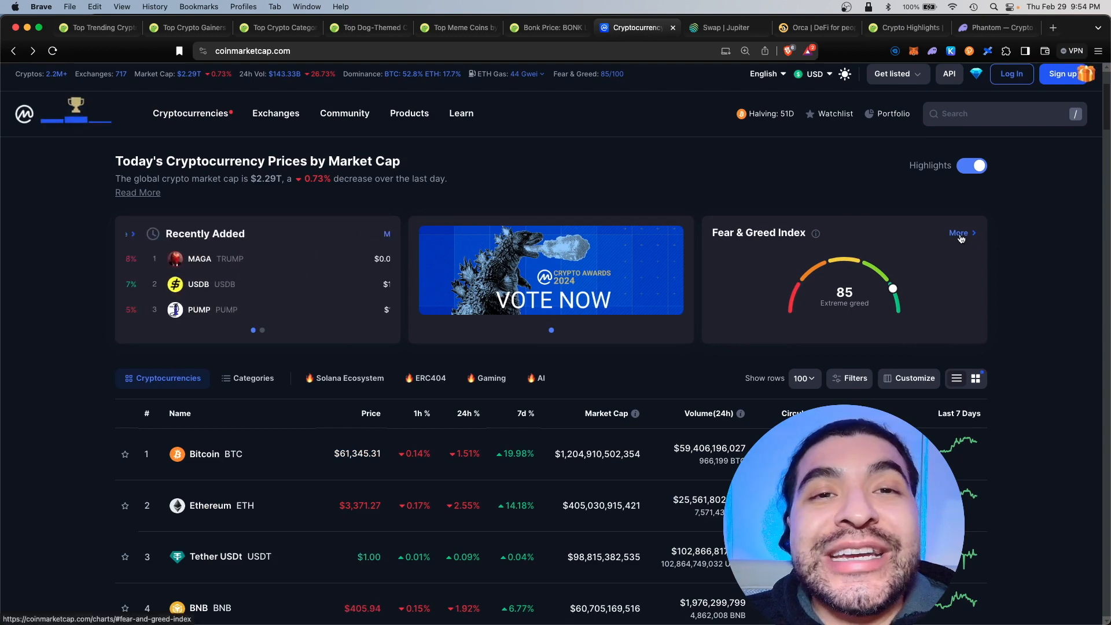
{"action": "left_click", "coordinate": [959, 233]}
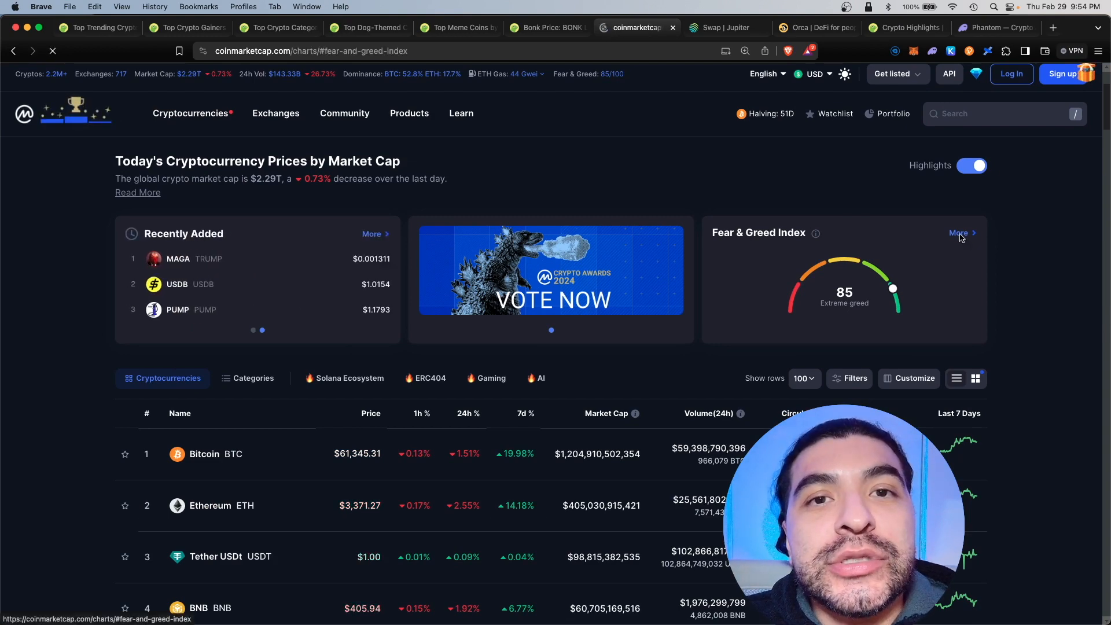
- Browse the Fear & Greed chart and FAQs, then switch via CoinGecko categories to Jupiter swap
{"action": "left_click", "coordinate": [958, 233]}
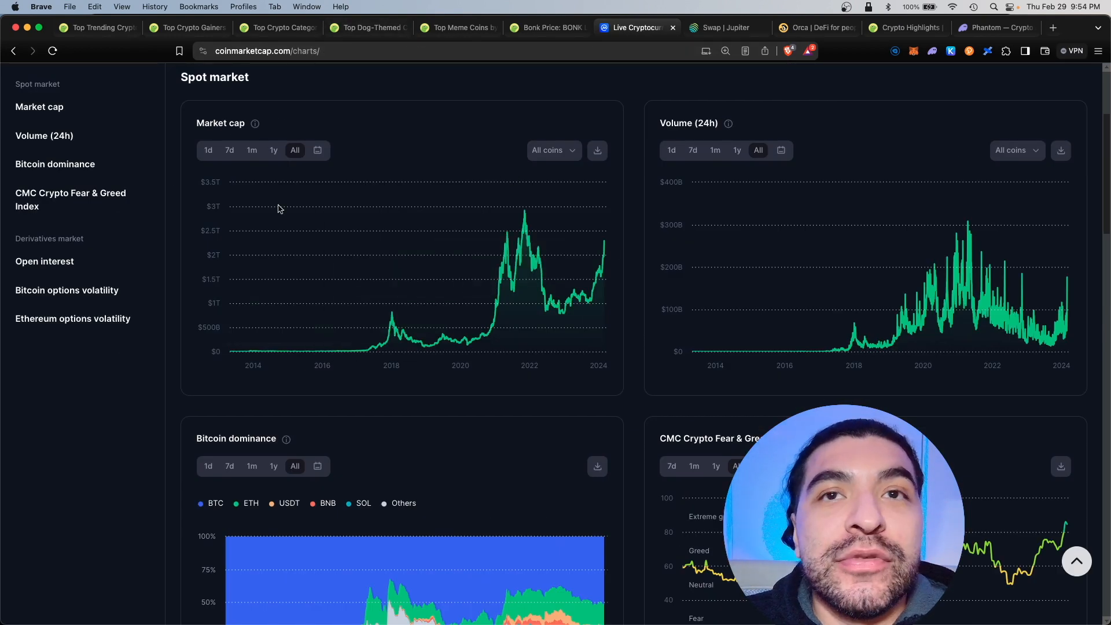
{"action": "scroll", "scroll_direction": "down", "scroll_amount": 3}
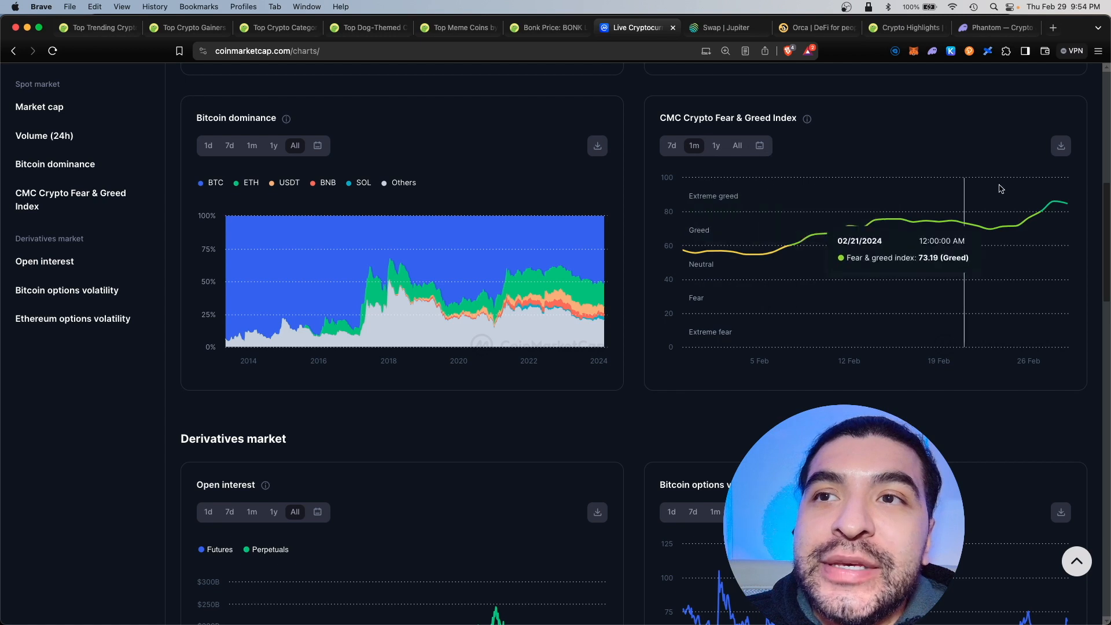
{"action": "mouse_move", "coordinate": [1070, 186]}
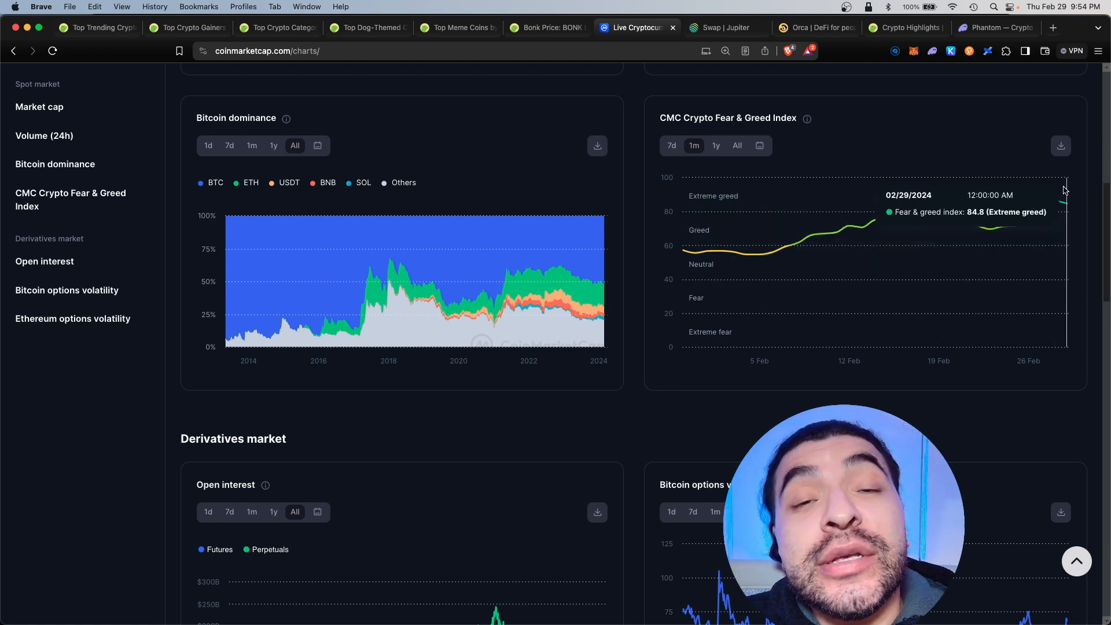
{"action": "mouse_move", "coordinate": [1055, 206]}
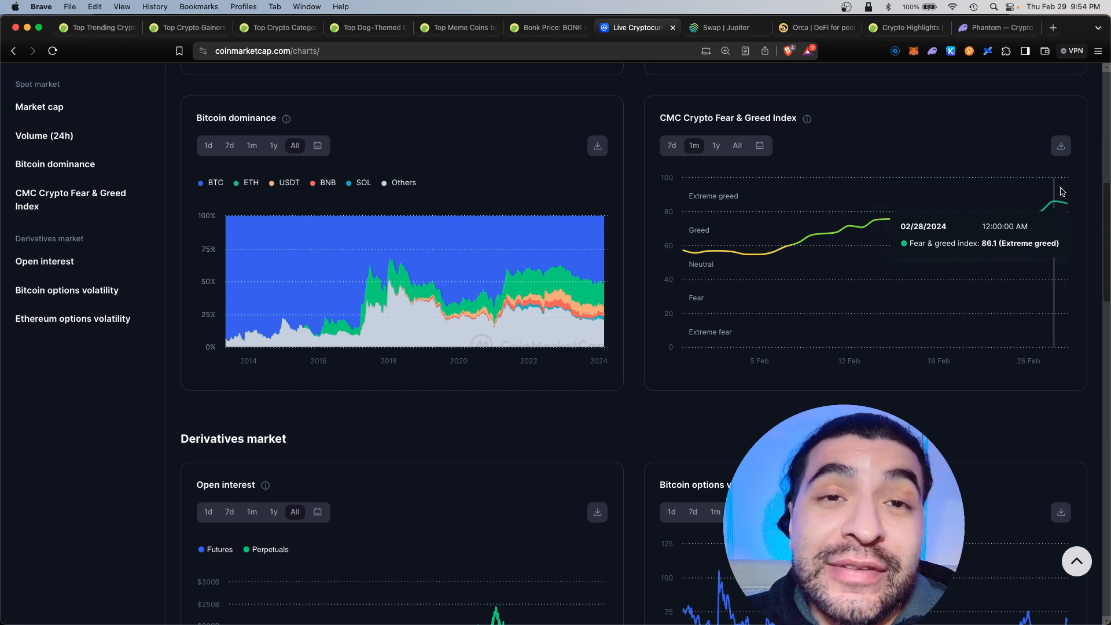
{"action": "mouse_move", "coordinate": [1063, 204]}
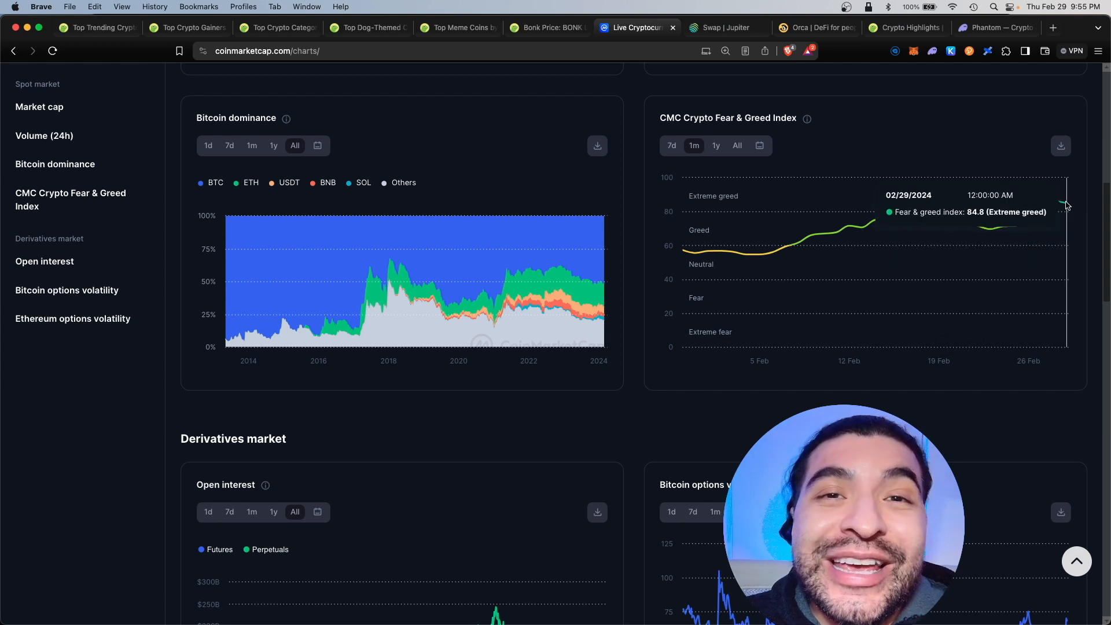
{"action": "mouse_move", "coordinate": [991, 329]}
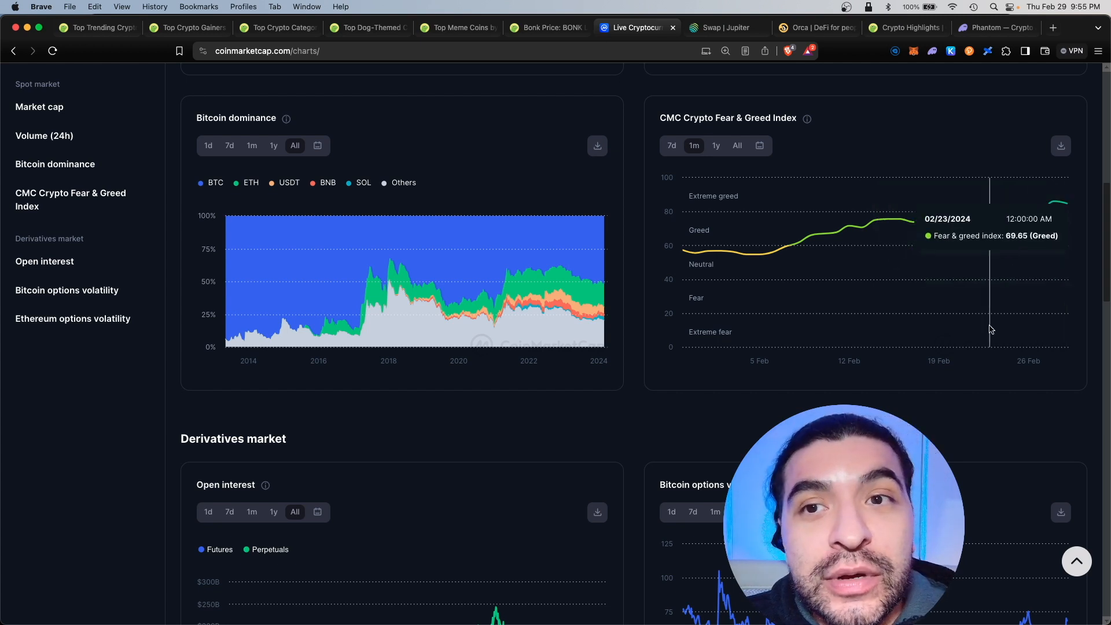
{"action": "mouse_move", "coordinate": [1032, 354]}
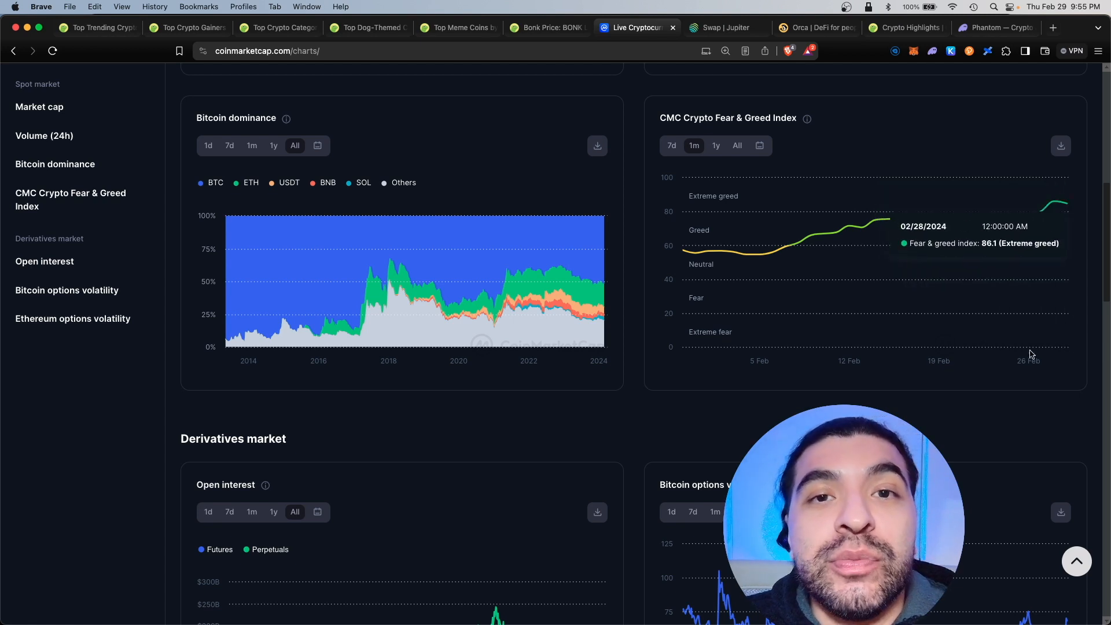
{"action": "mouse_move", "coordinate": [1063, 205]}
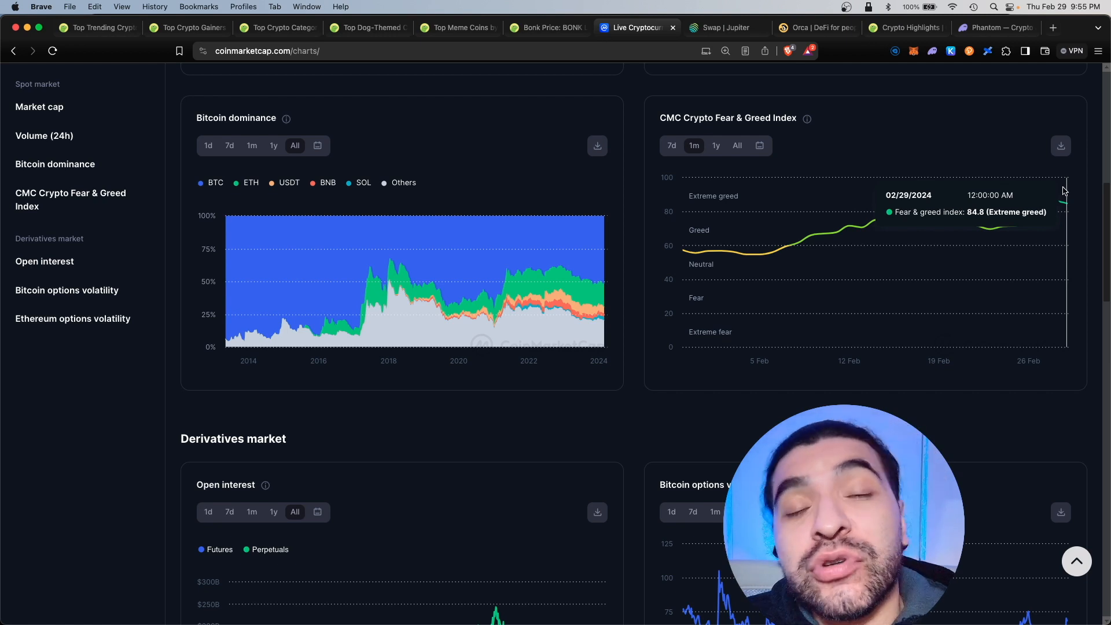
{"action": "scroll", "scroll_direction": "down", "scroll_amount": 3}
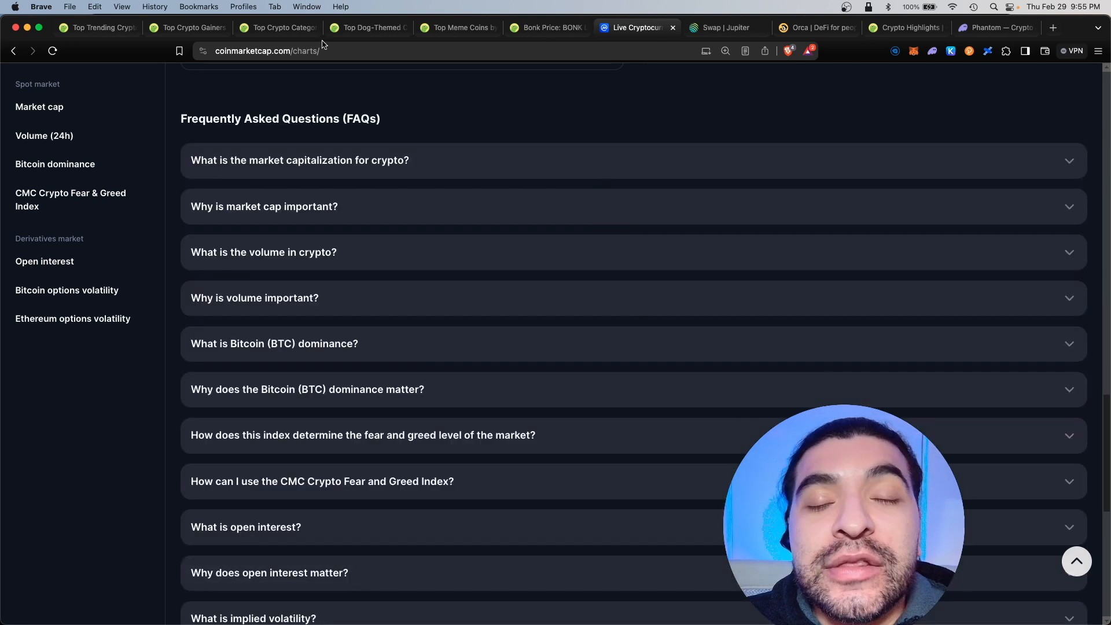
{"action": "mouse_move", "coordinate": [556, 328]}
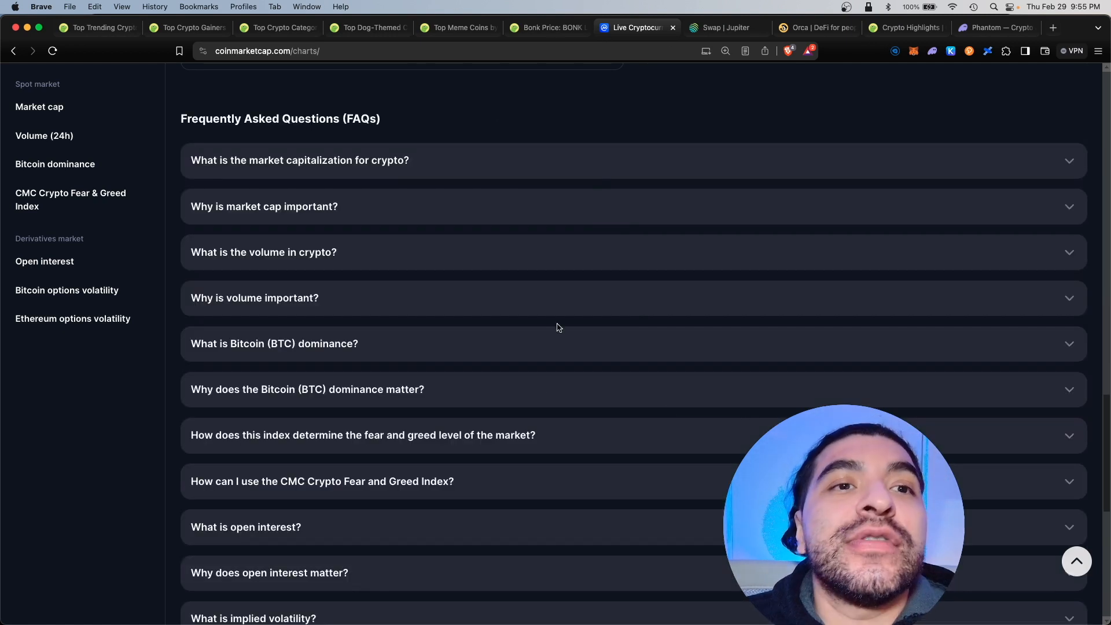
{"action": "mouse_move", "coordinate": [700, 607]}
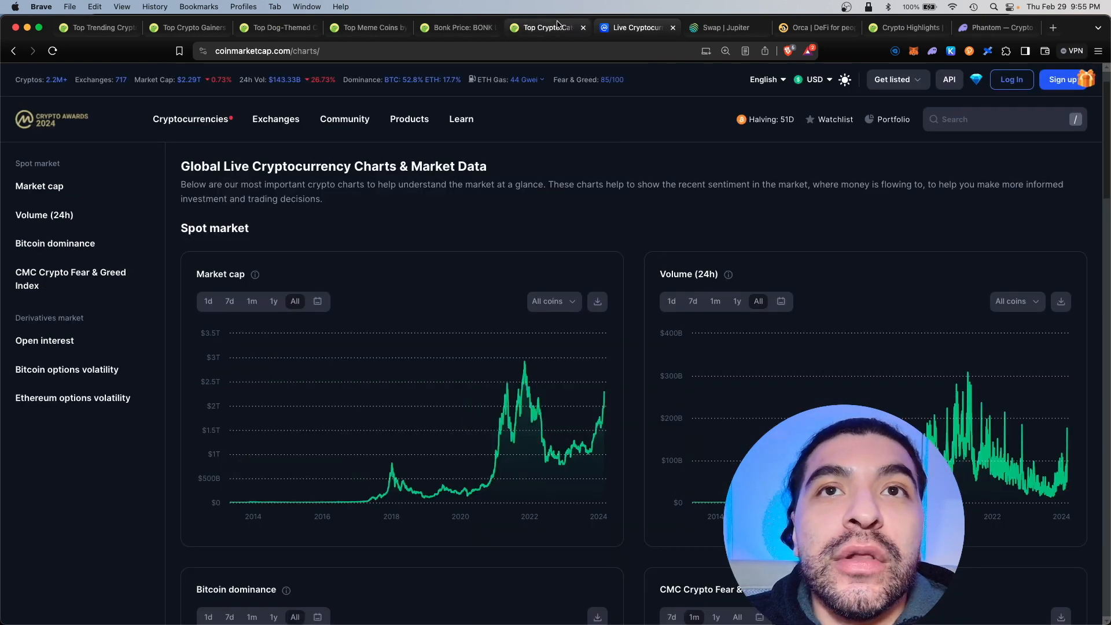
{"action": "left_click", "coordinate": [546, 28]}
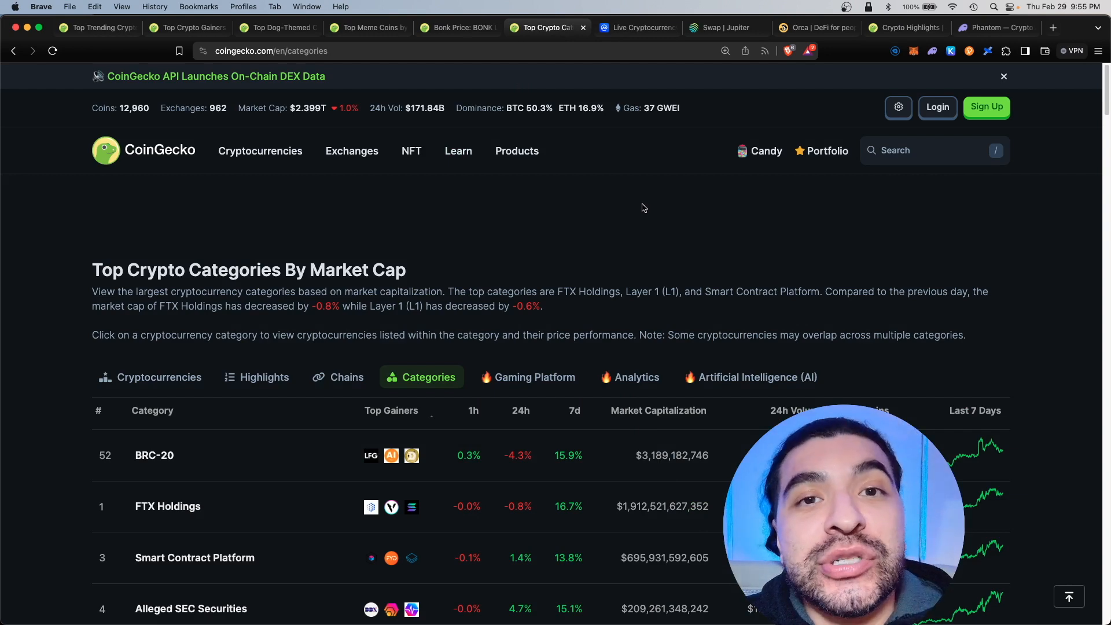
{"action": "left_click", "coordinate": [622, 27]}
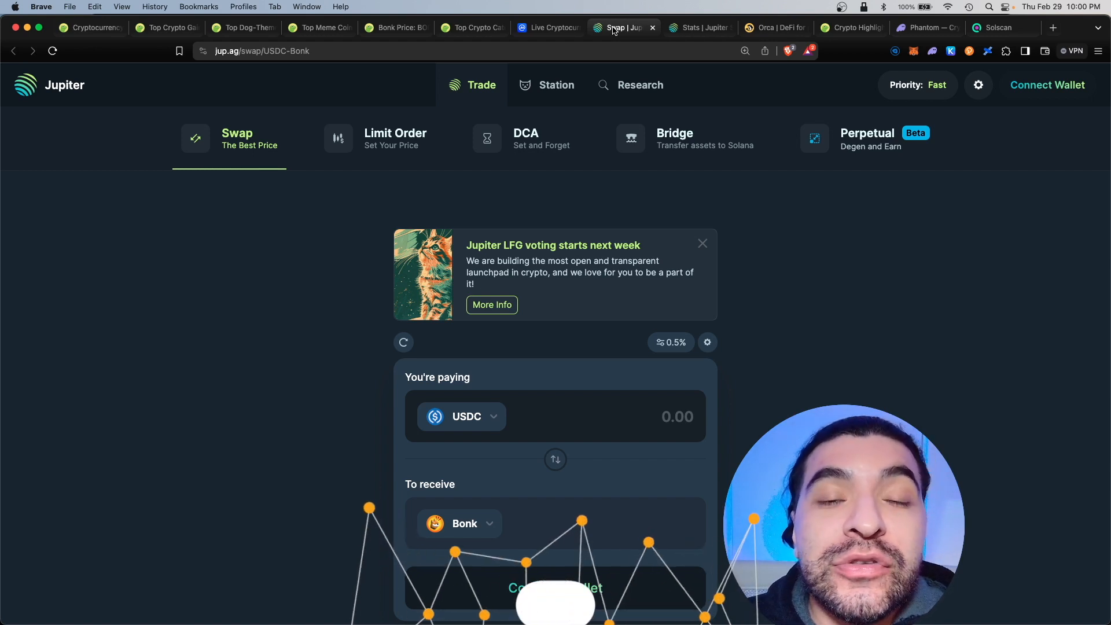
- Open the 'Stats | Jupiter' tab and scroll from Top Trading Pairs to Top Tokens, Buys and Sells
{"action": "left_click", "coordinate": [1053, 28]}
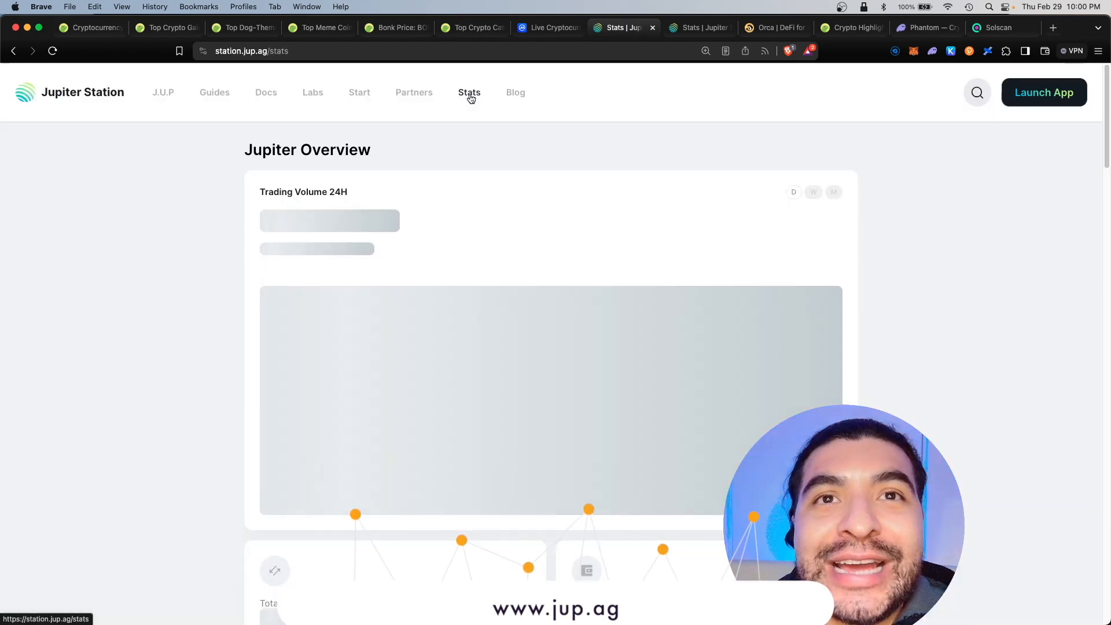
{"action": "scroll", "scroll_direction": "down", "scroll_amount": 3}
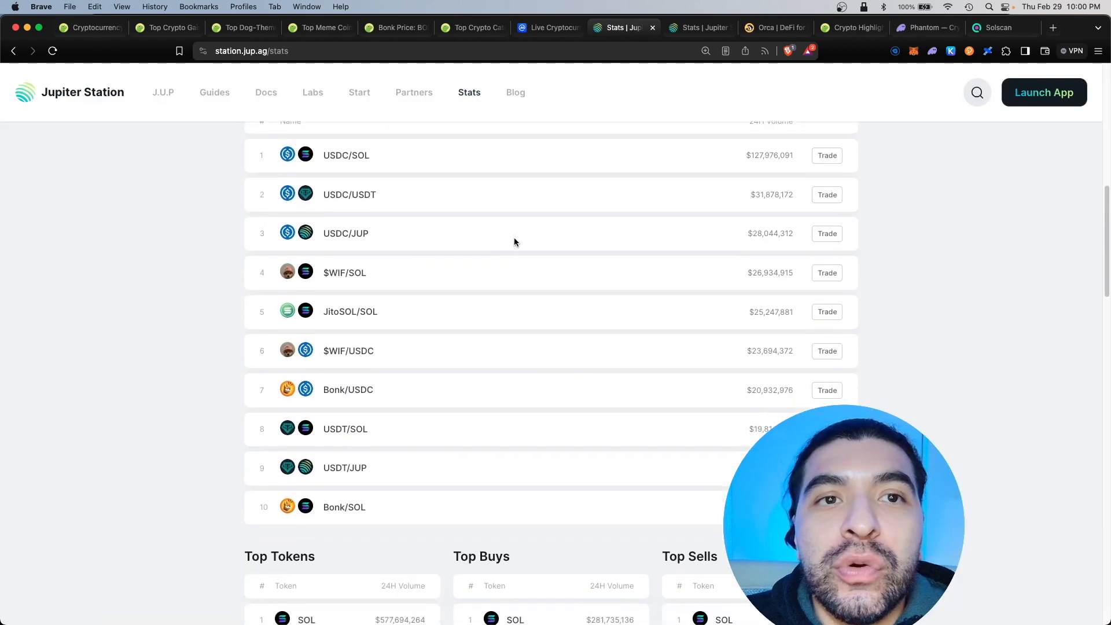
{"action": "scroll", "scroll_direction": "up", "scroll_amount": 3}
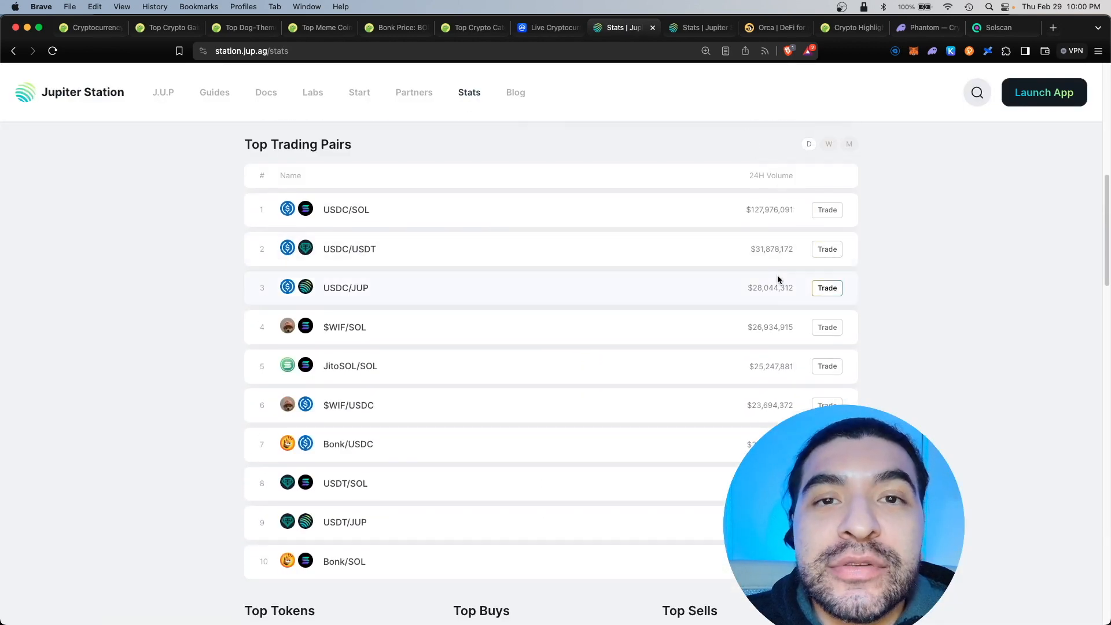
{"action": "scroll", "scroll_direction": "down", "scroll_amount": 3}
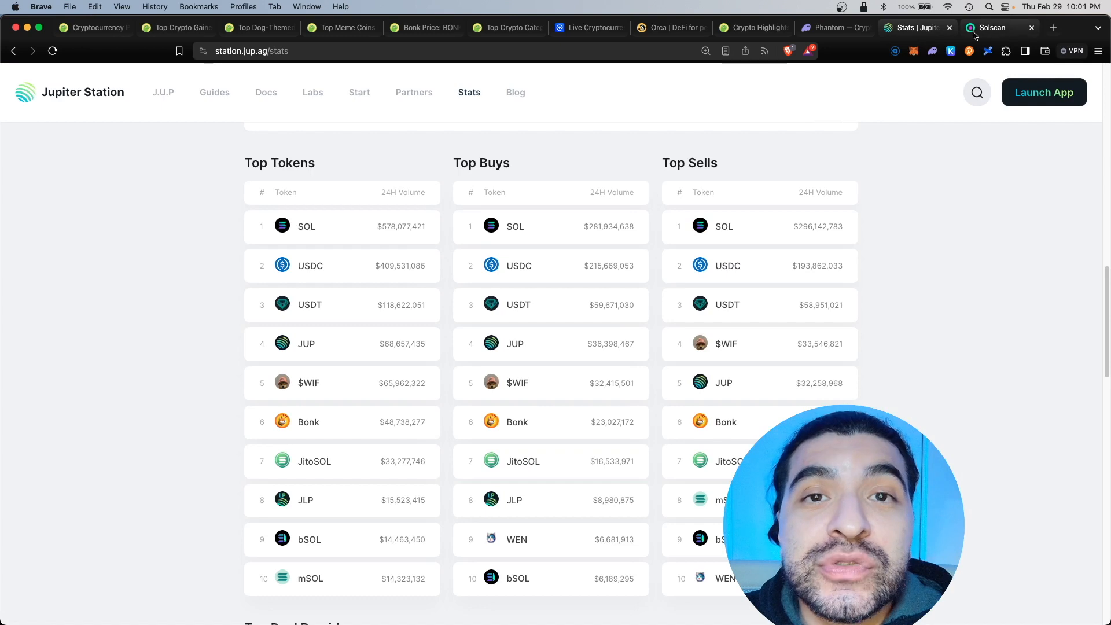
- Review Solscan's token leaderboard, led by catwifhat's 258% 24H gain, then return to Jupiter stats
{"action": "left_click", "coordinate": [992, 28]}
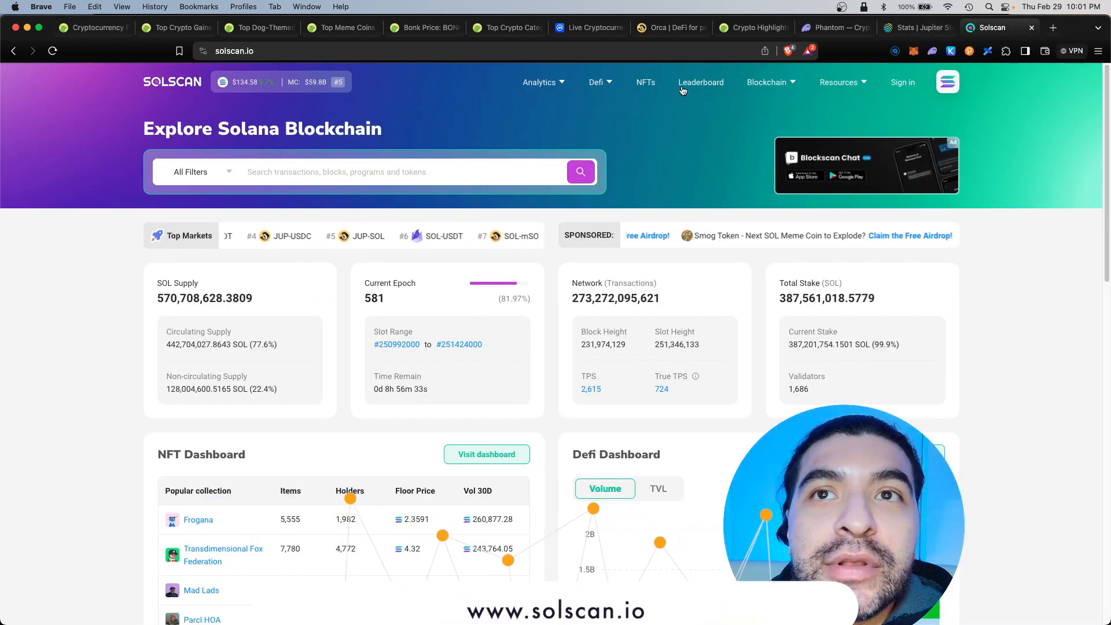
{"action": "left_click", "coordinate": [700, 82]}
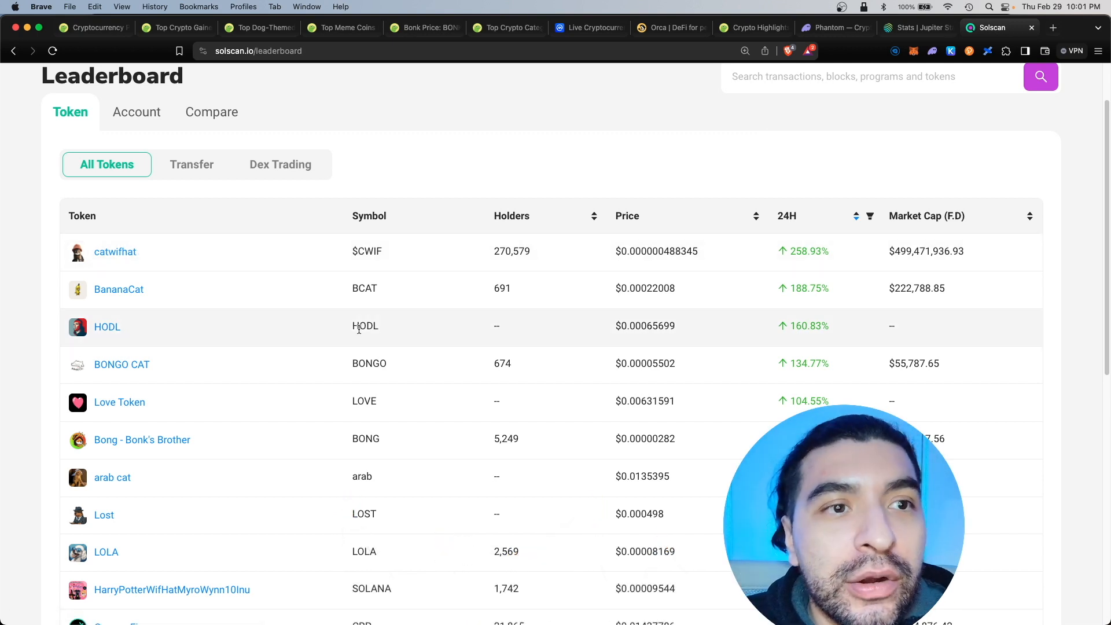
{"action": "scroll", "scroll_direction": "down", "scroll_amount": 3}
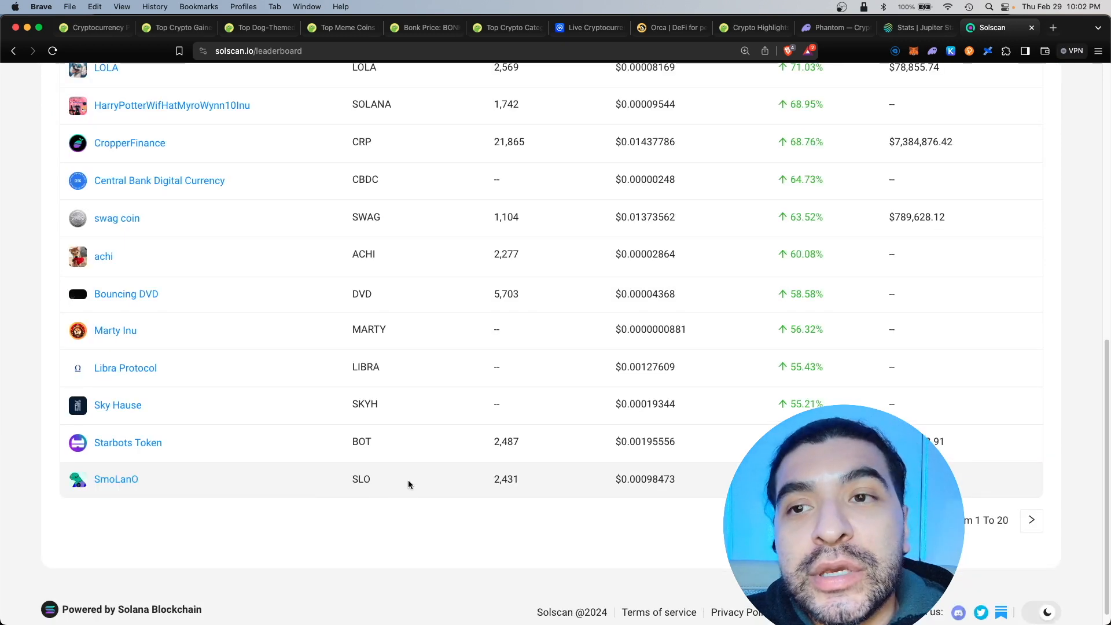
{"action": "left_click", "coordinate": [915, 27]}
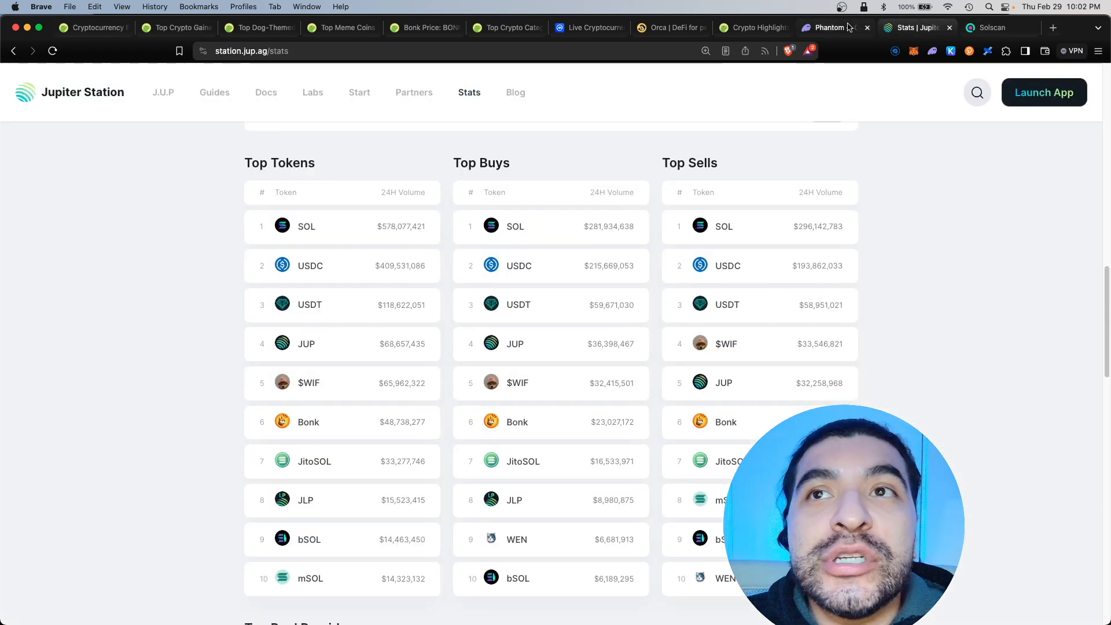
- Glance at CoinGecko's Crypto Highlights, then return to the homepage's Latest Crypto News
{"action": "left_click", "coordinate": [753, 27]}
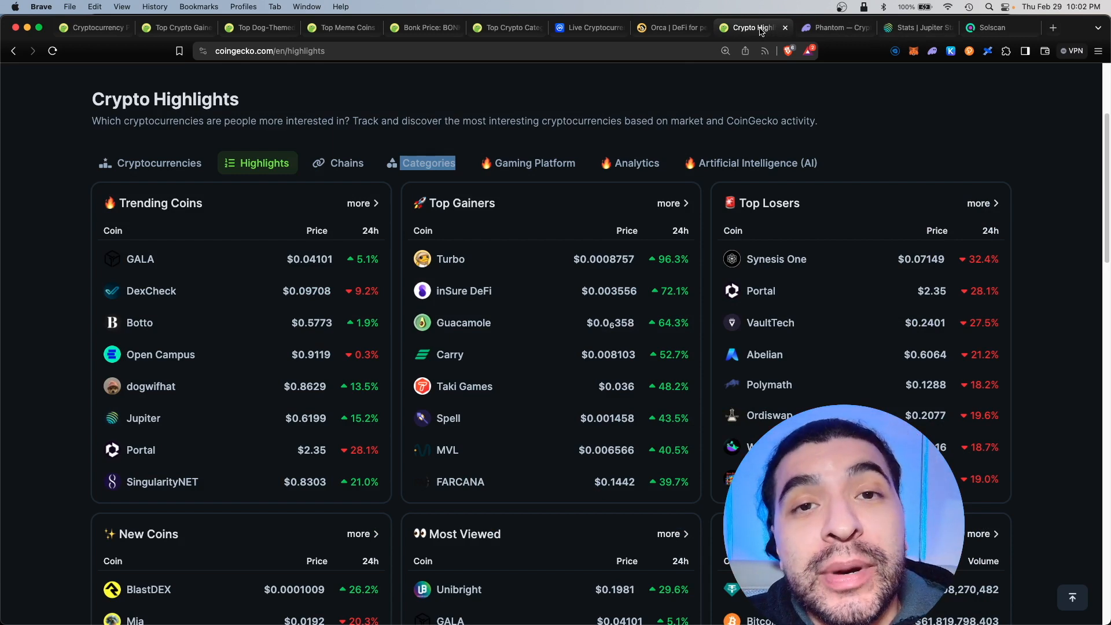
{"action": "left_click", "coordinate": [92, 27]}
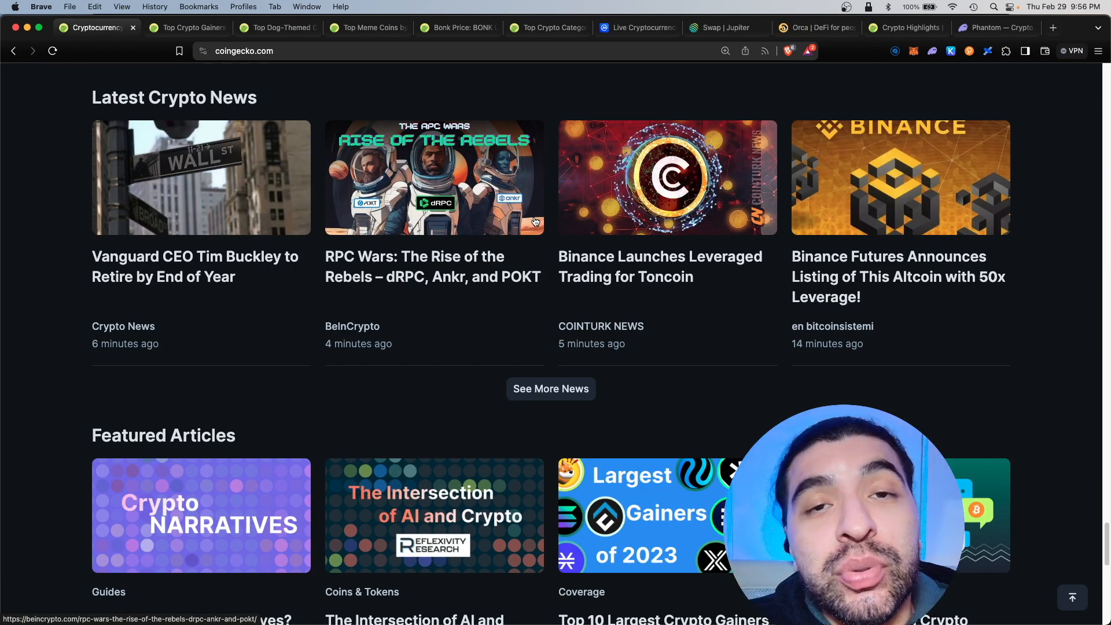